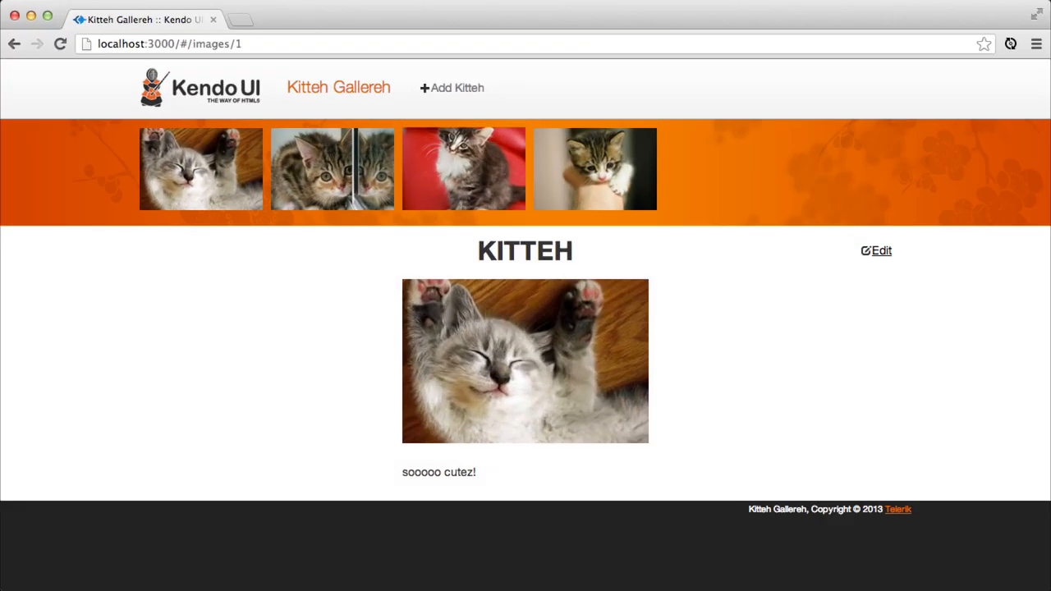
# Add a kitten with URL placekitten.com/300/201, name fuzzy, description 'with a red carpet!' and save it
pyautogui.click(456, 89)
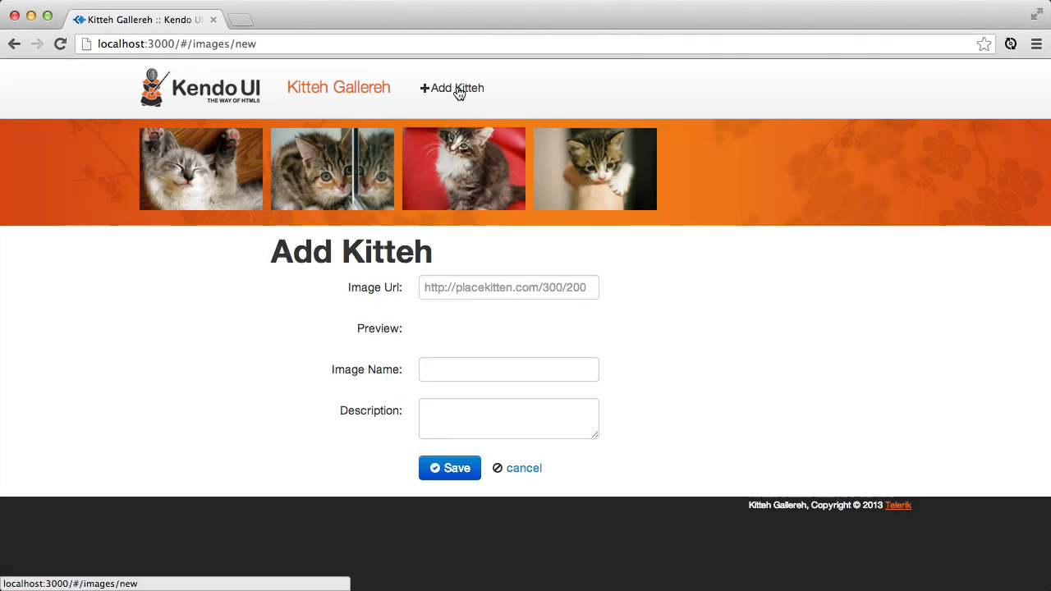
pyautogui.write('http://placekitten.com/300/201')
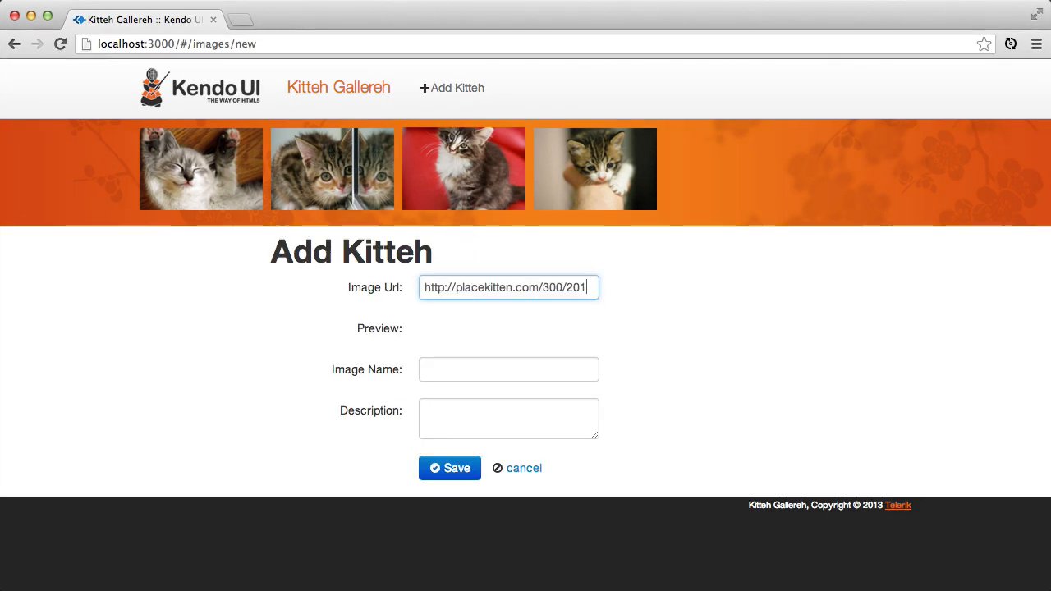
pyautogui.write('fuzzy')
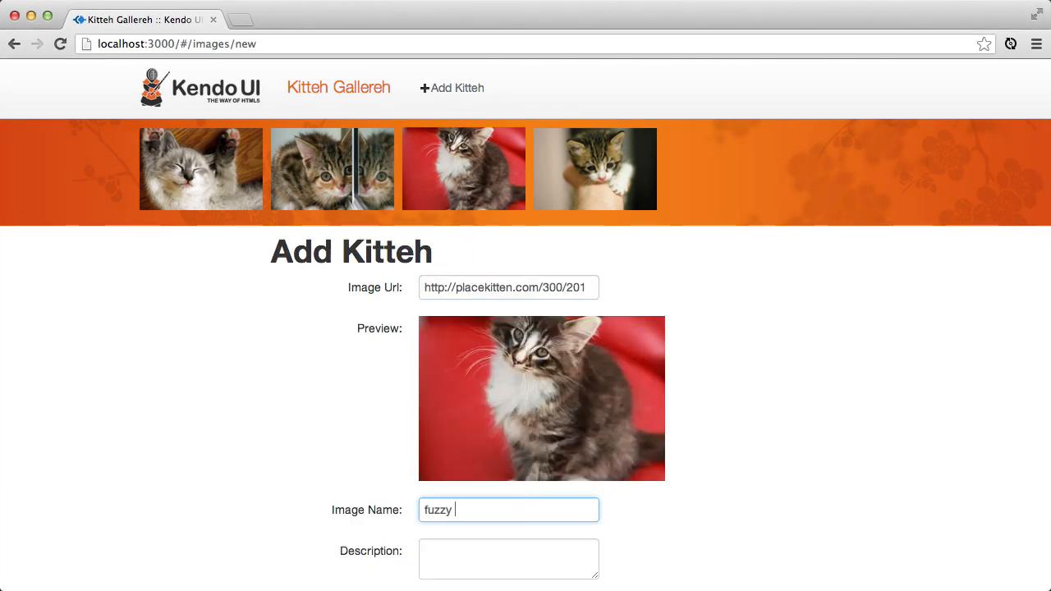
pyautogui.write('with a red')
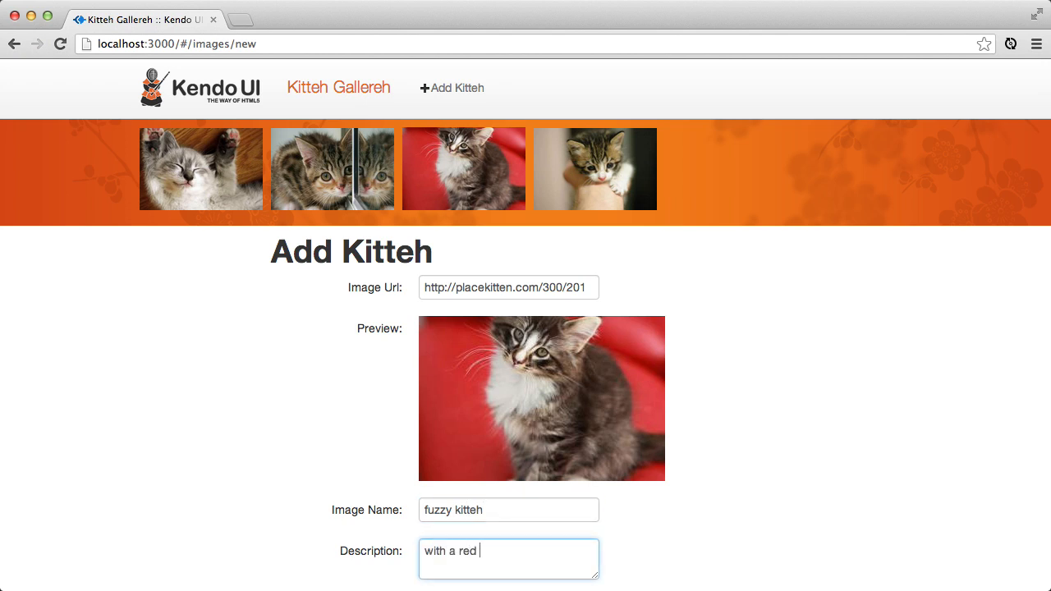
pyautogui.write('carpet!')
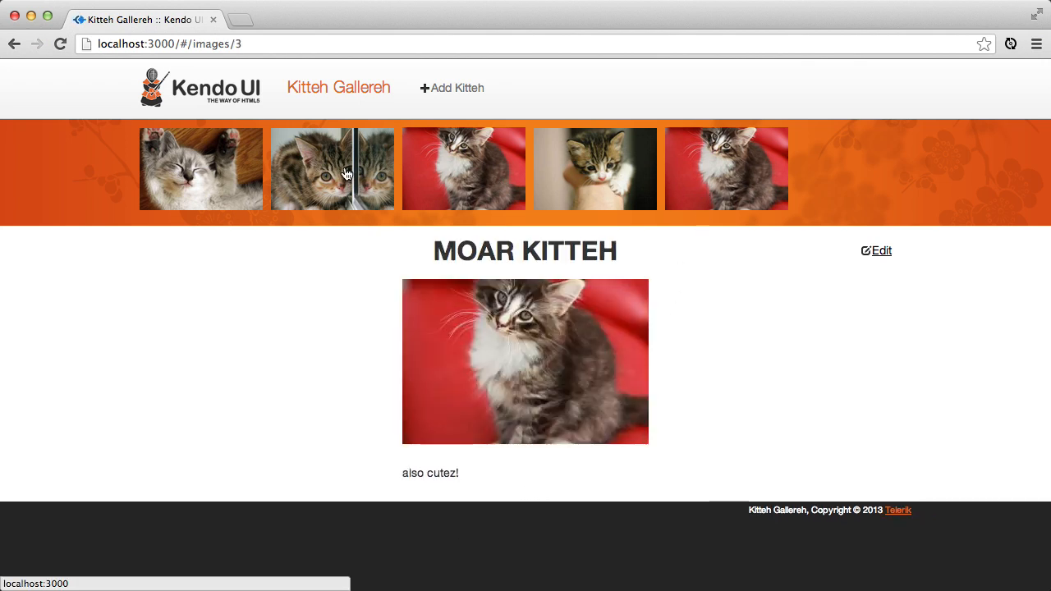
pyautogui.click(201, 168)
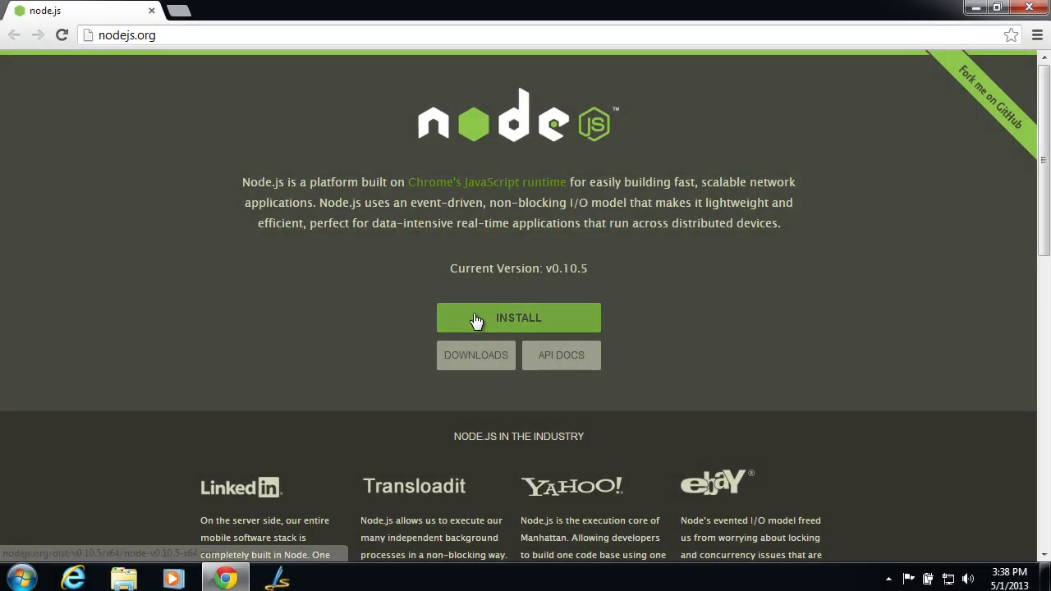
# Download the Node.js v0.10.5 installer, launch it and continue through setup and feature selection
pyautogui.click(519, 319)
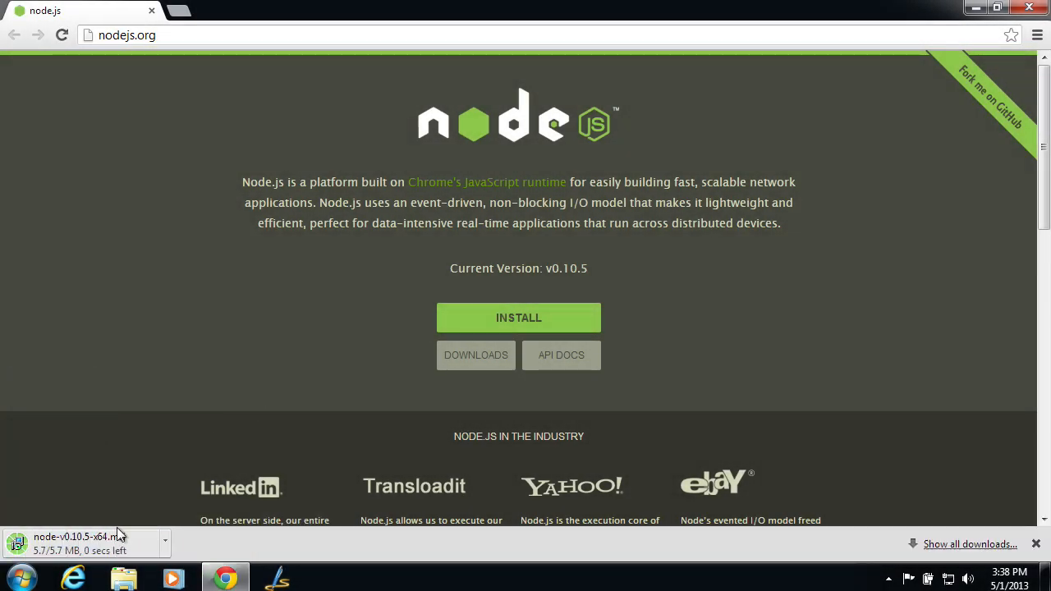
pyautogui.click(74, 539)
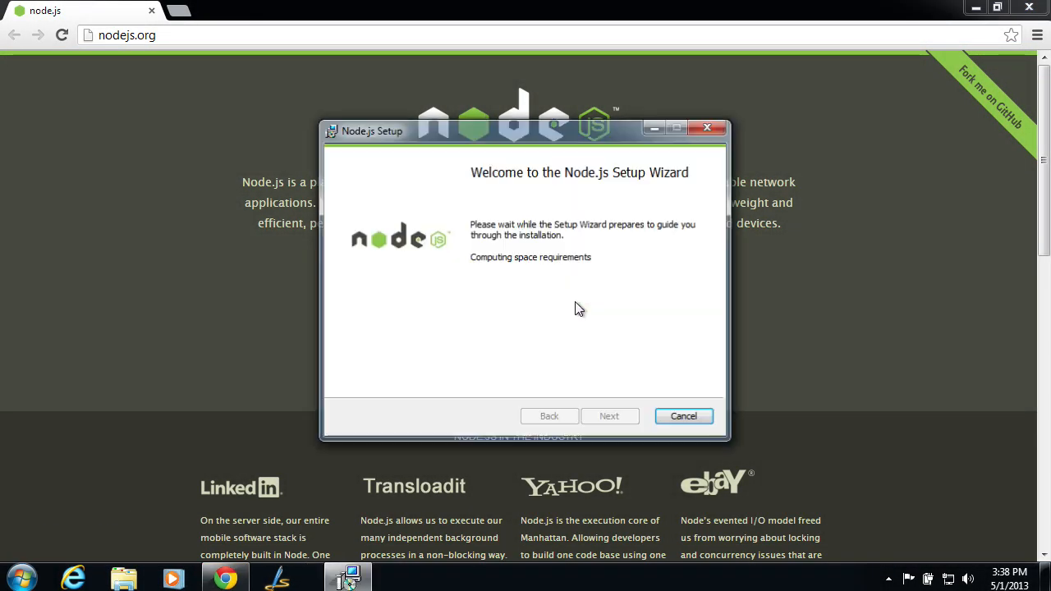
pyautogui.click(610, 417)
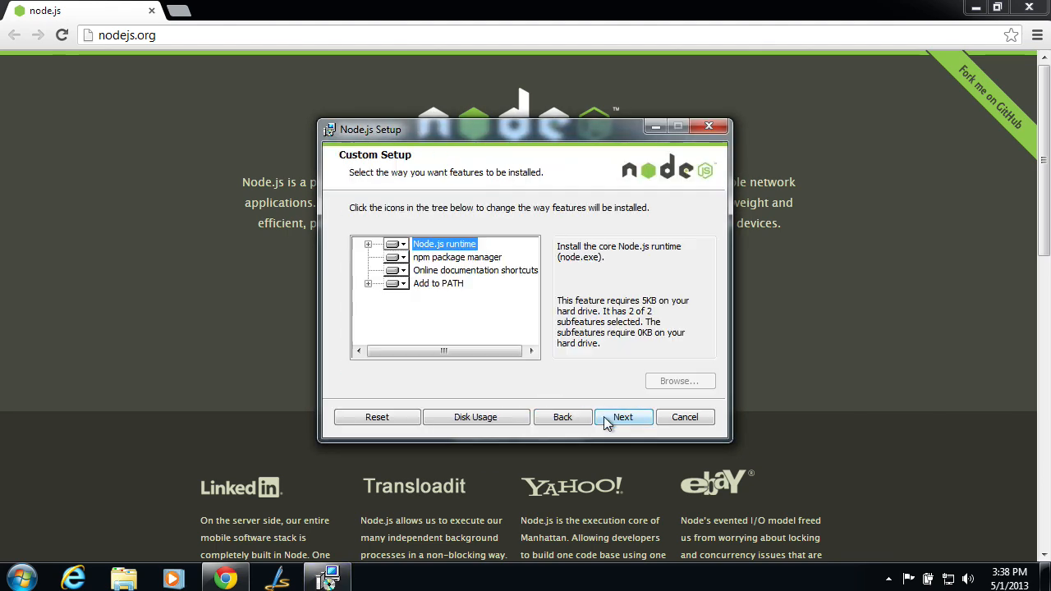
pyautogui.click(624, 418)
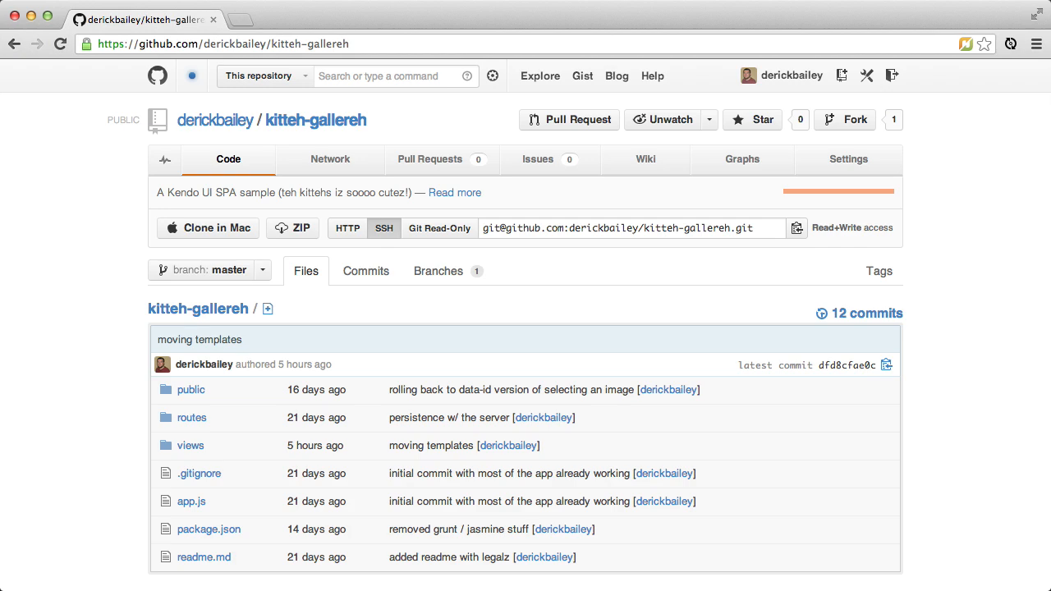
# Bring up the kitteh-gallereh repository's code on GitHub to get the project
pyautogui.click(293, 229)
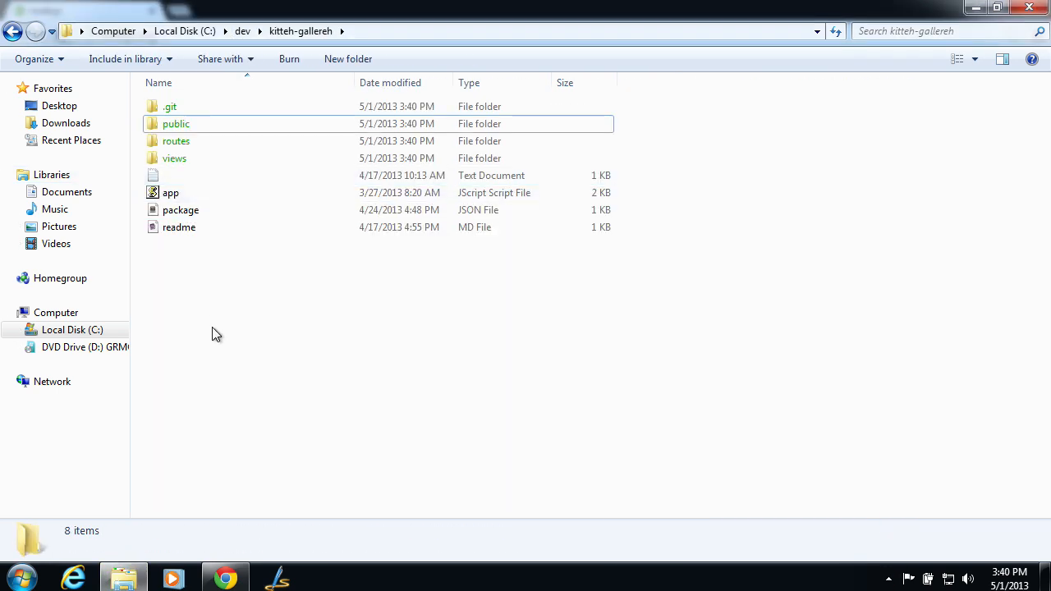
# Open a command window at the kitteh-gallereh folder from Explorer's navigation tree
pyautogui.click(10, 328)
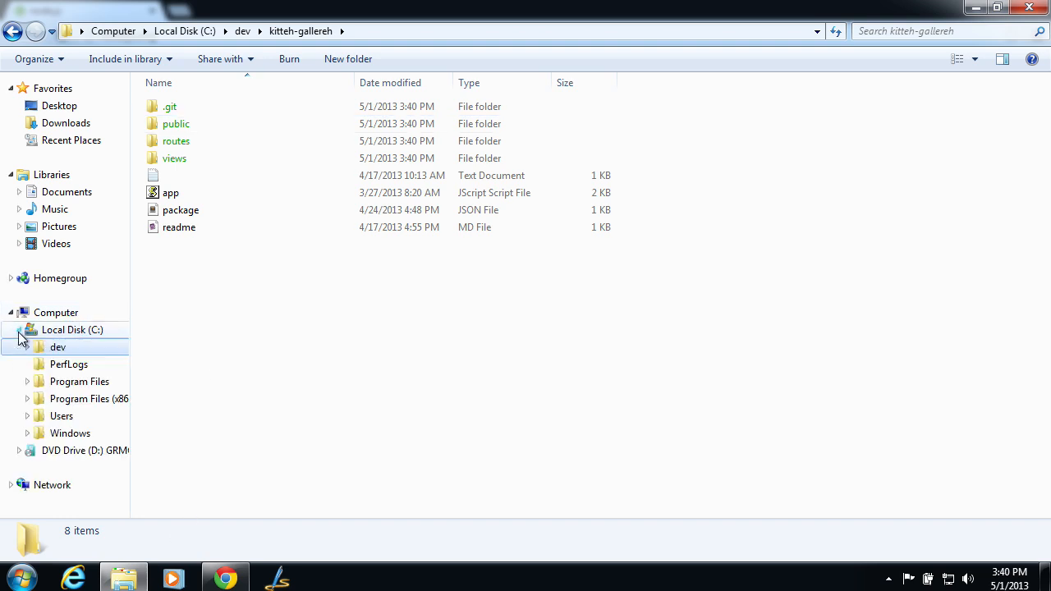
pyautogui.rightClick(82, 381)
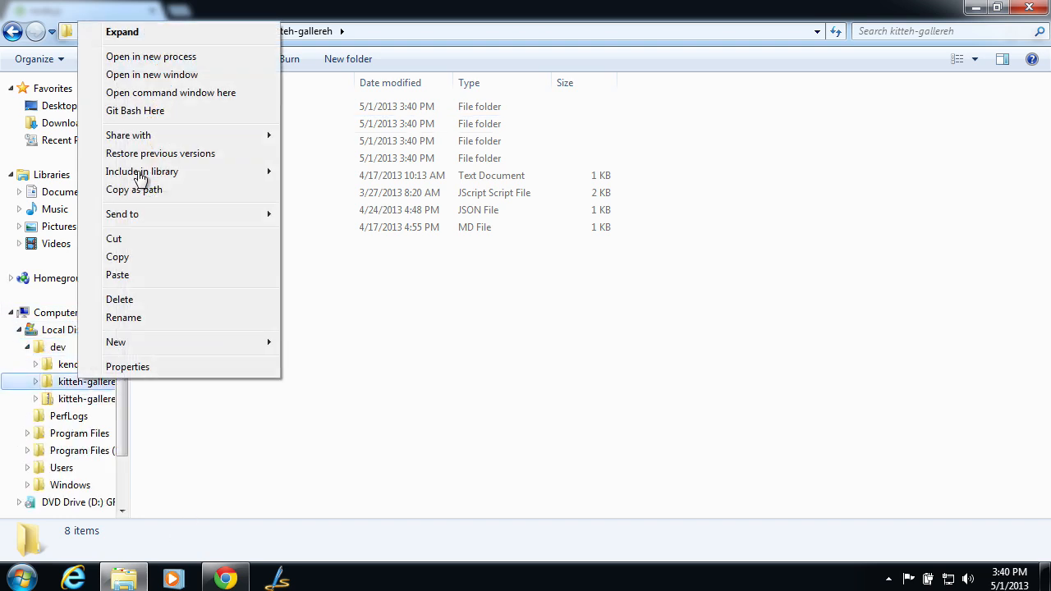
pyautogui.click(171, 92)
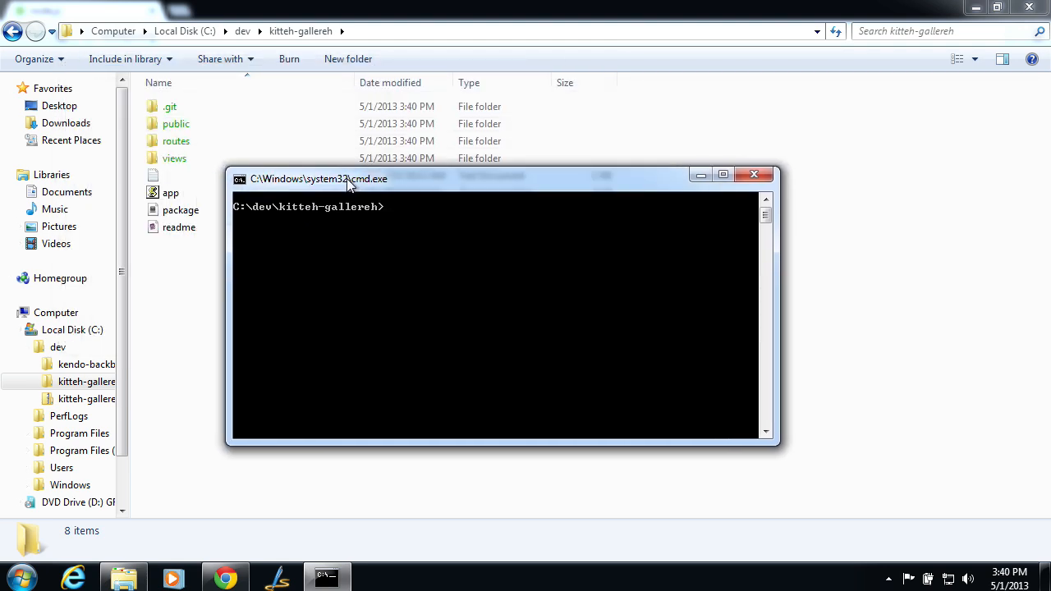
# Run npm install for the dependencies, then node app.js to start the server on port 3000
pyautogui.write('npm install')
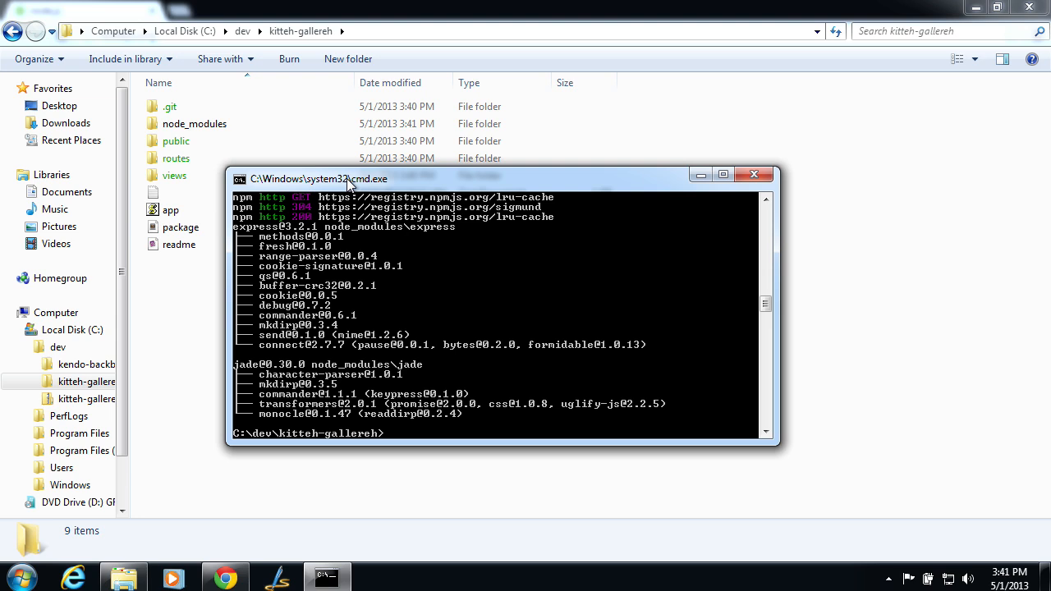
pyautogui.write('node app.js')
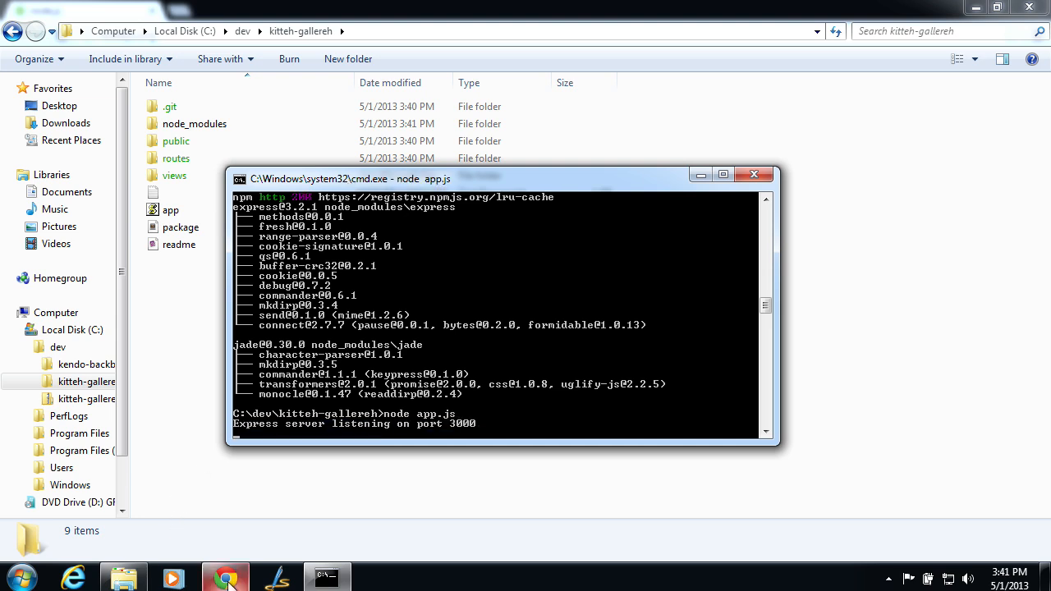
pyautogui.click(225, 575)
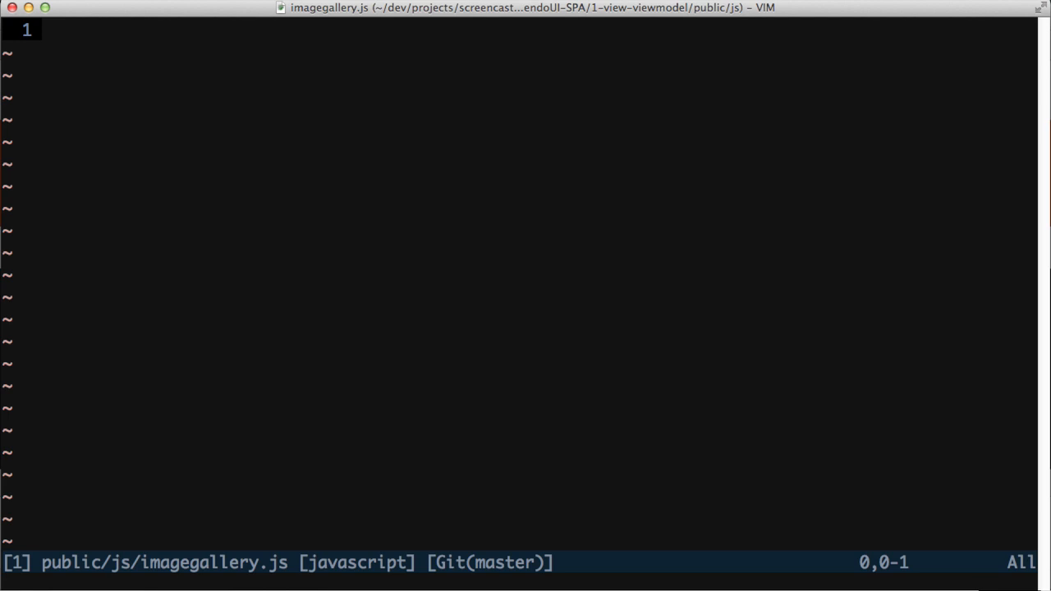
pyautogui.write('$(function(){')
pyautogui.write('});')
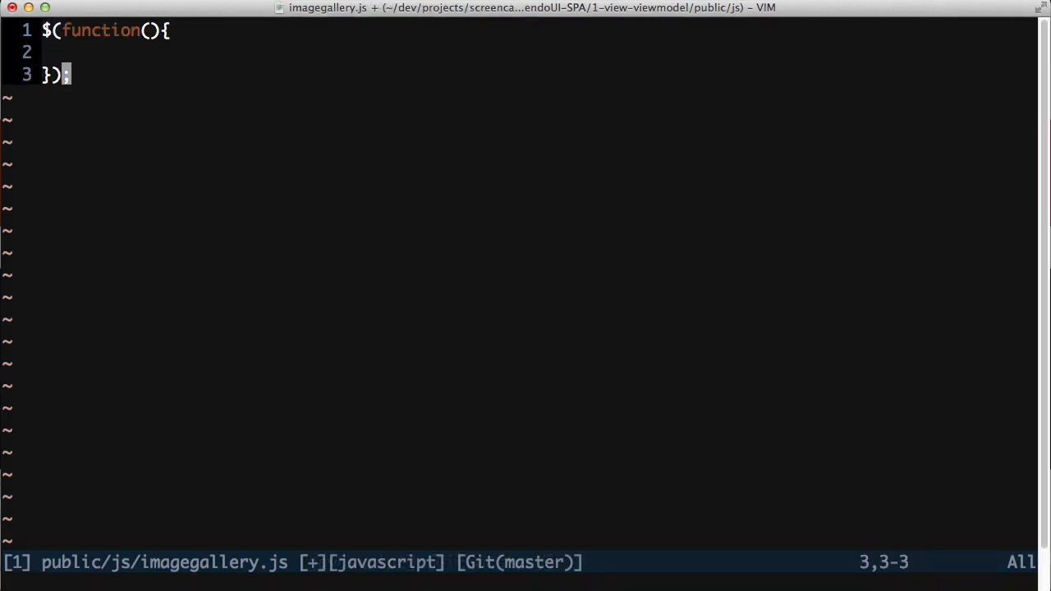
pyautogui.write('va')
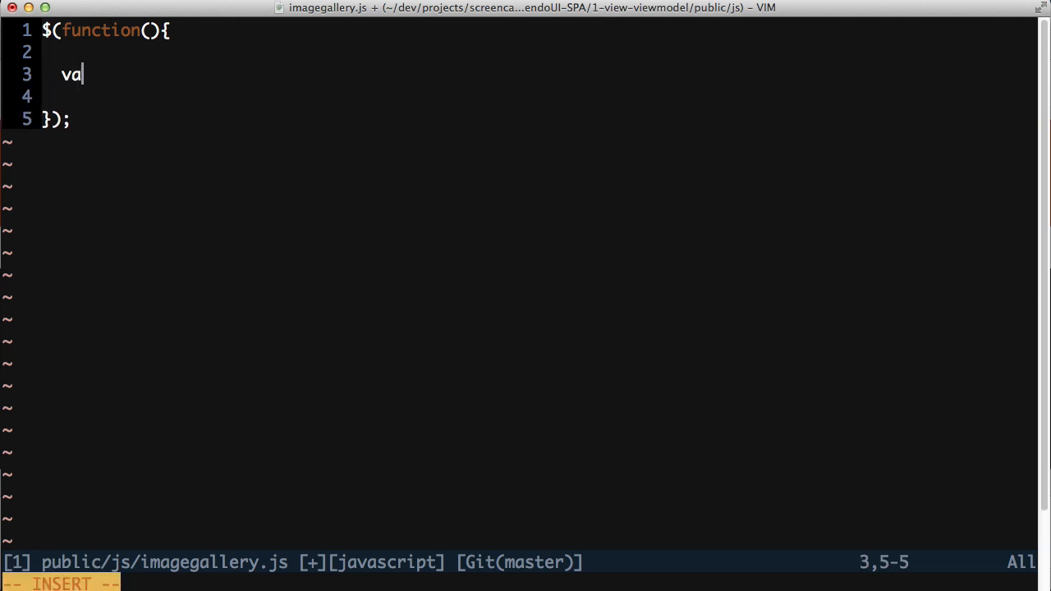
pyautogui.write('r kittehView')
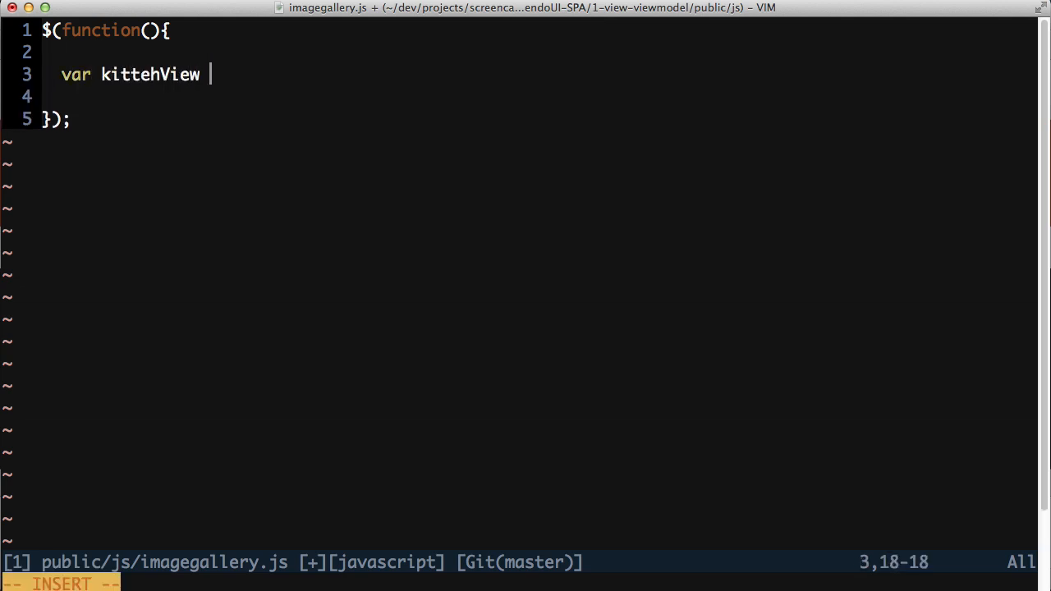
pyautogui.write('= new ken')
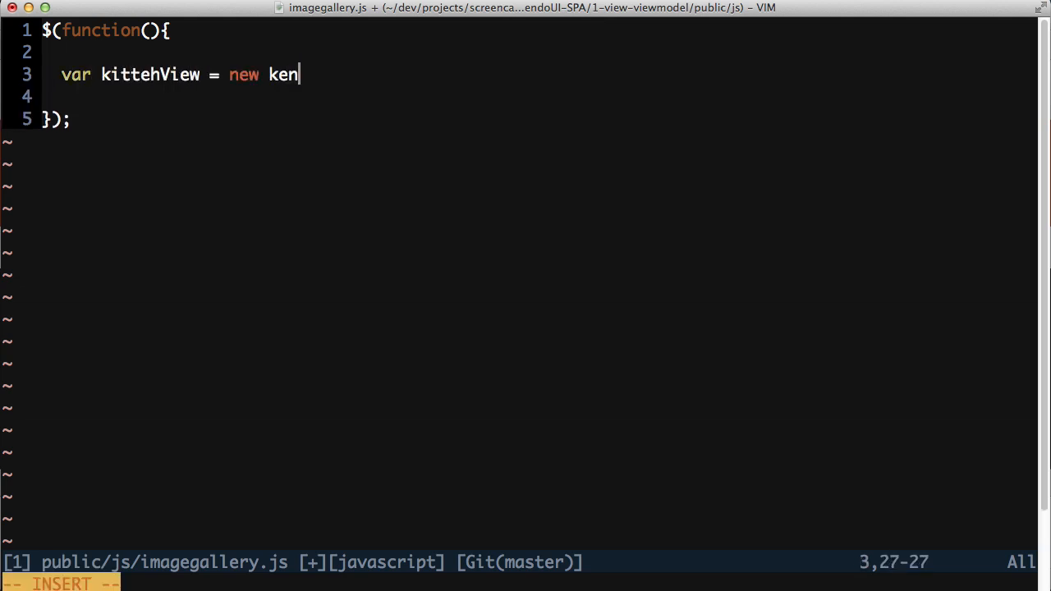
pyautogui.write('do.View();')
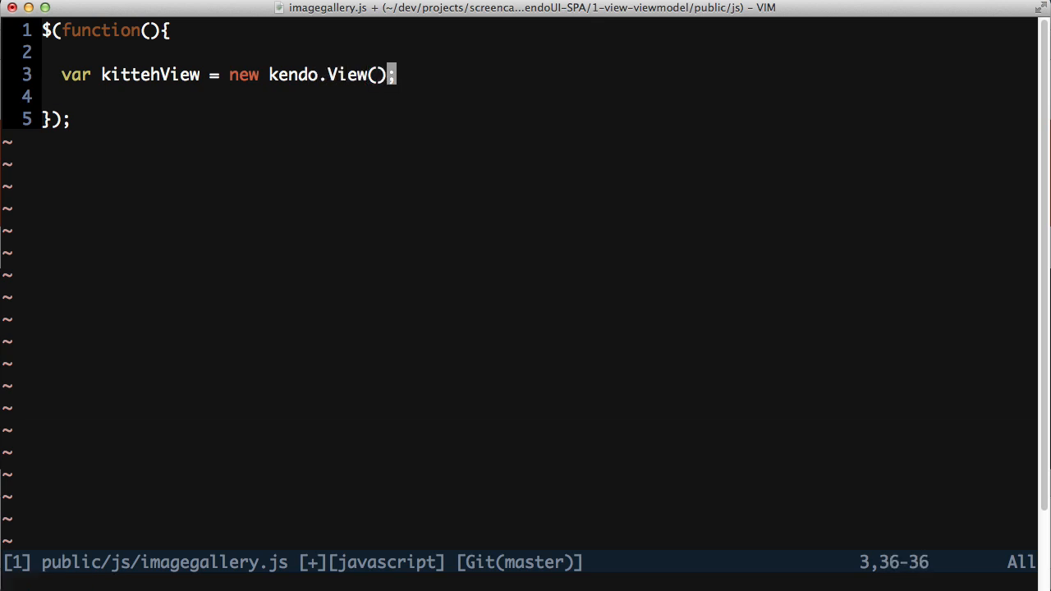
pyautogui.write('""')
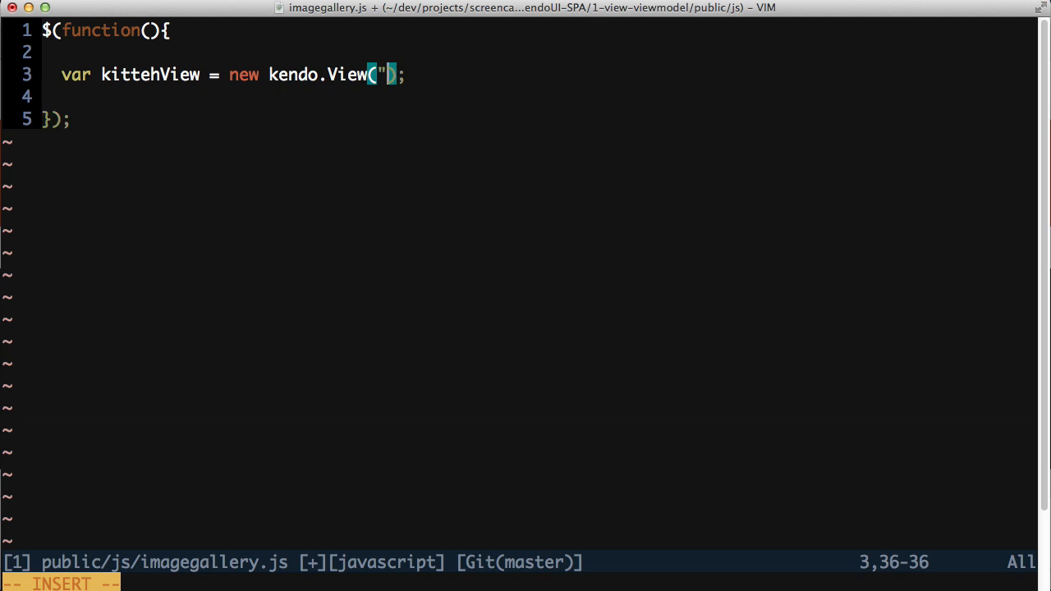
pyautogui.write('<img src=')
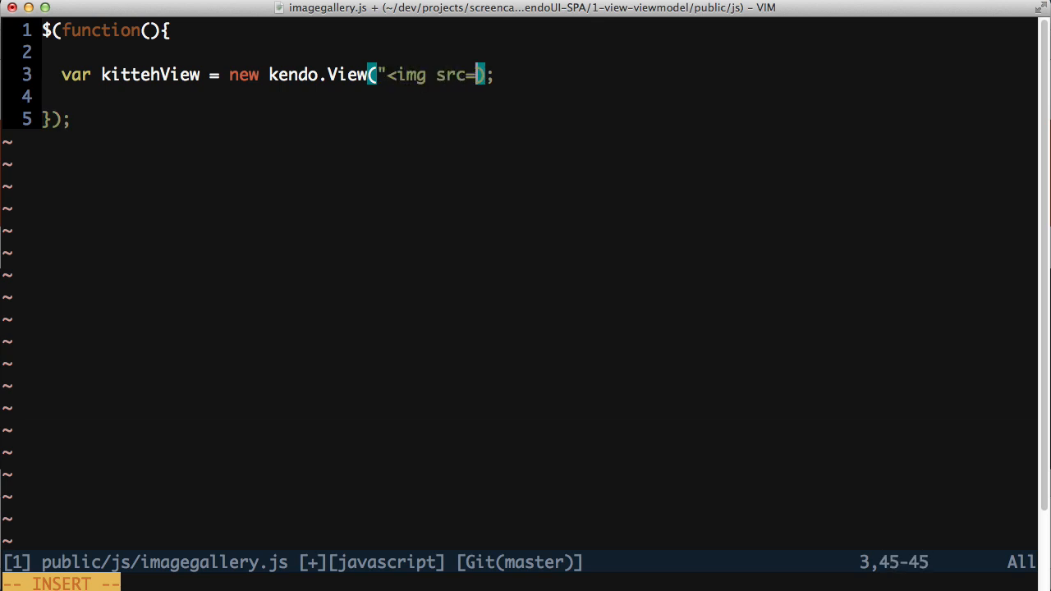
pyautogui.write("'http:/")
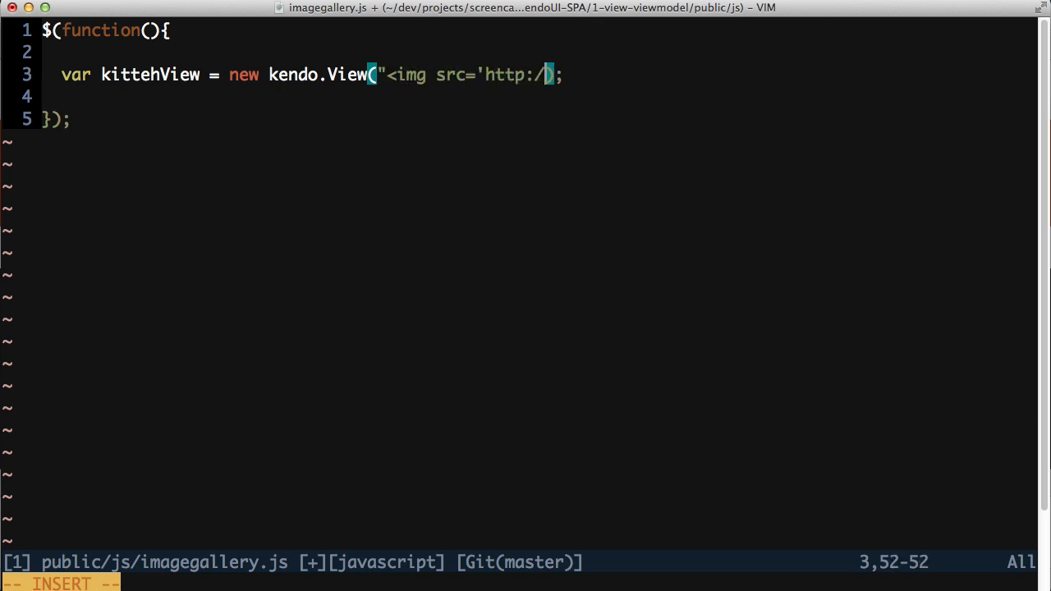
pyautogui.write('/placekitten.c')
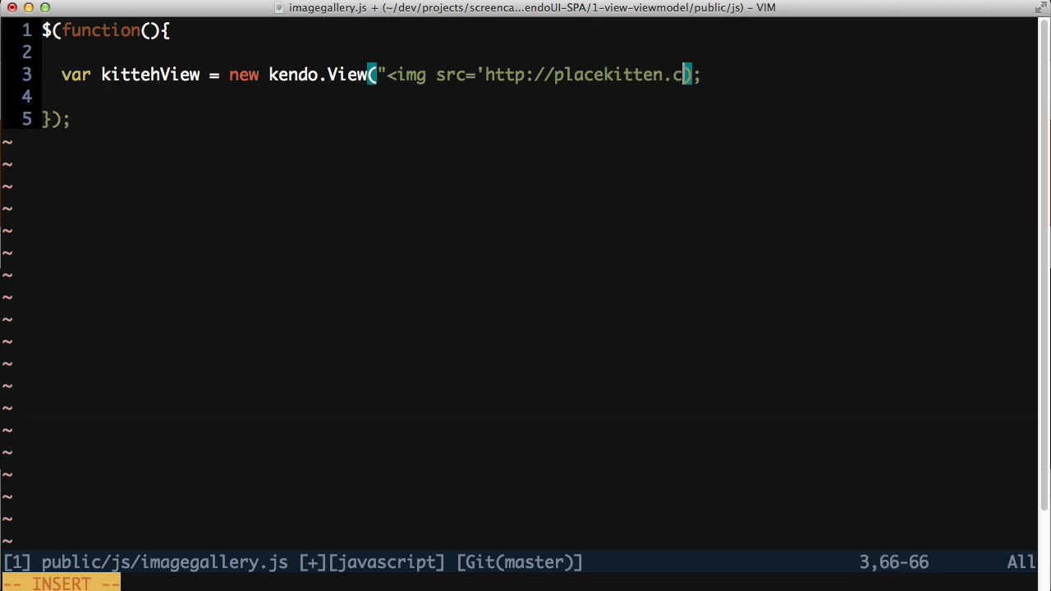
pyautogui.write('om/300/200')
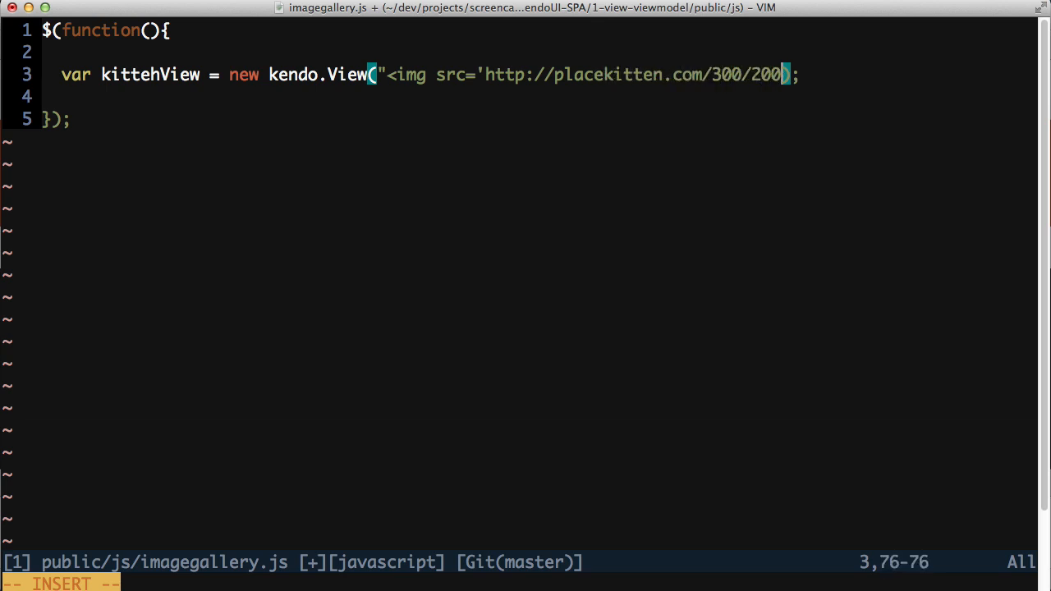
pyautogui.write('\'>"')
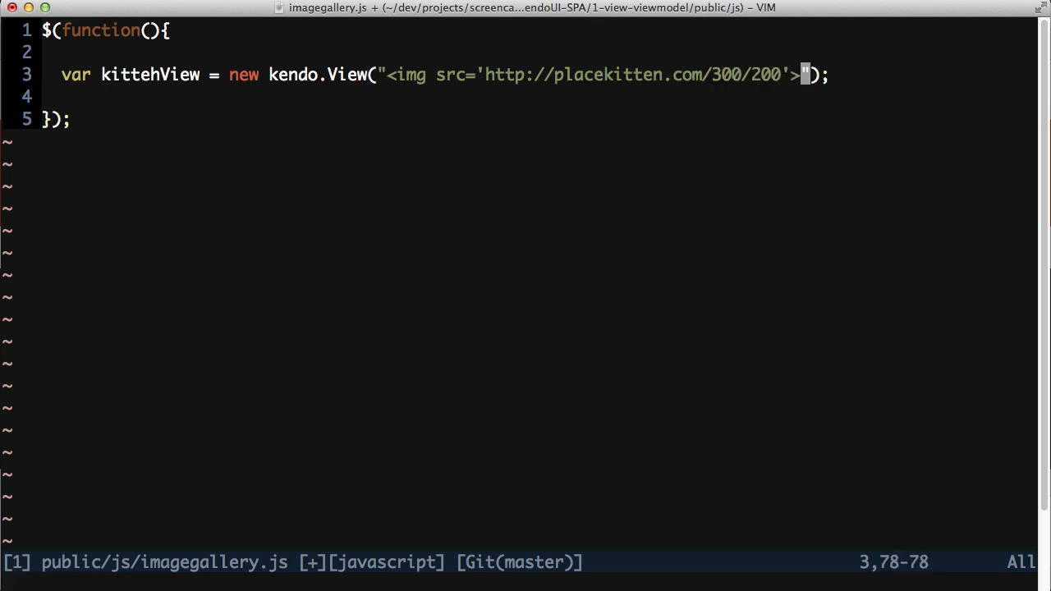
# Render kittehView into var html and insert it into the #main element
pyautogui.write('var')
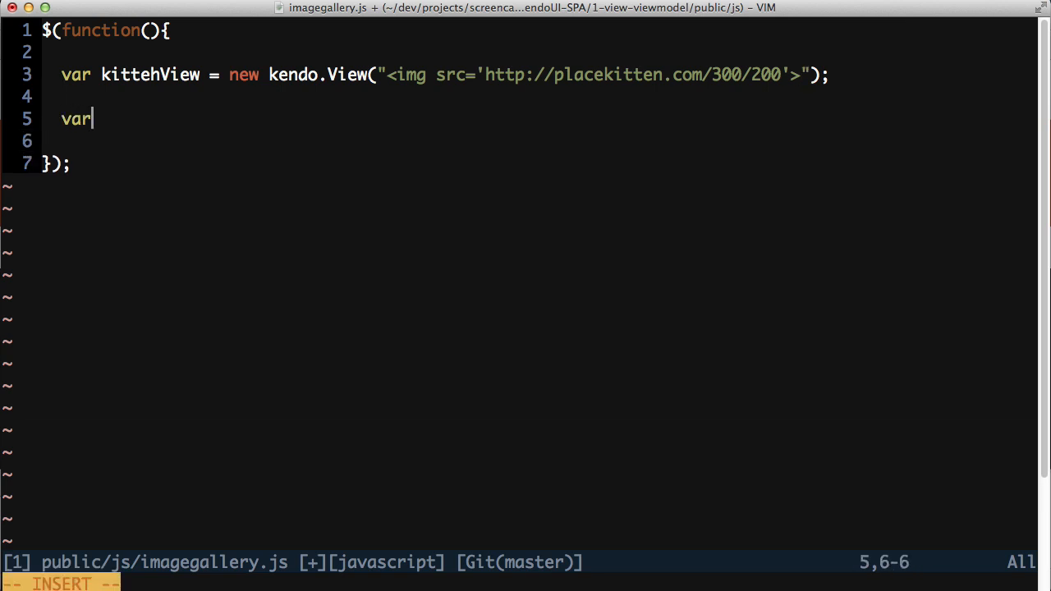
pyautogui.write('html = kitteh')
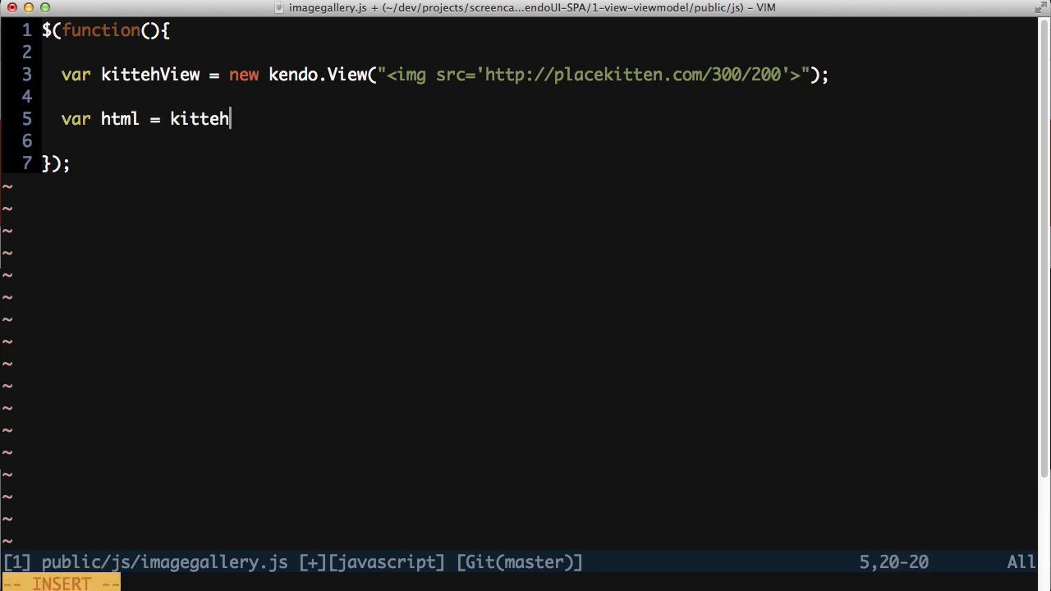
pyautogui.write('View.render();')
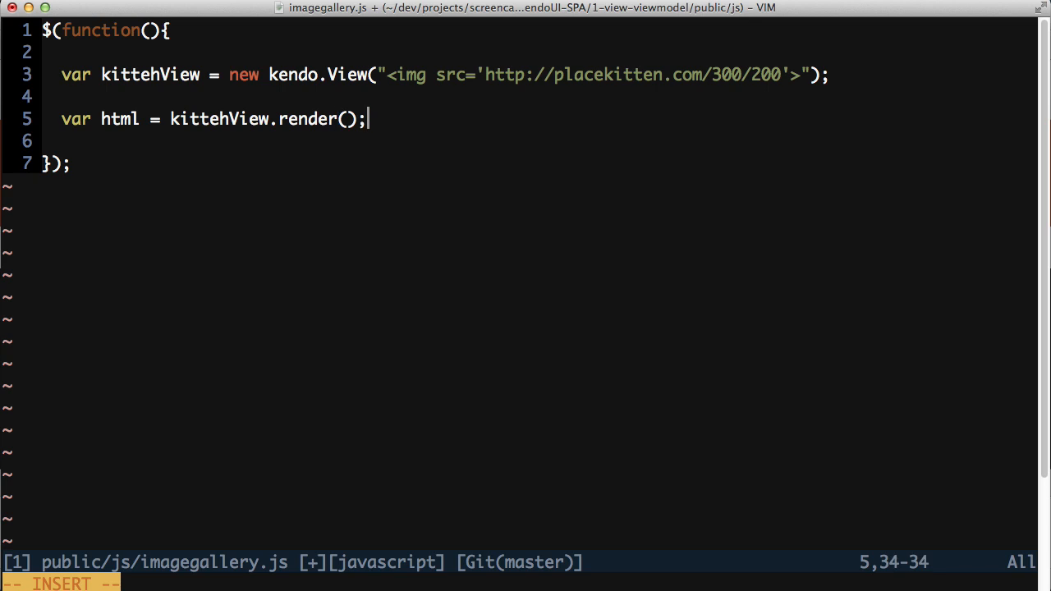
pyautogui.write('$("#')
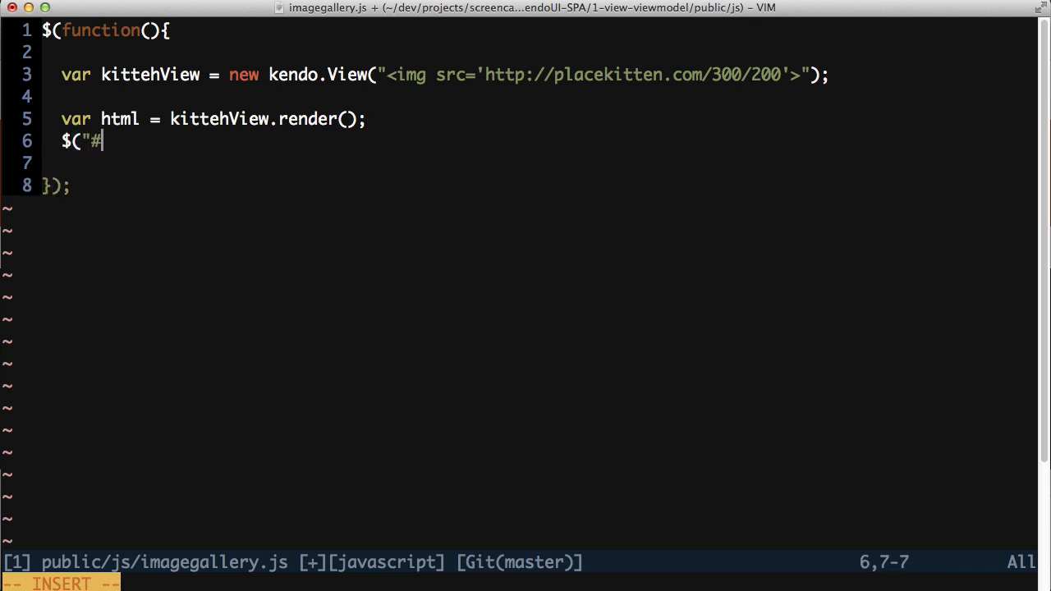
pyautogui.write('main"')
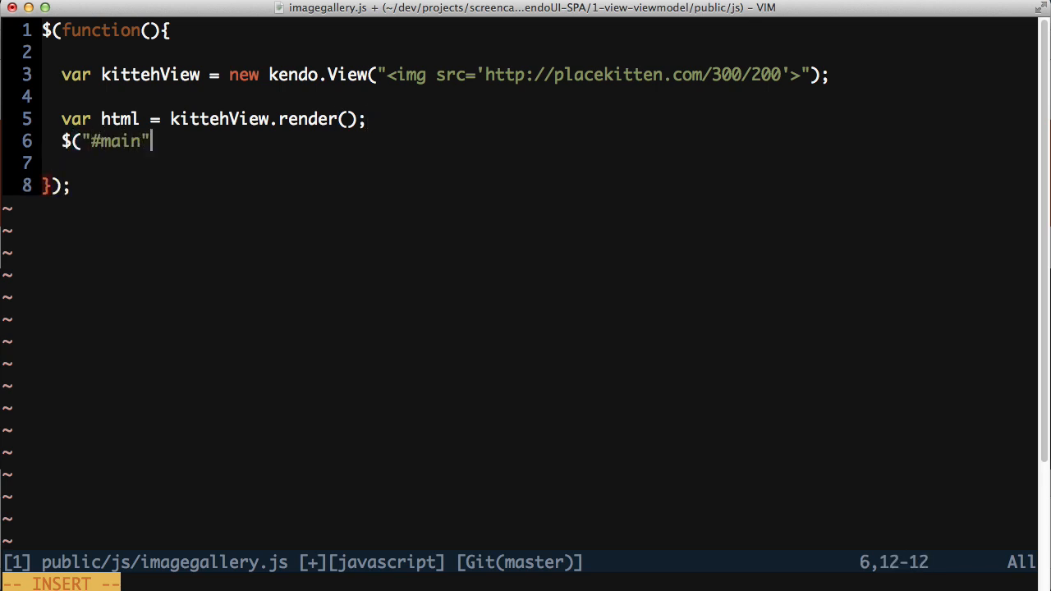
pyautogui.write(').html(ht')
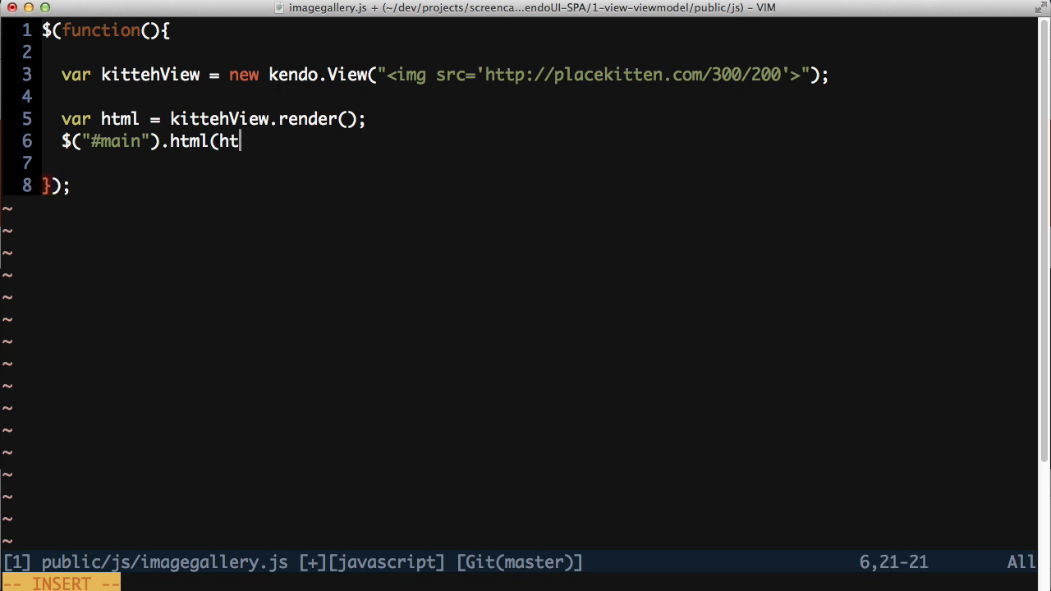
pyautogui.write('ml);')
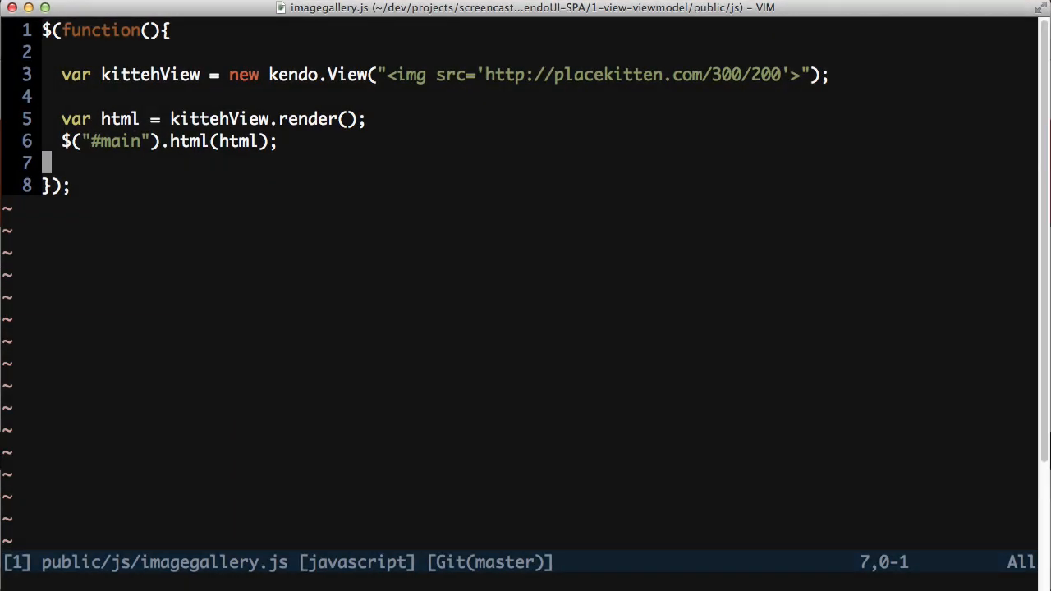
pyautogui.write('v')
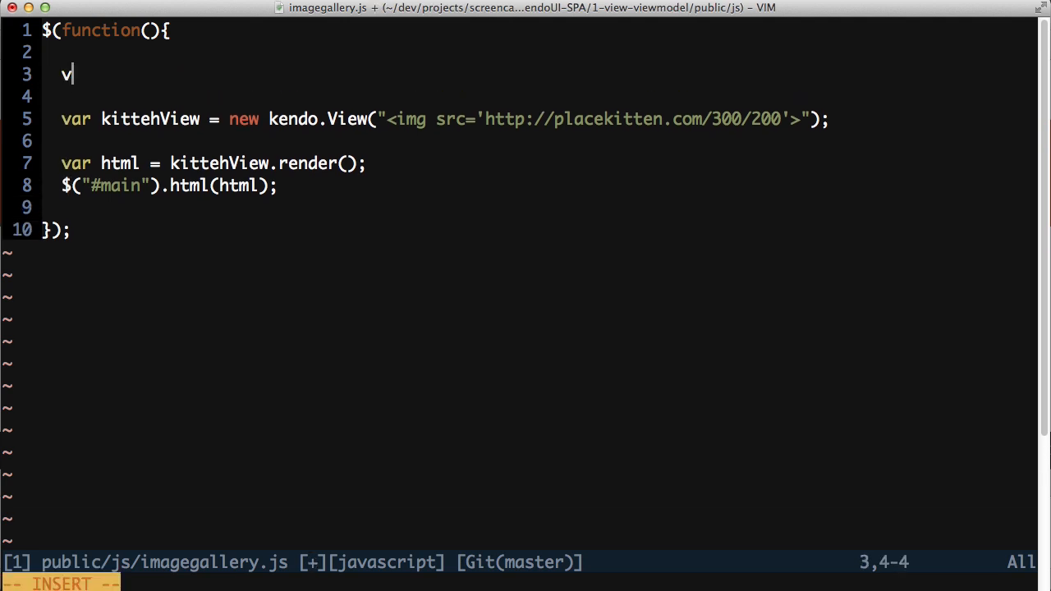
pyautogui.write('ar image = kendo.observable({')
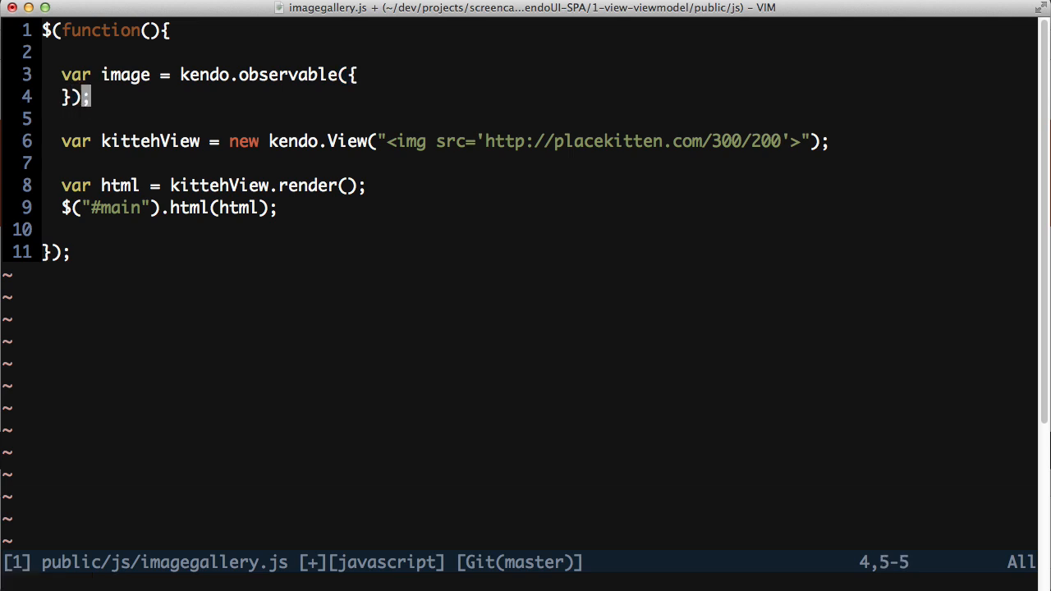
pyautogui.write('ur')
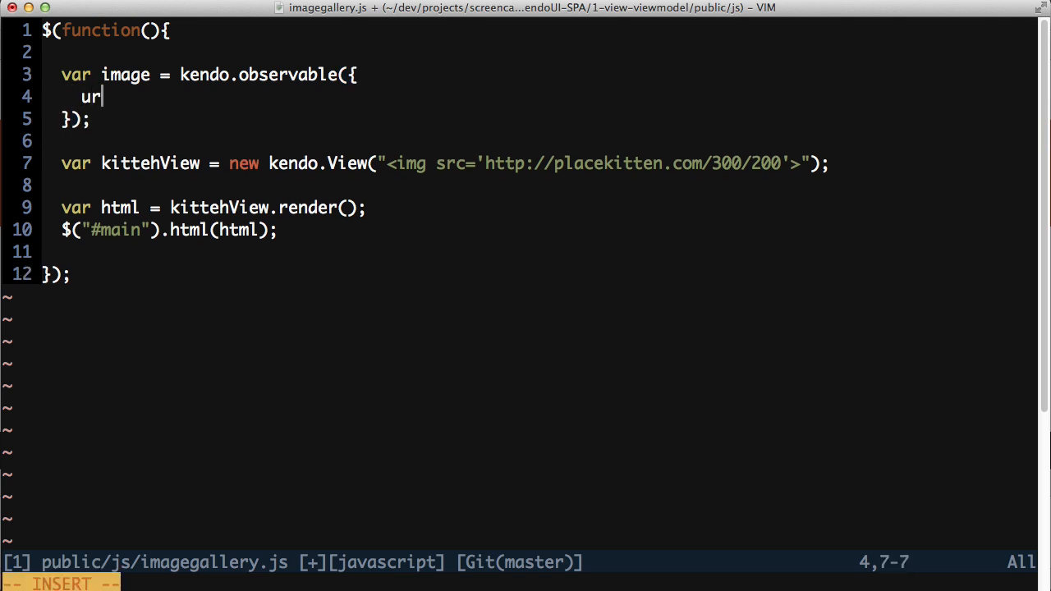
pyautogui.write('l: "http://placeki')
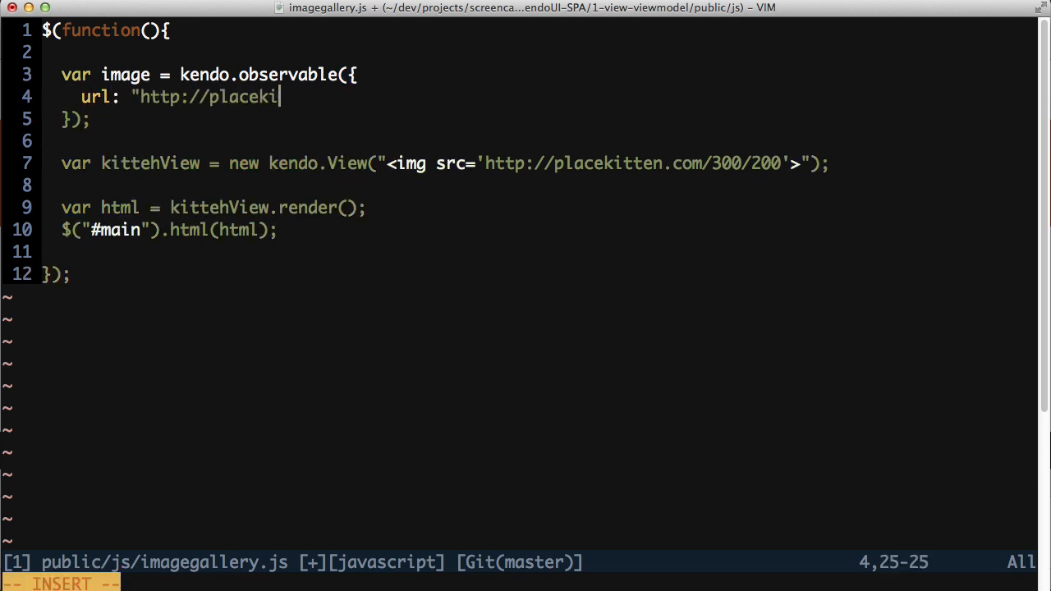
# Finish url as placekitten.com/300/200 and replace the img src with data-bind {src: url}
pyautogui.write('tten.com/300/200"')
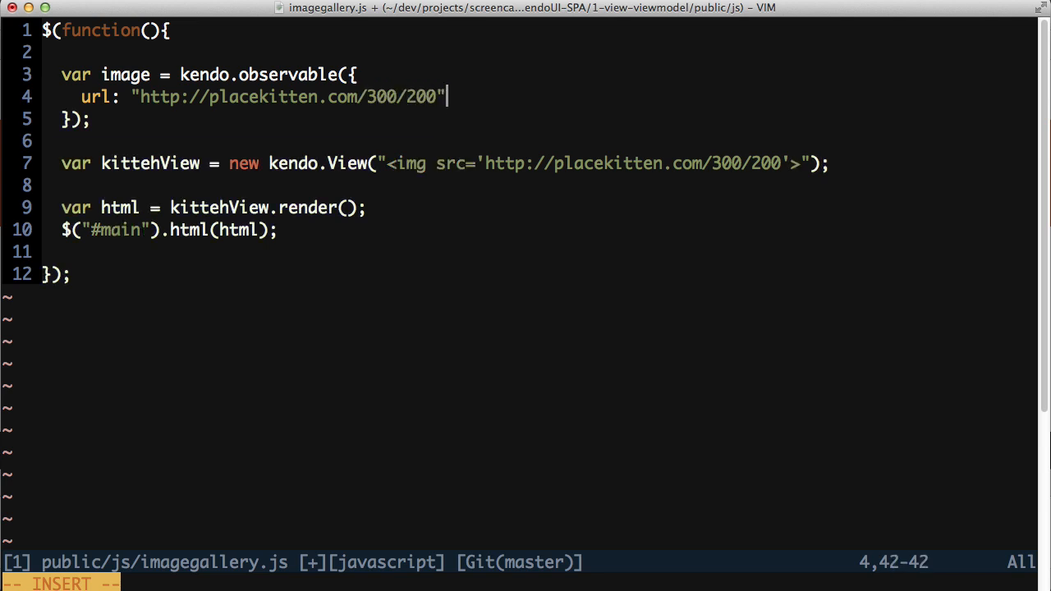
pyautogui.press('Escape')
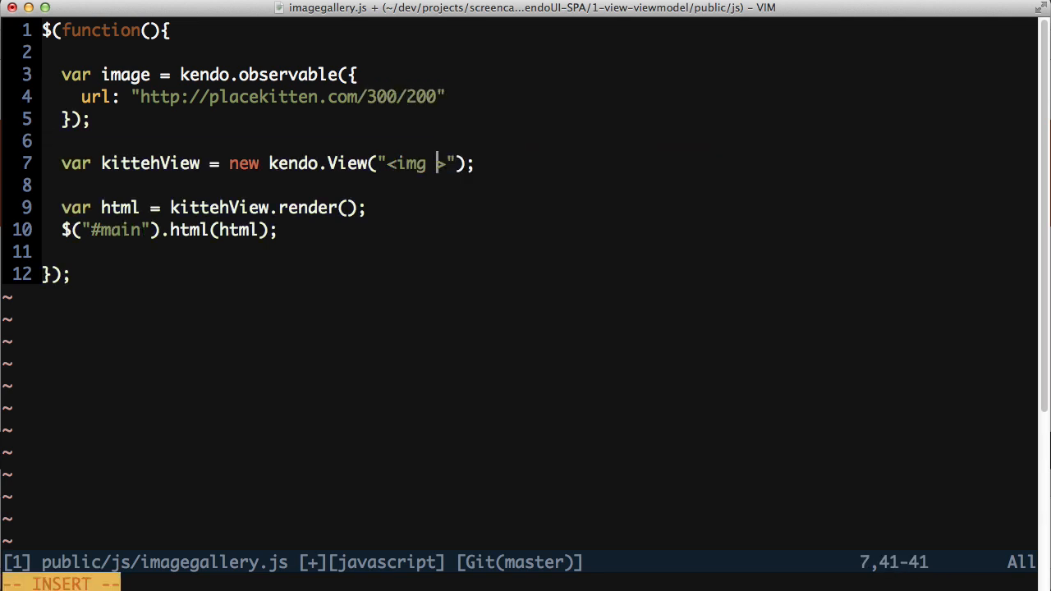
pyautogui.write("data-bind='attr:")
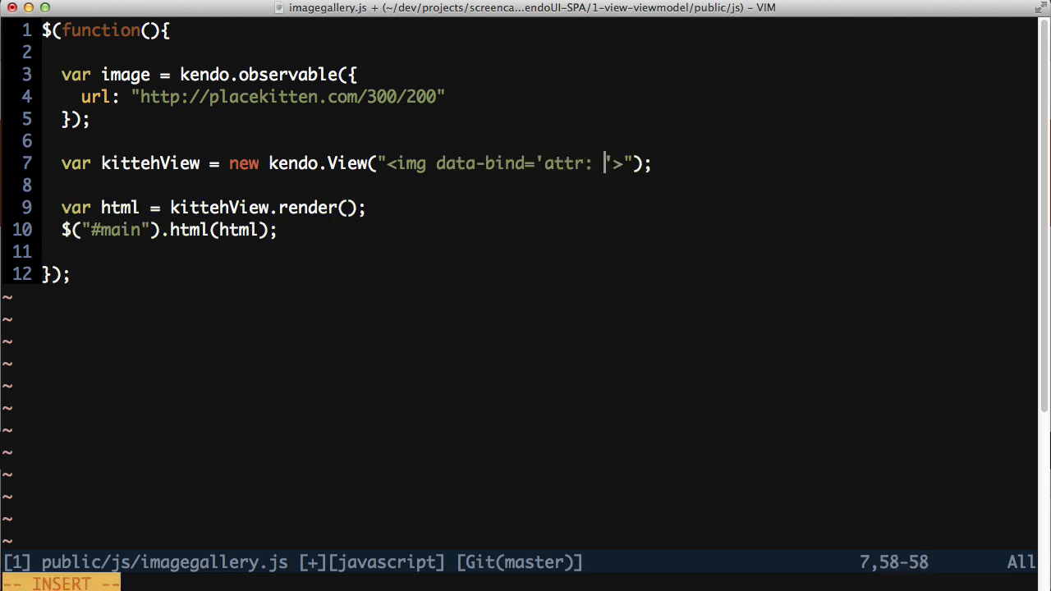
pyautogui.write('{src: url}')
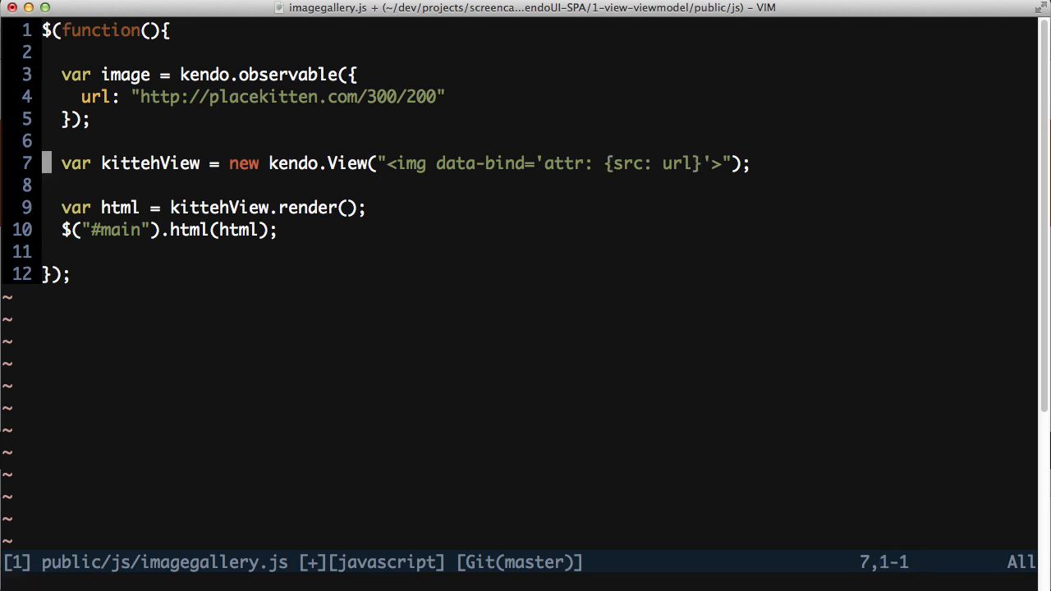
pyautogui.write(',')
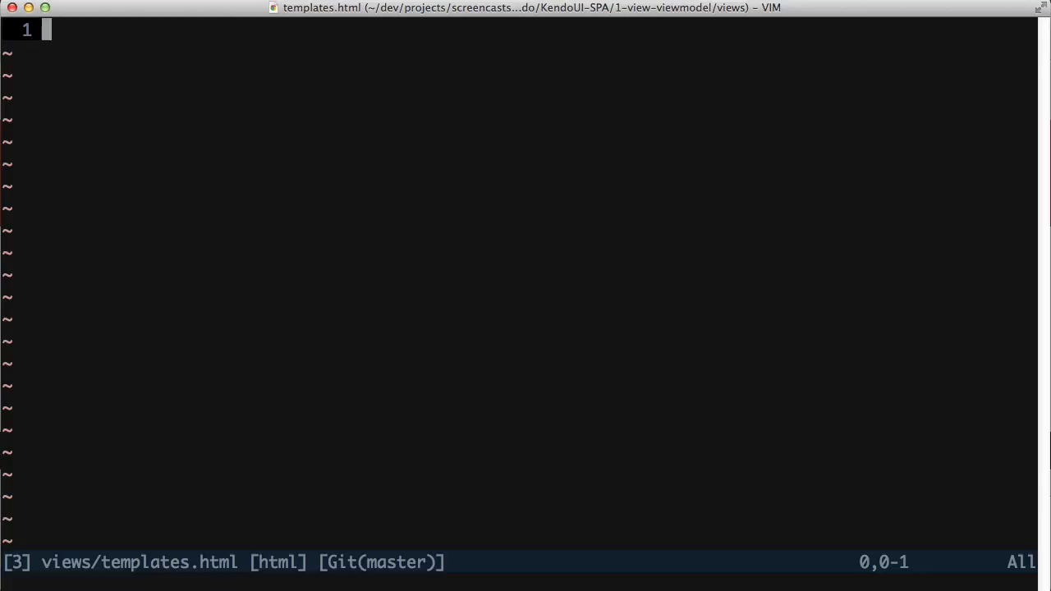
# Add a text/x-kendoui-template script with id kitteh-view-template
pyautogui.write('<scrip')
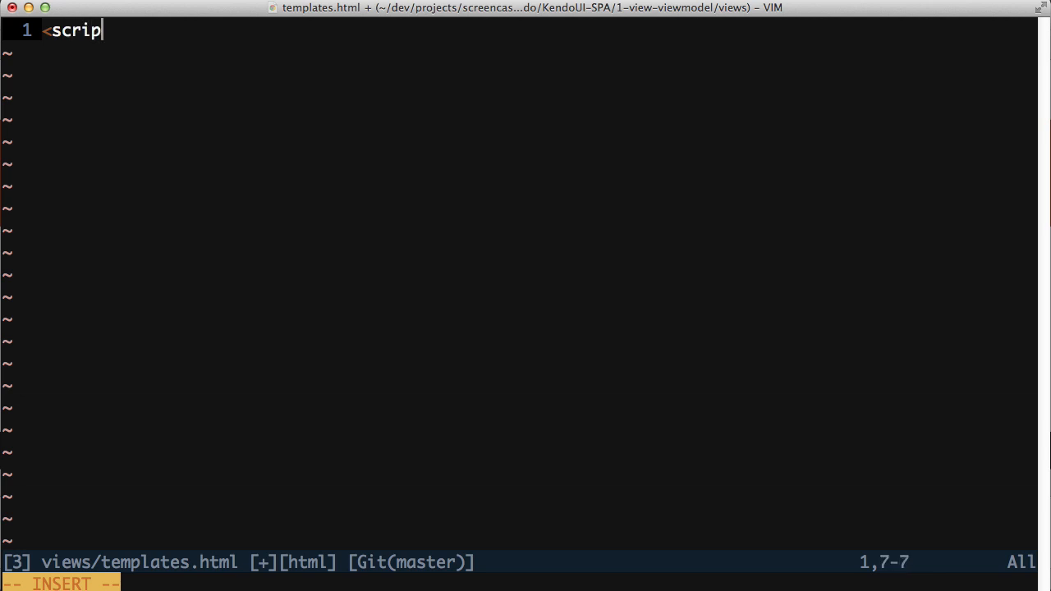
pyautogui.write('t type=')
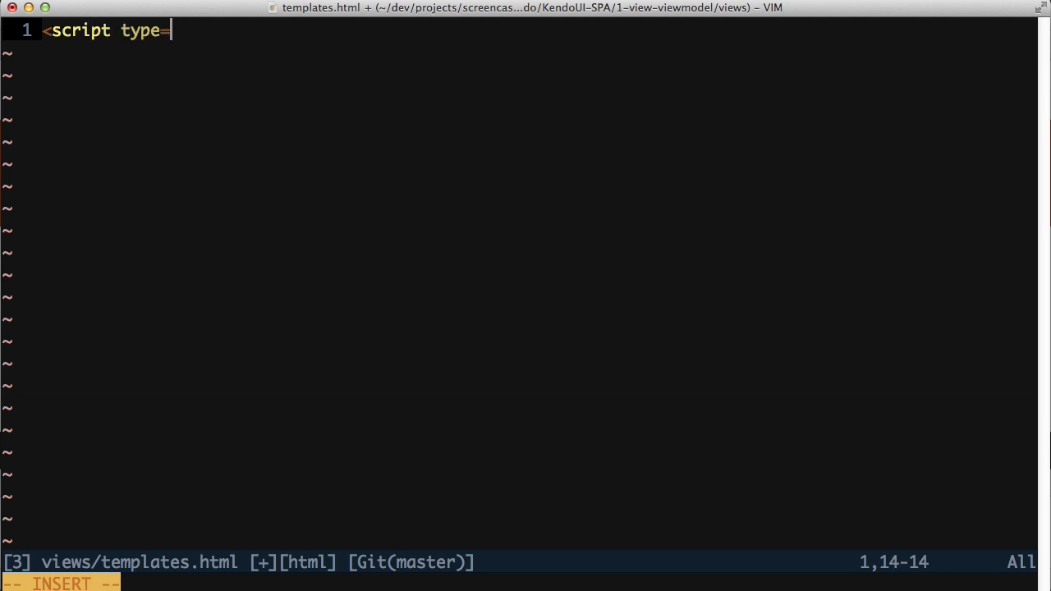
pyautogui.write('"text/x-')
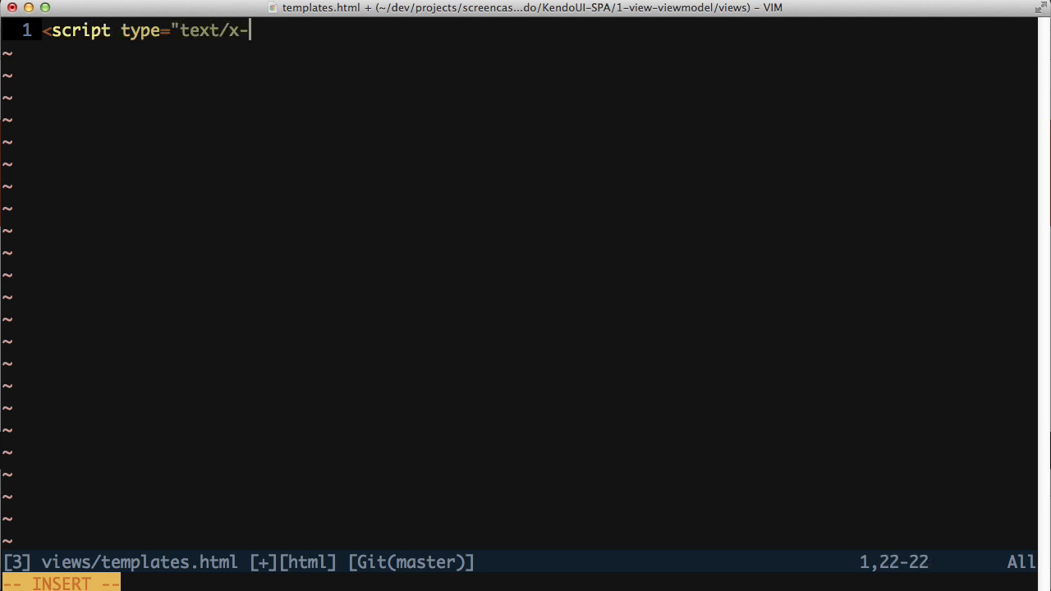
pyautogui.write('kendoui-te')
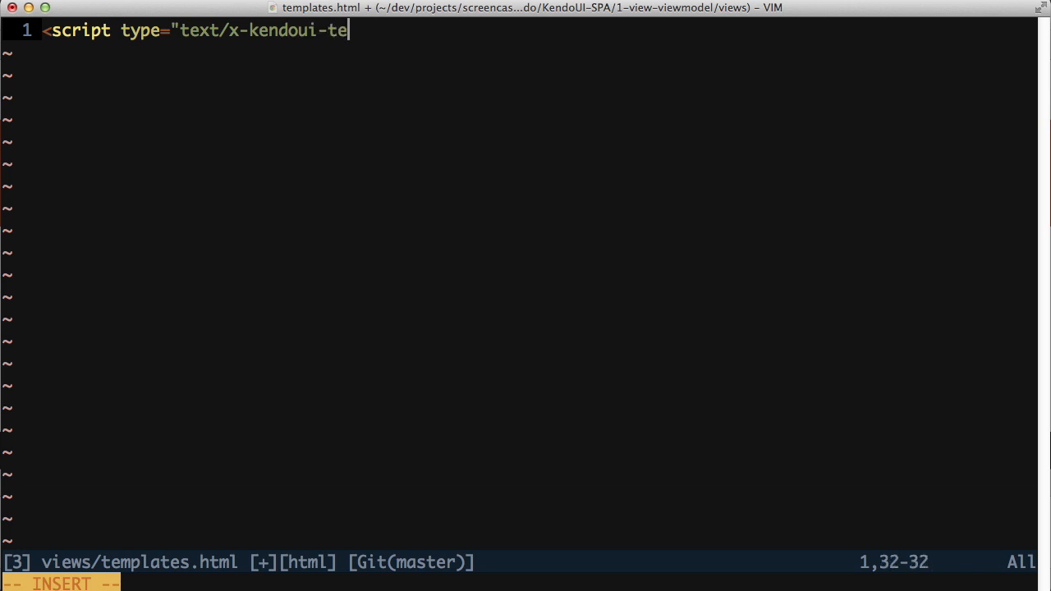
pyautogui.write('mplate"')
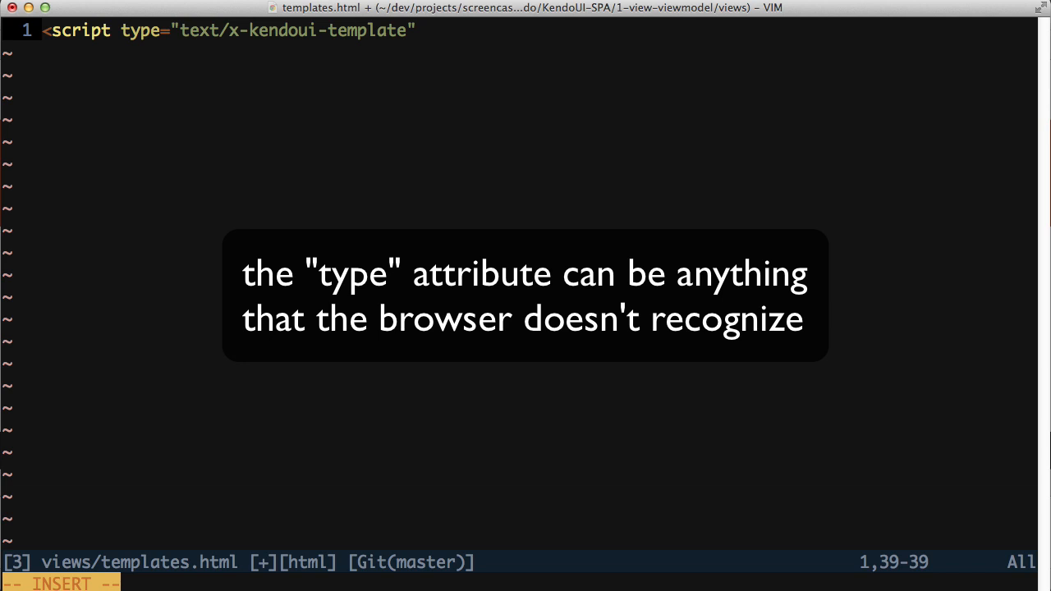
pyautogui.write('id="')
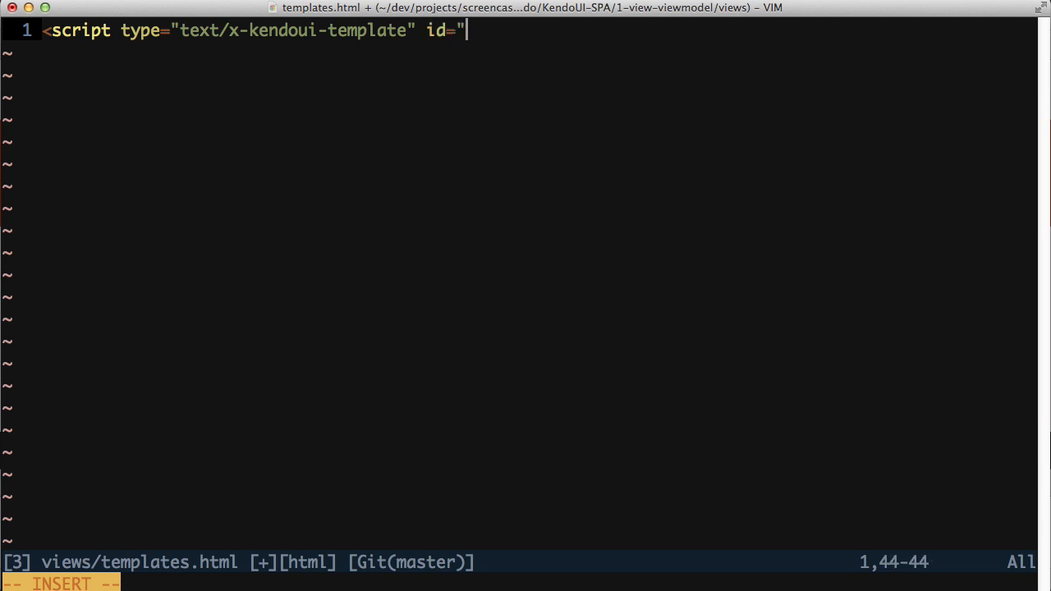
pyautogui.write('kitteh-')
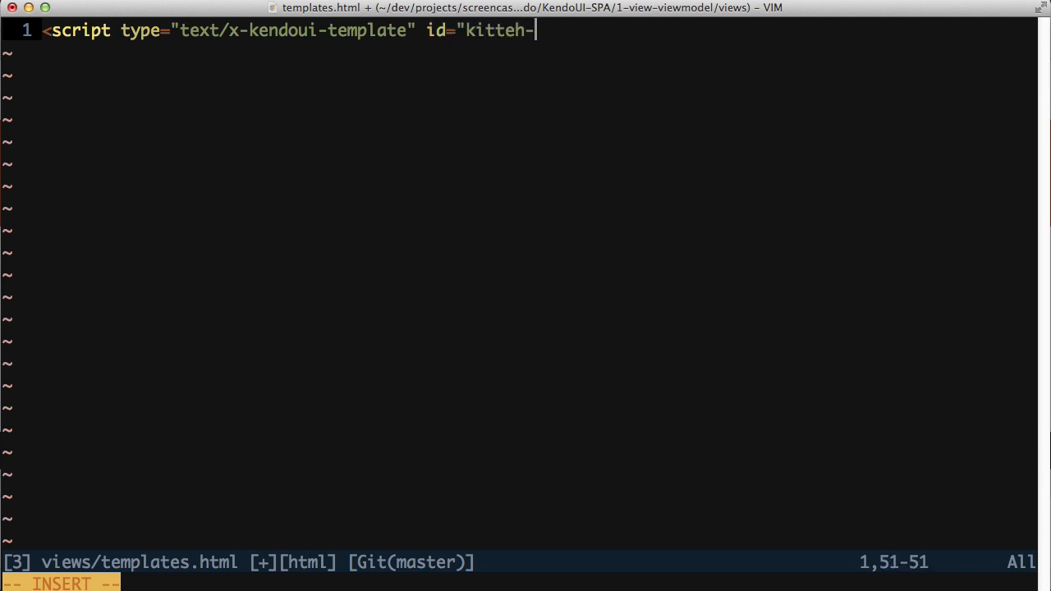
pyautogui.write('view-template">')
pyautogui.write('</script>')
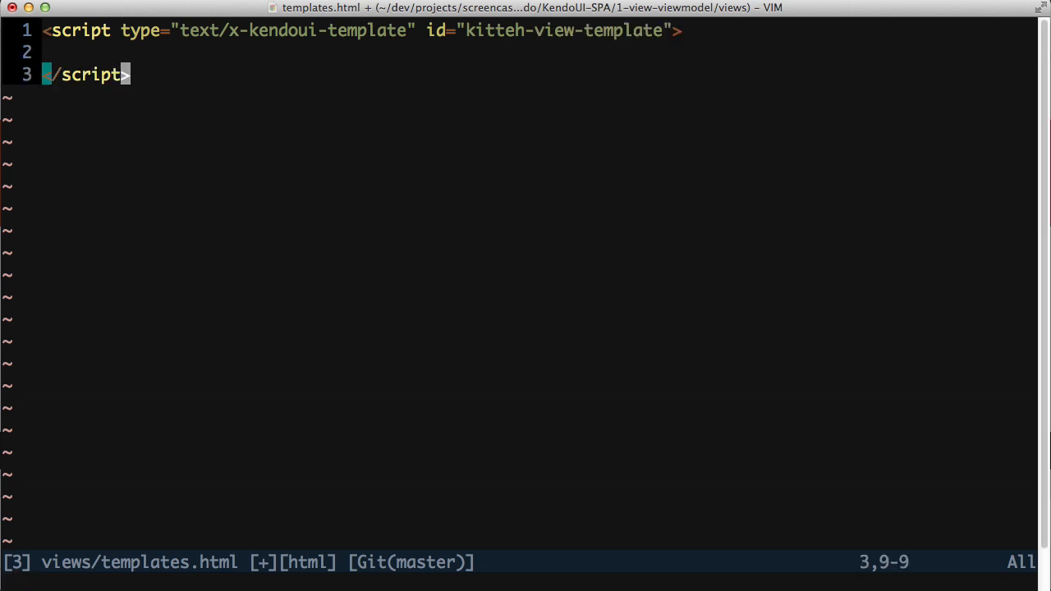
# Inside it, add an img with data-bind="attr: {src: url}"
pyautogui.write('<img')
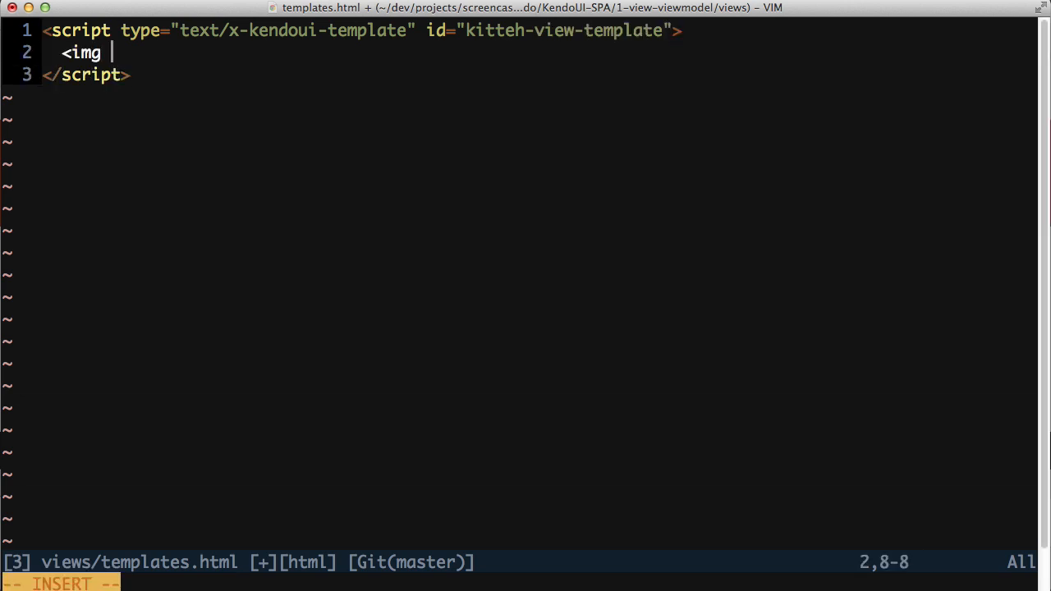
pyautogui.write('data-bind="')
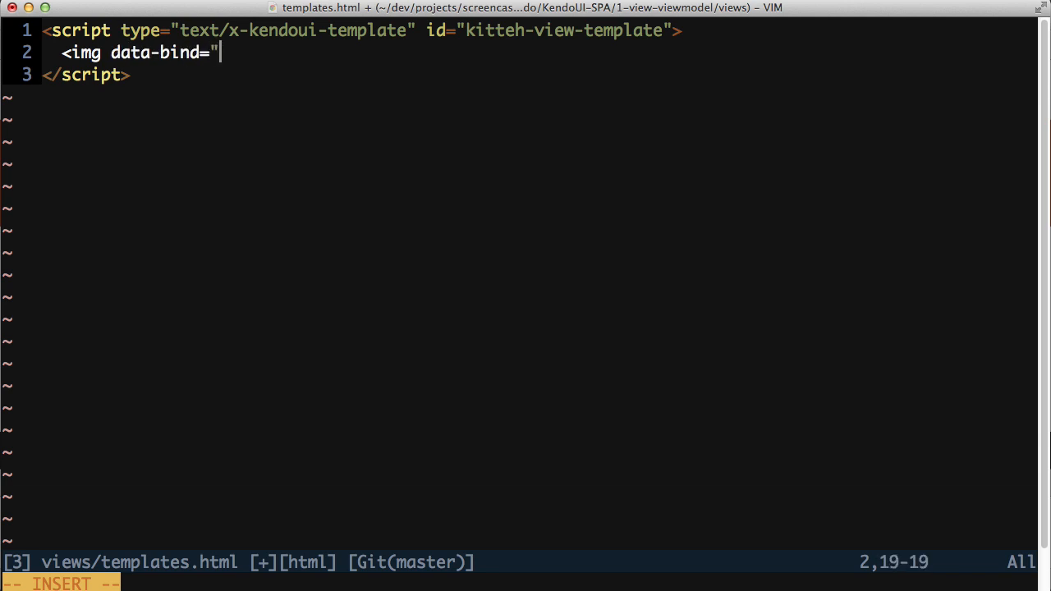
pyautogui.write('attr: {src: url}')
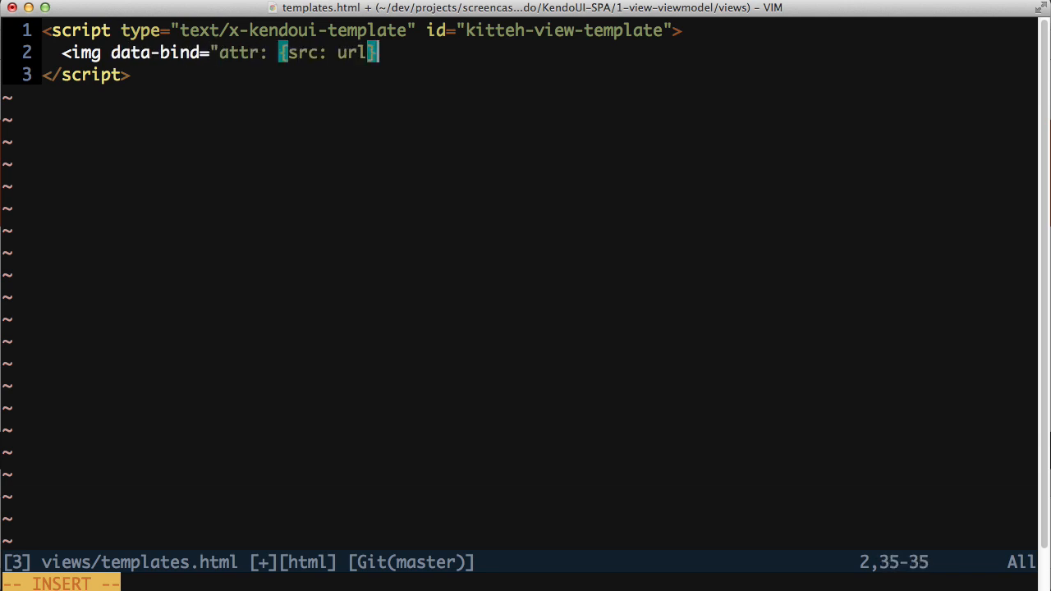
pyautogui.press('Escape')
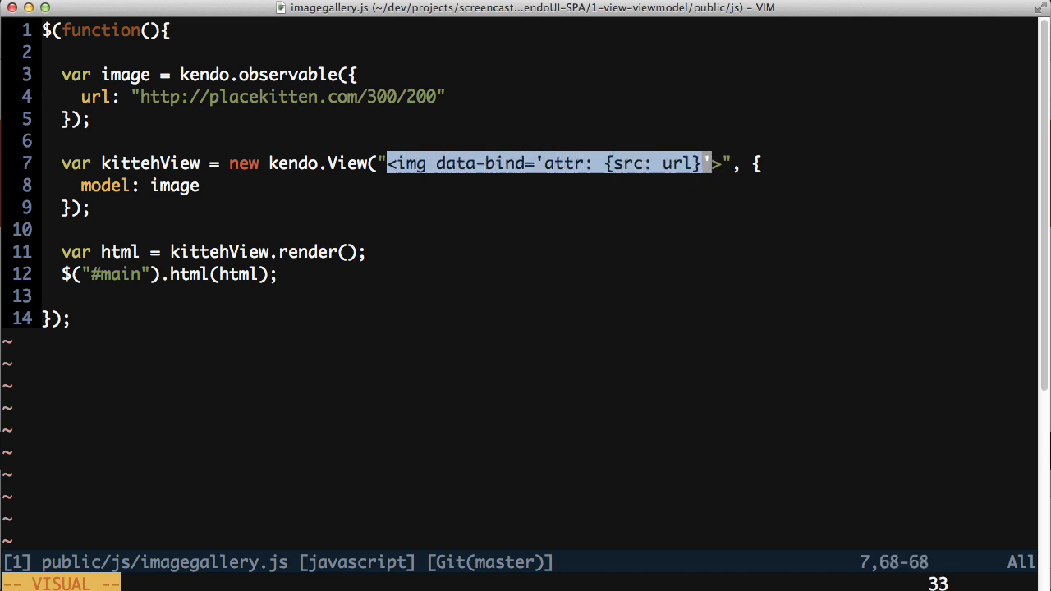
# Replace kittehView's inline img markup with the template id kitteh-view-template
pyautogui.write('kitte')
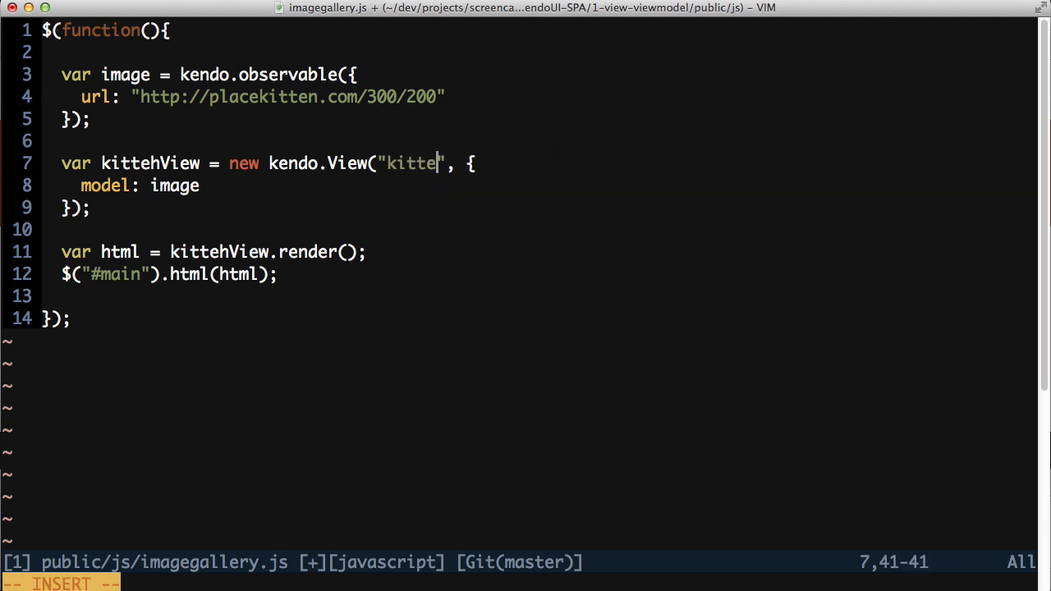
pyautogui.write('h-view-template">')
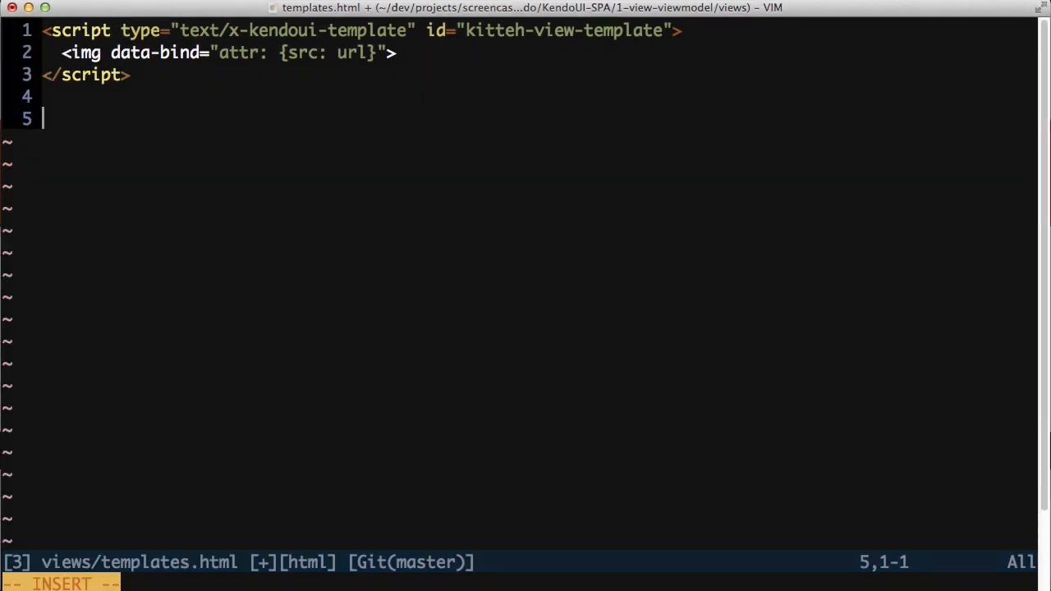
# Add a kitteh-list-template script holding a div with data-role="listview"
pyautogui.write('<script type="text/x-kendoui')
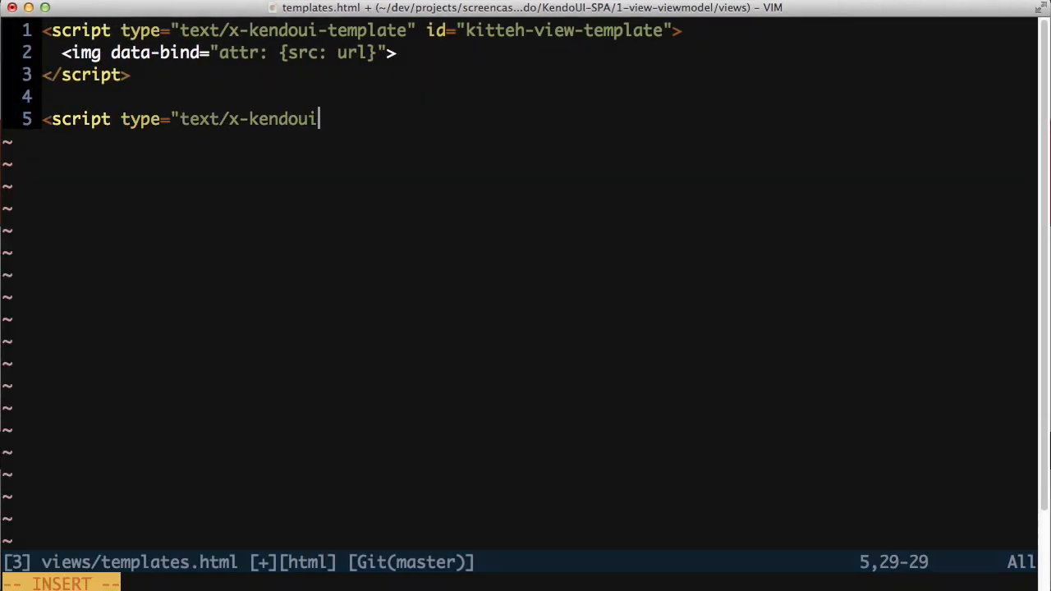
pyautogui.write('-template" id="kitteh-list-template">')
pyautogui.write('<div data-role="')
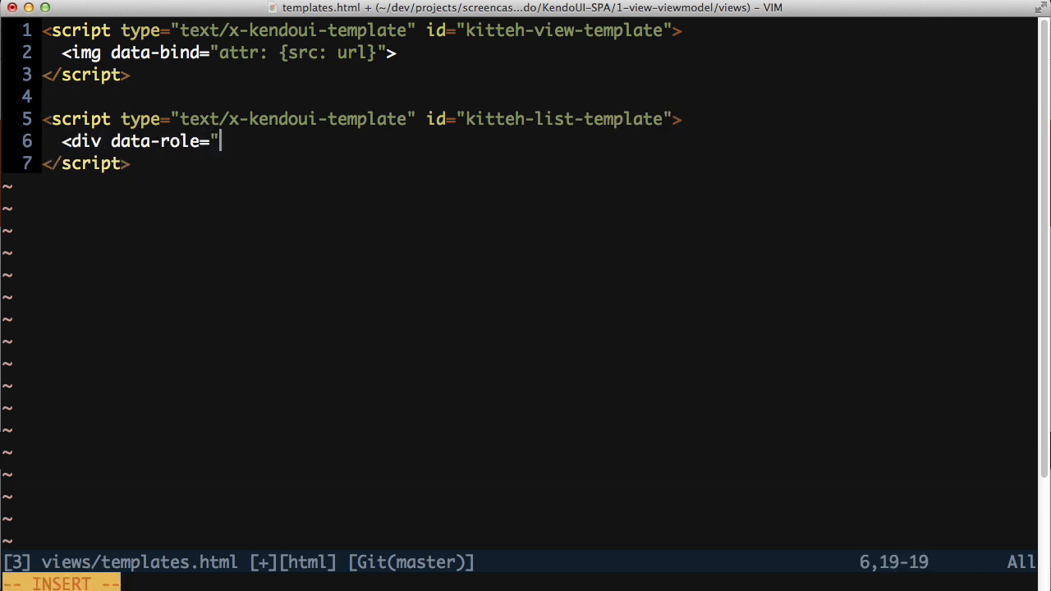
pyautogui.write('listview"></div>')
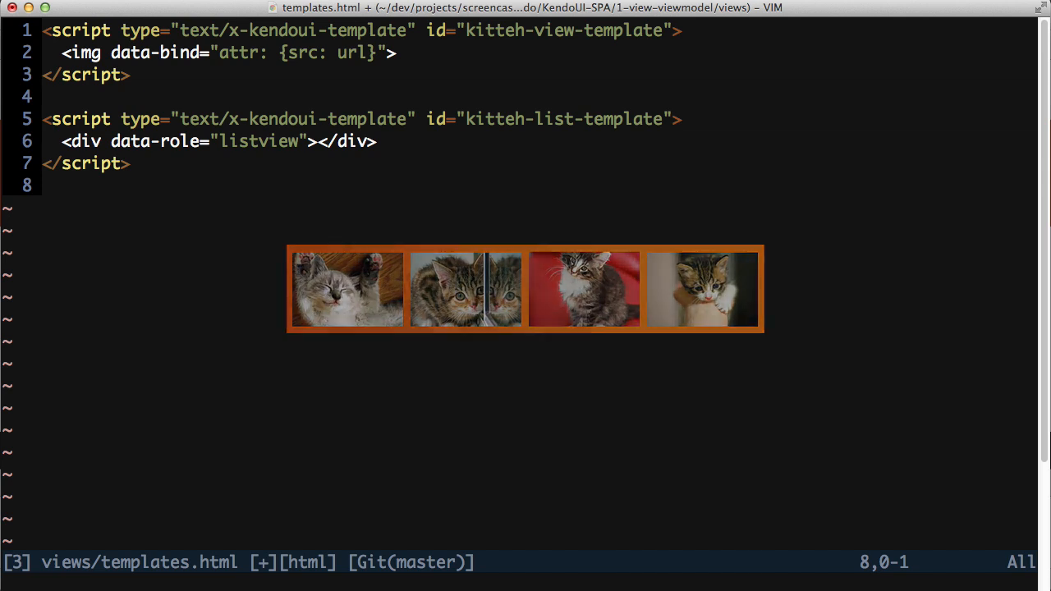
# Add a kitteh-list-item-template script with an img bound to attr src: url, width 150
pyautogui.write('<script type="te')
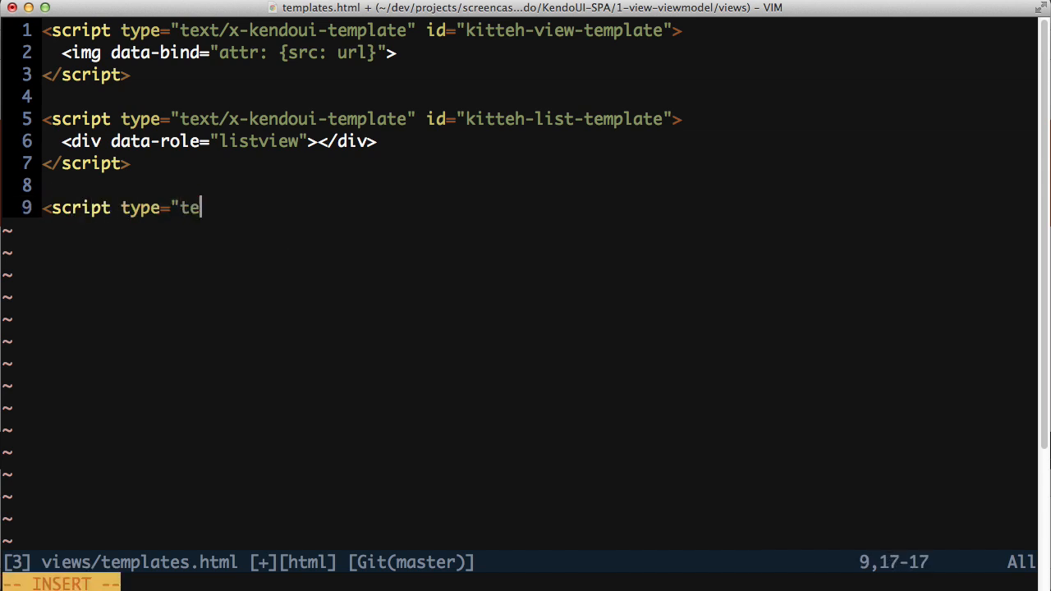
pyautogui.write('xt/x-kendoui-template" id=')
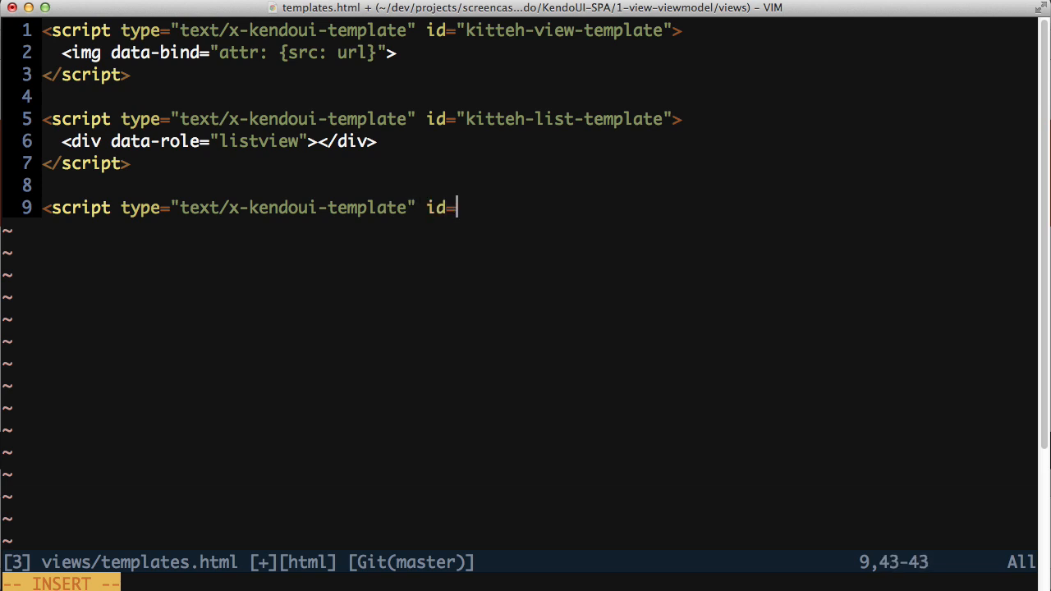
pyautogui.write('"kitteh-list-item-template"')
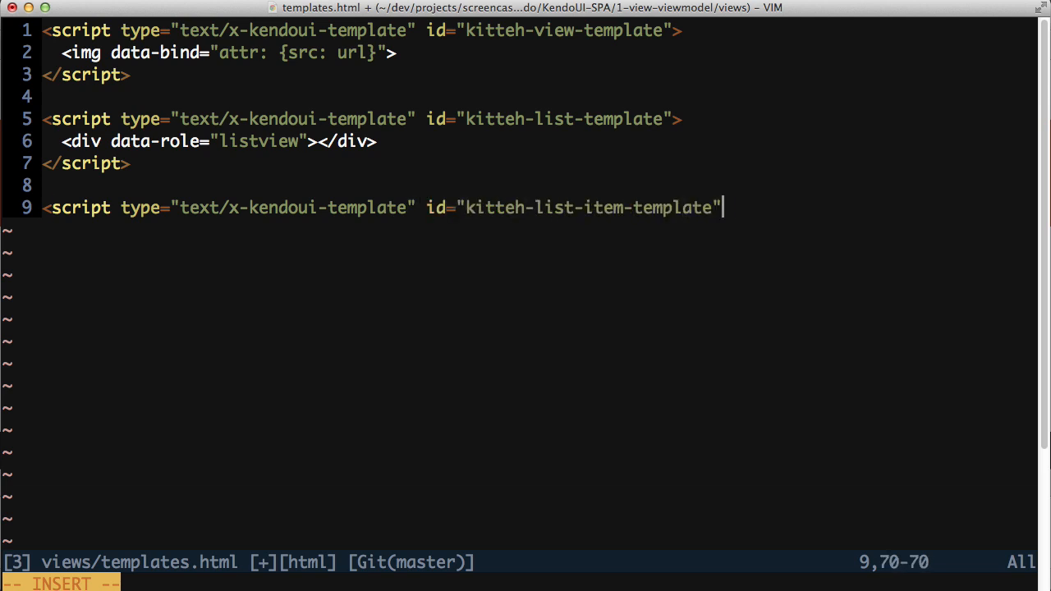
pyautogui.write('>')
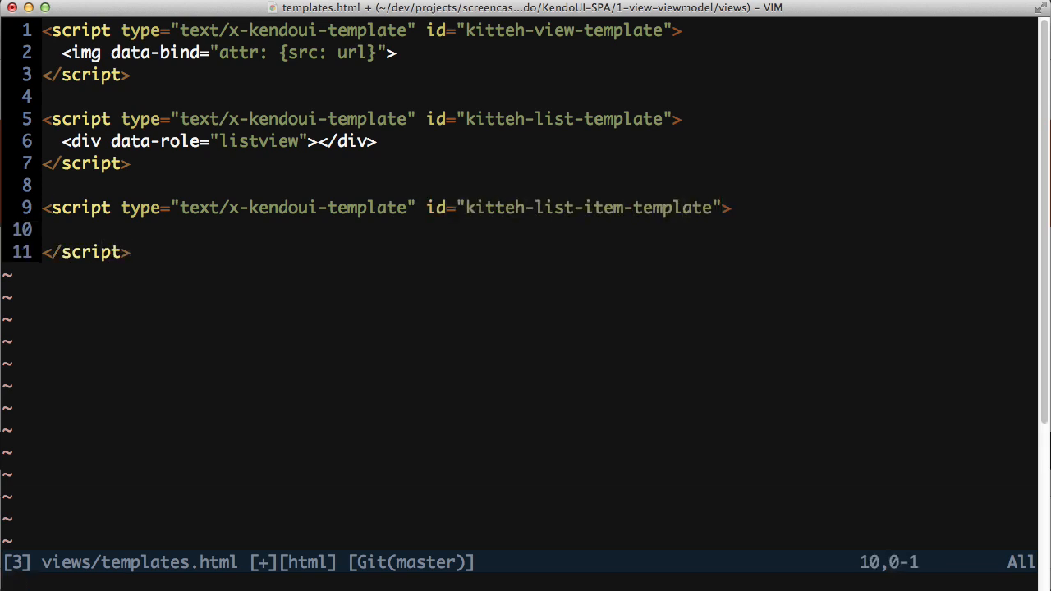
pyautogui.write('<im')
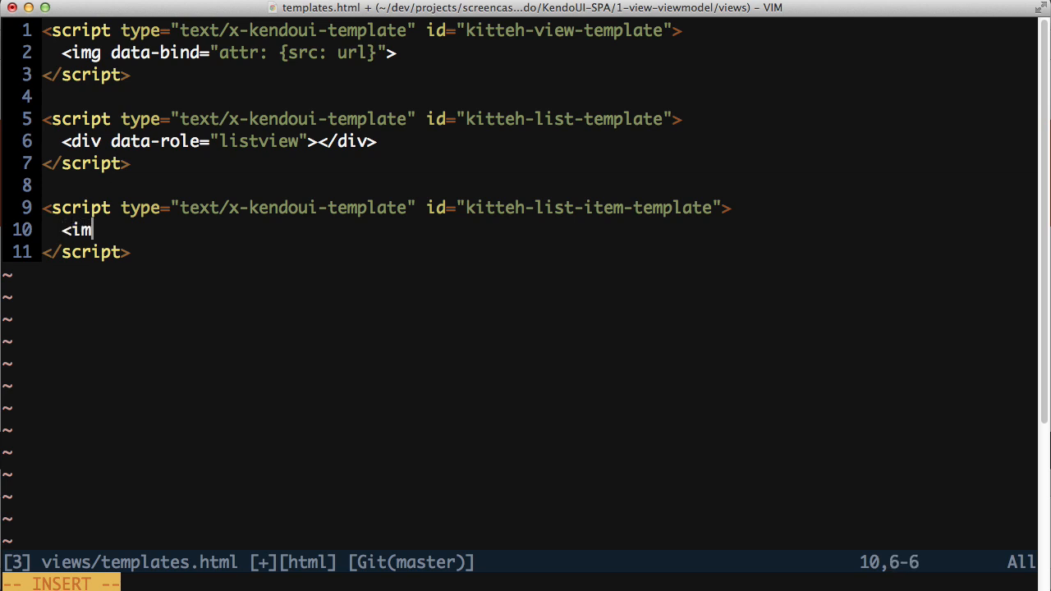
pyautogui.write('g data-b')
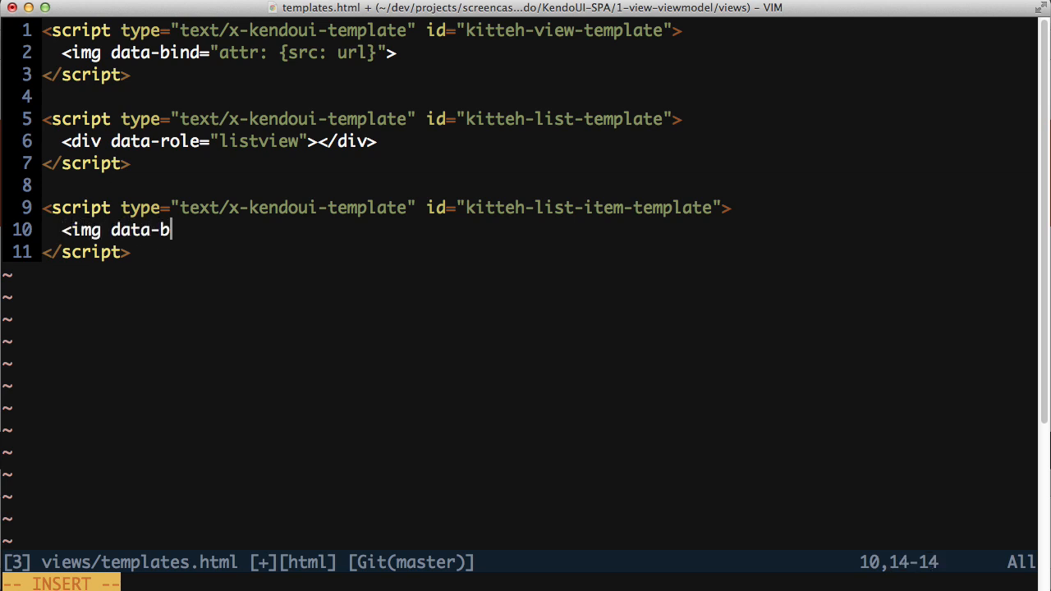
pyautogui.write('ind="attr')
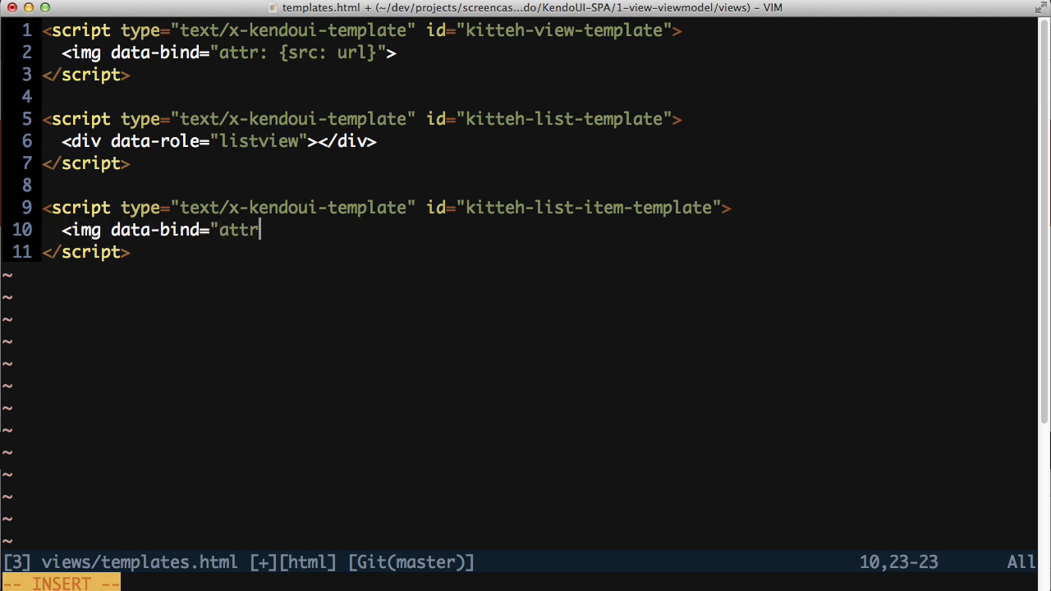
pyautogui.write(': {src: ur')
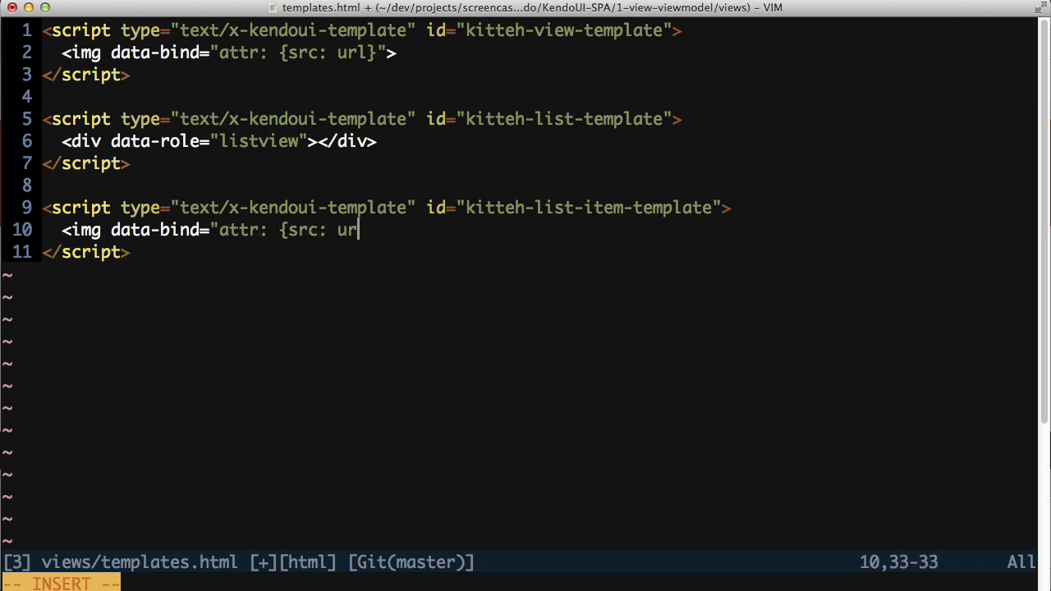
pyautogui.write('l}"')
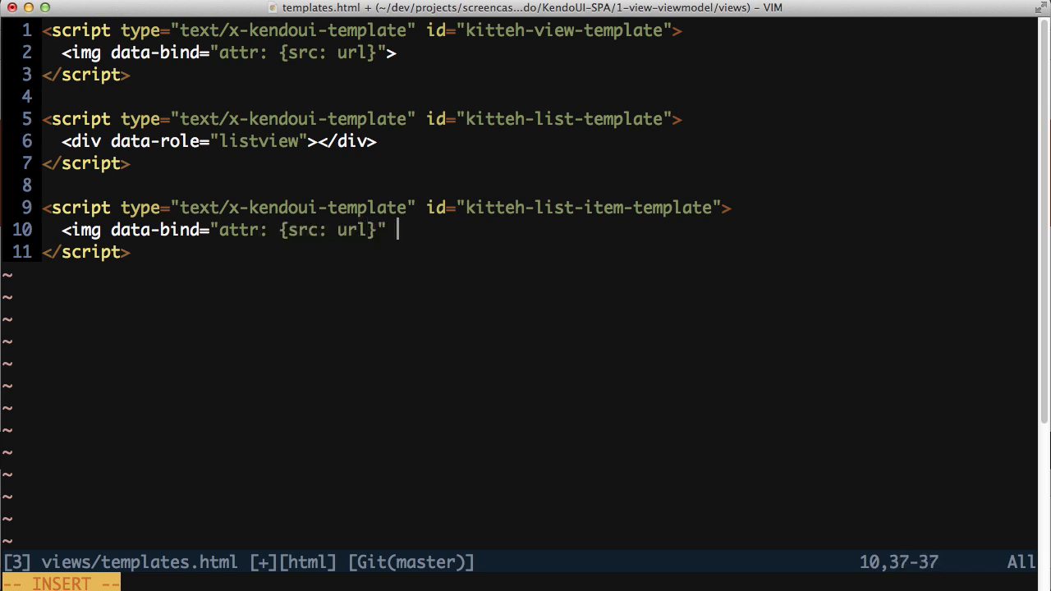
pyautogui.write('width="150">')
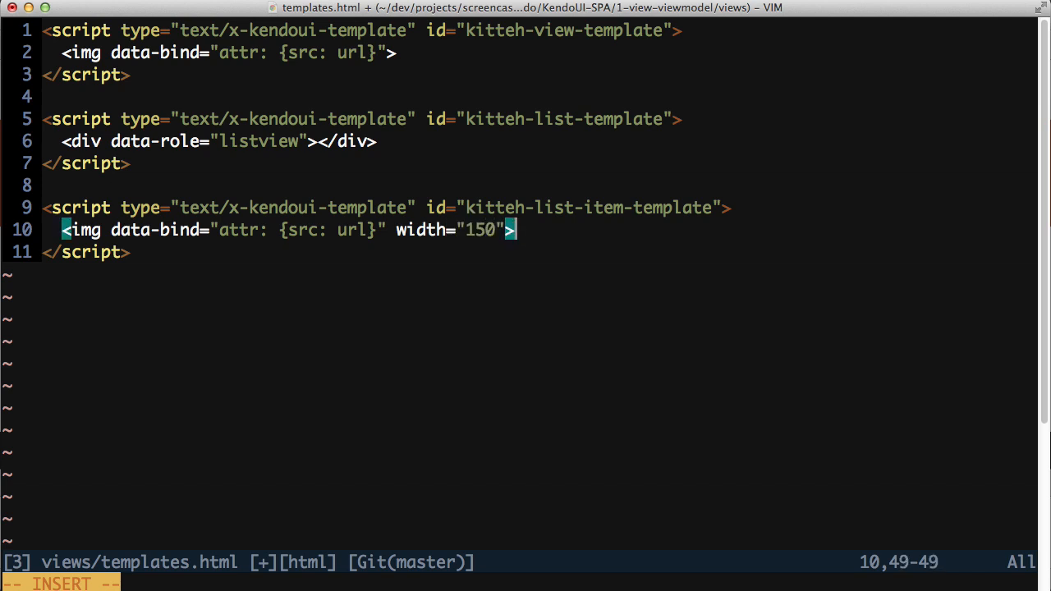
pyautogui.press('Escape')
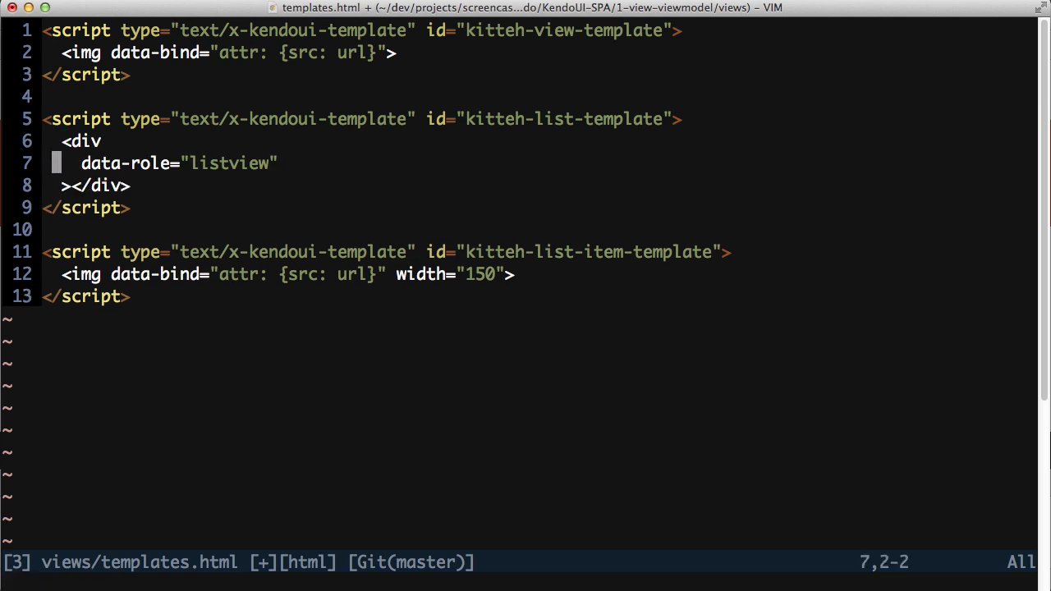
# Give the listview div data-template="kitteh-list-item-template"
pyautogui.write('data-t')
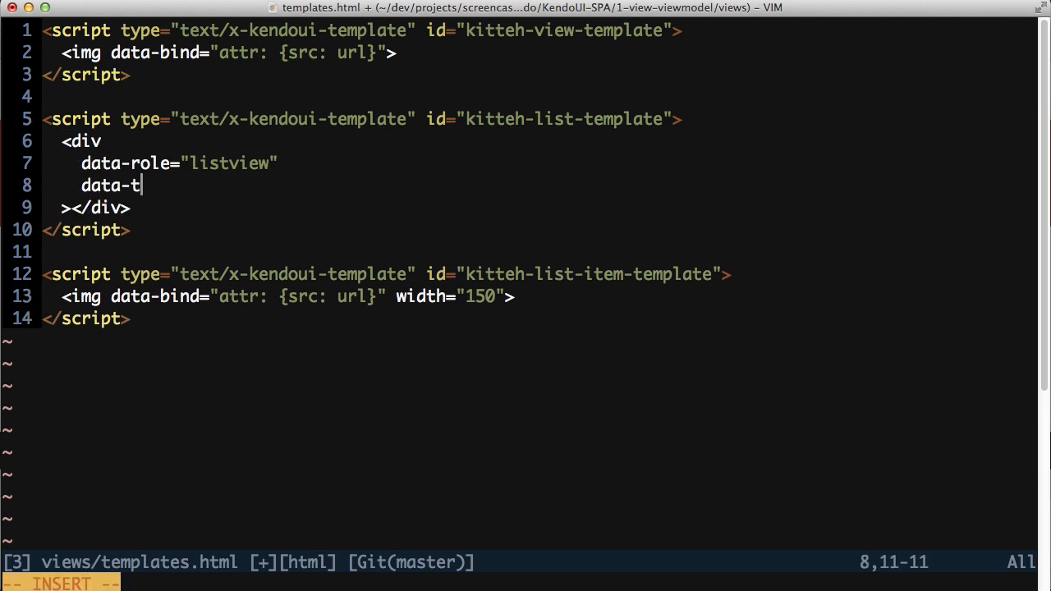
pyautogui.write('emplate="kitteh')
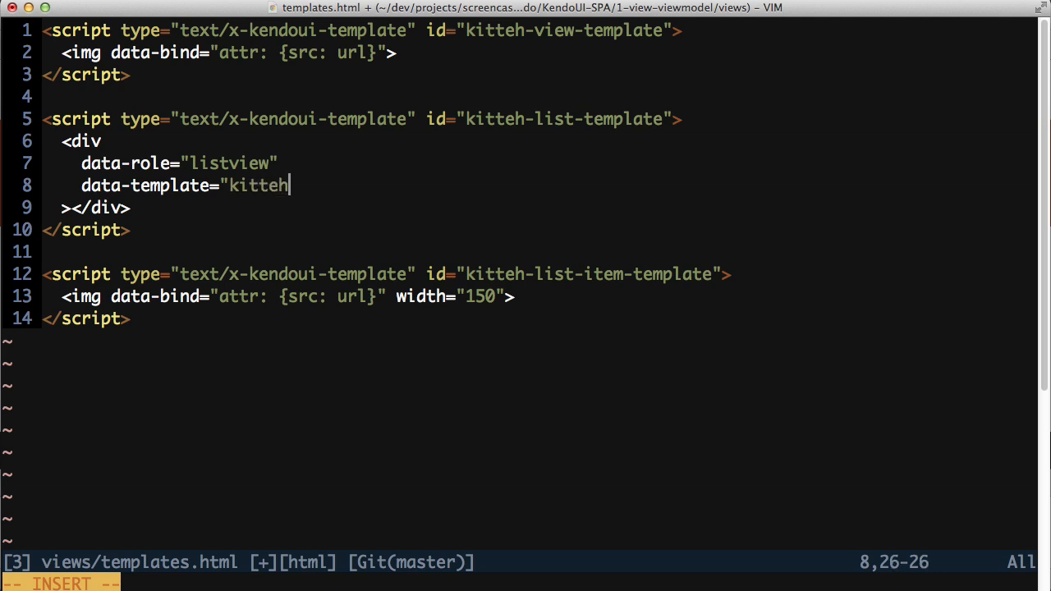
pyautogui.write('-list-item-template"')
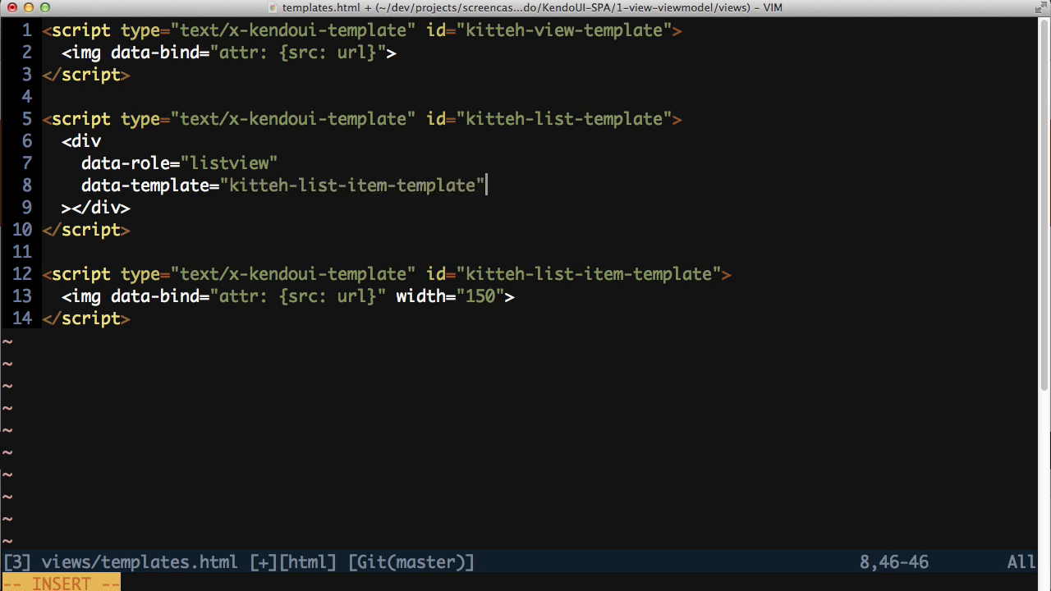
pyautogui.press('Escape')
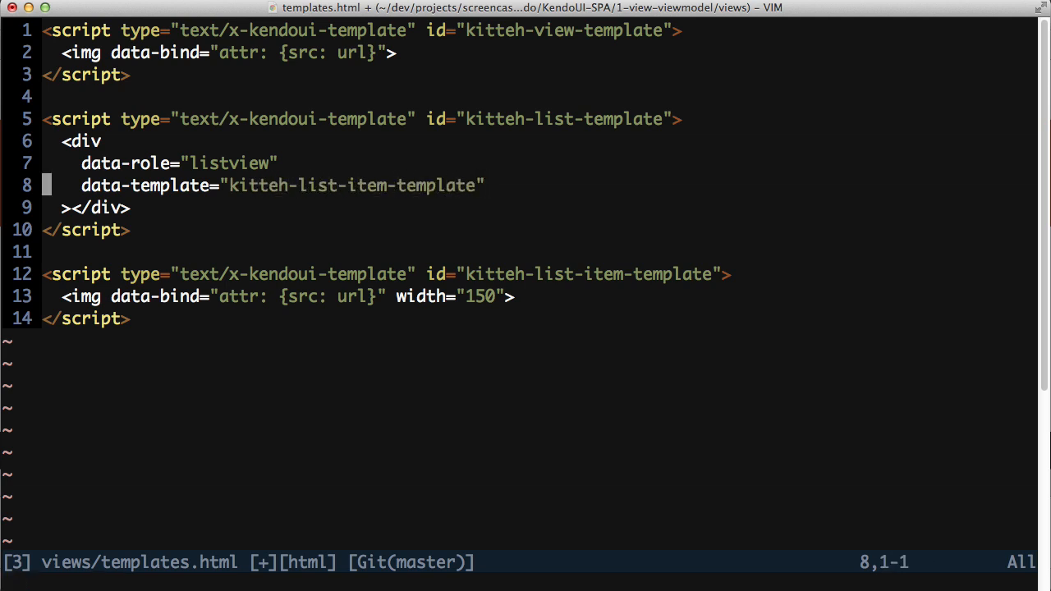
# Bind the listview div's source to imageDataSource via data-bind
pyautogui.write('data-')
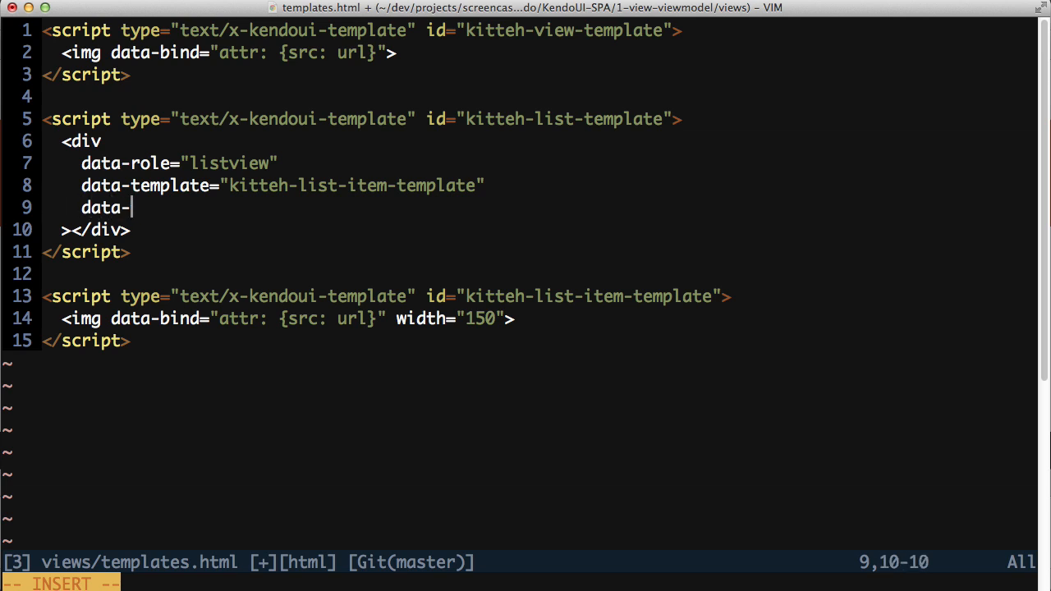
pyautogui.write('bind="')
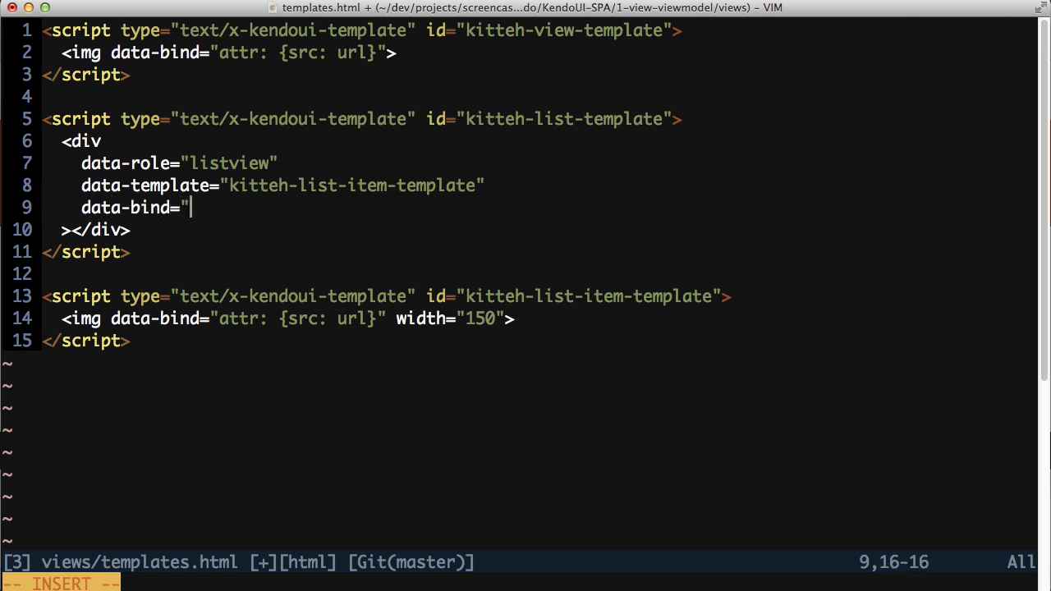
pyautogui.write('source: image')
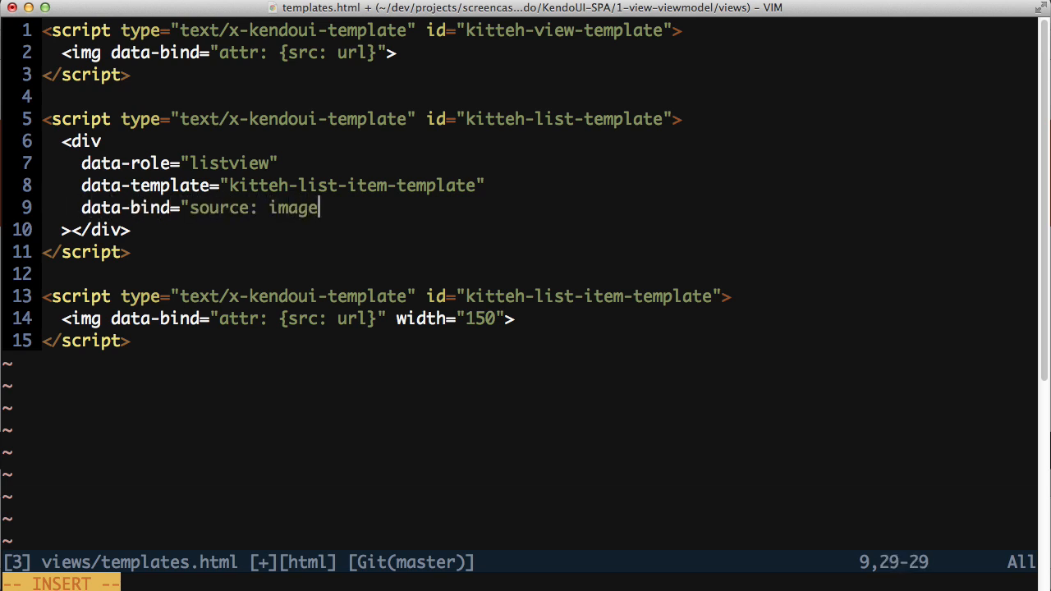
pyautogui.write('DataSource')
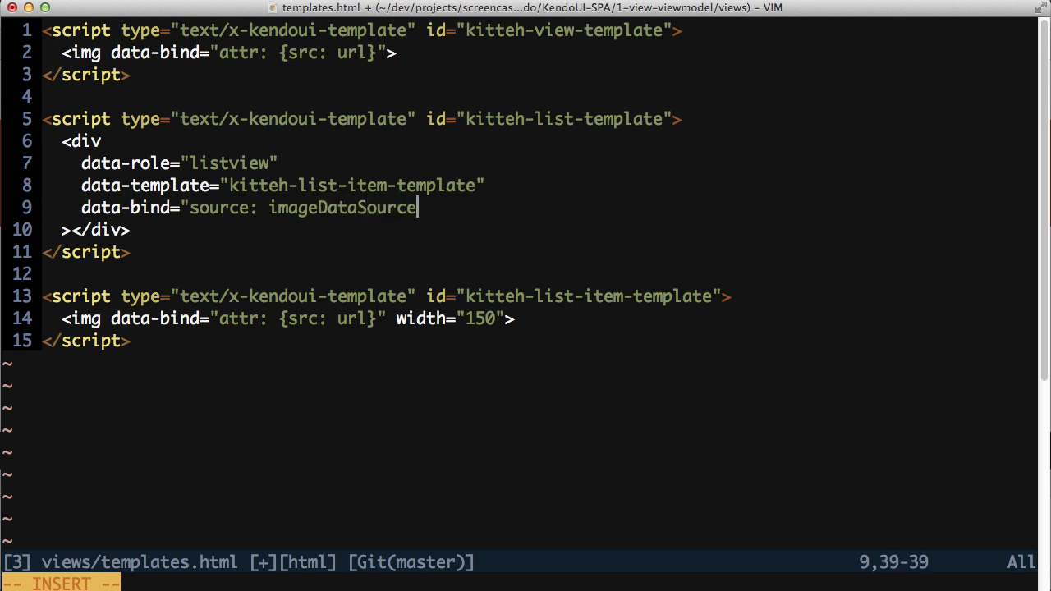
pyautogui.press('Escape')
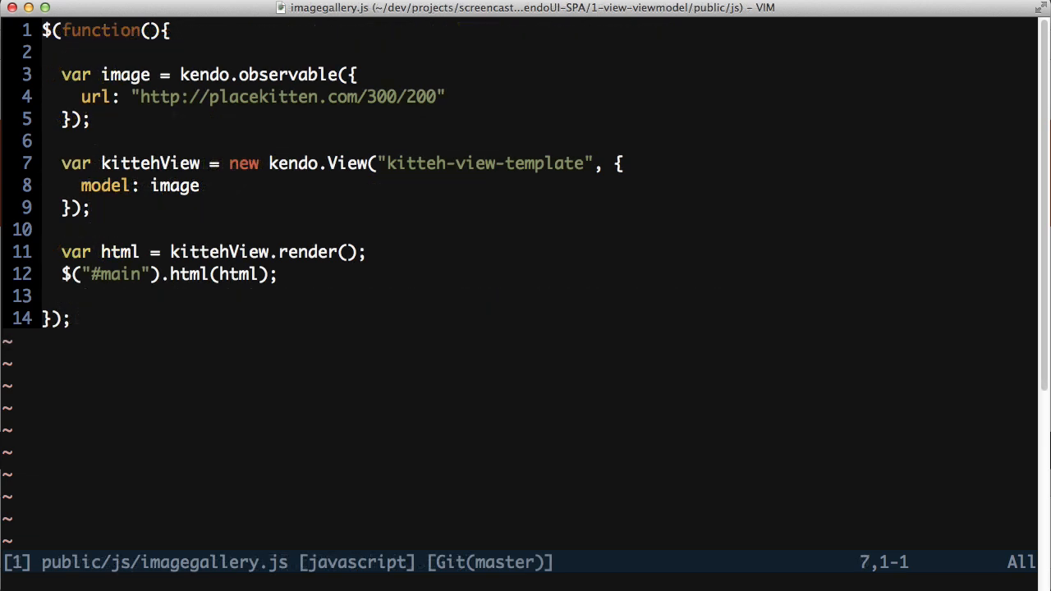
# Add imageDataSource: new kendo.data.DataSource({...}) with four kitten entries to the image observable
pyautogui.write(',')
pyautogui.write('imageD')
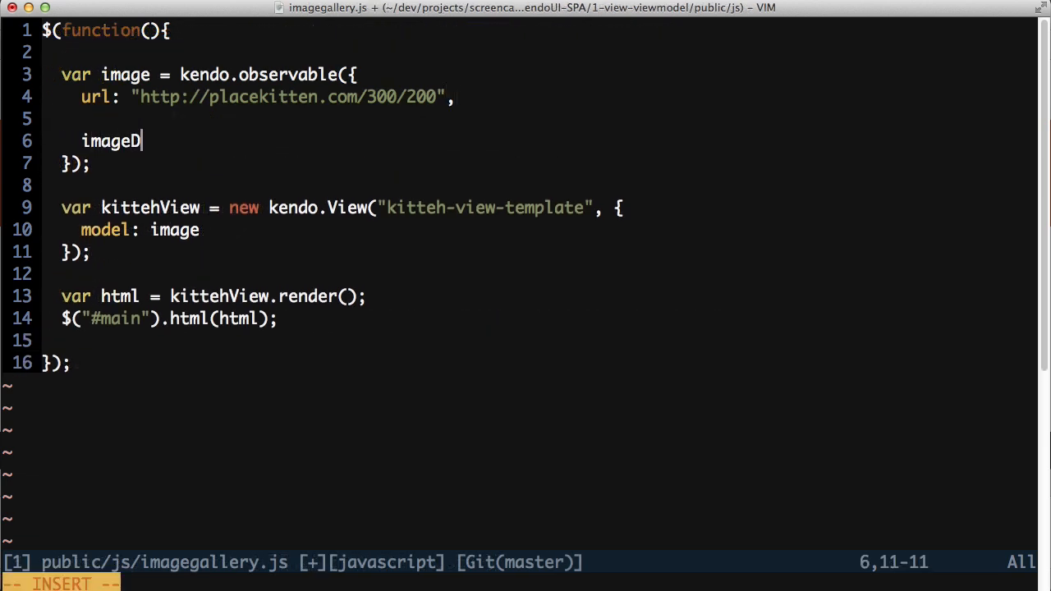
pyautogui.write('ataSource:')
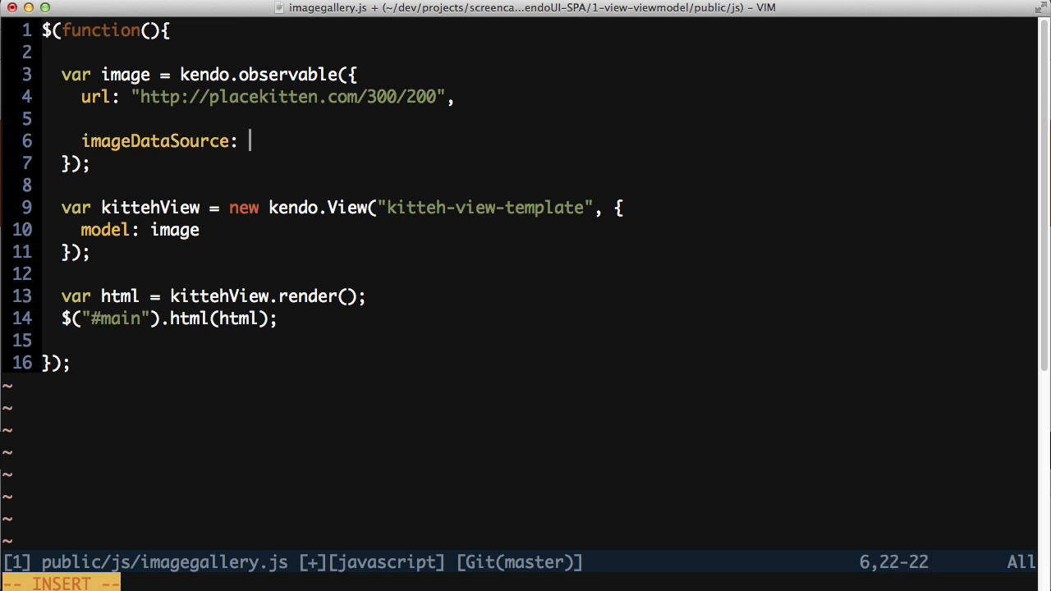
pyautogui.write('new kendo.data.')
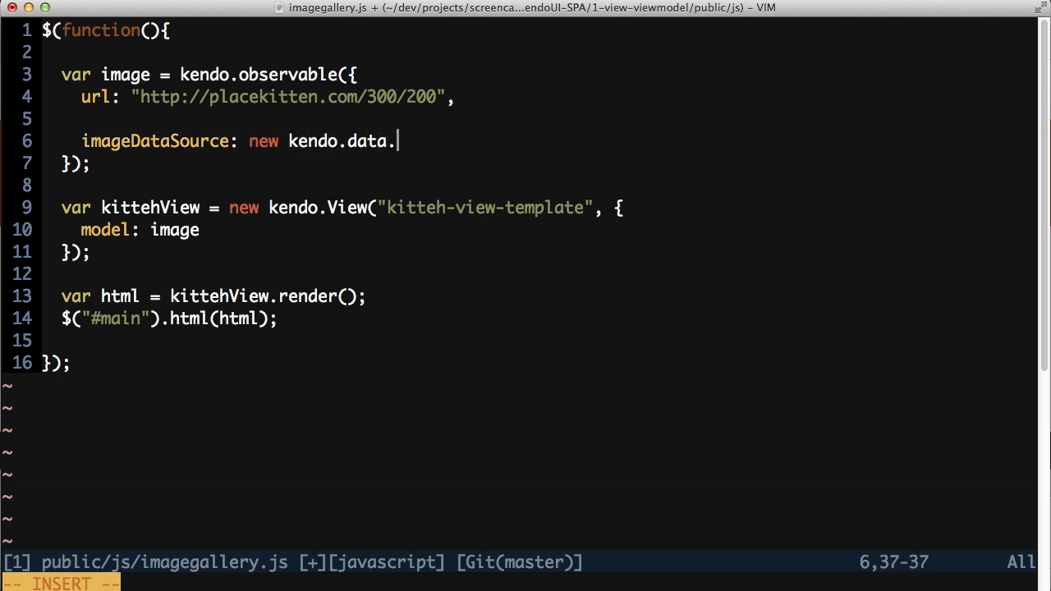
pyautogui.write('DataSource(')
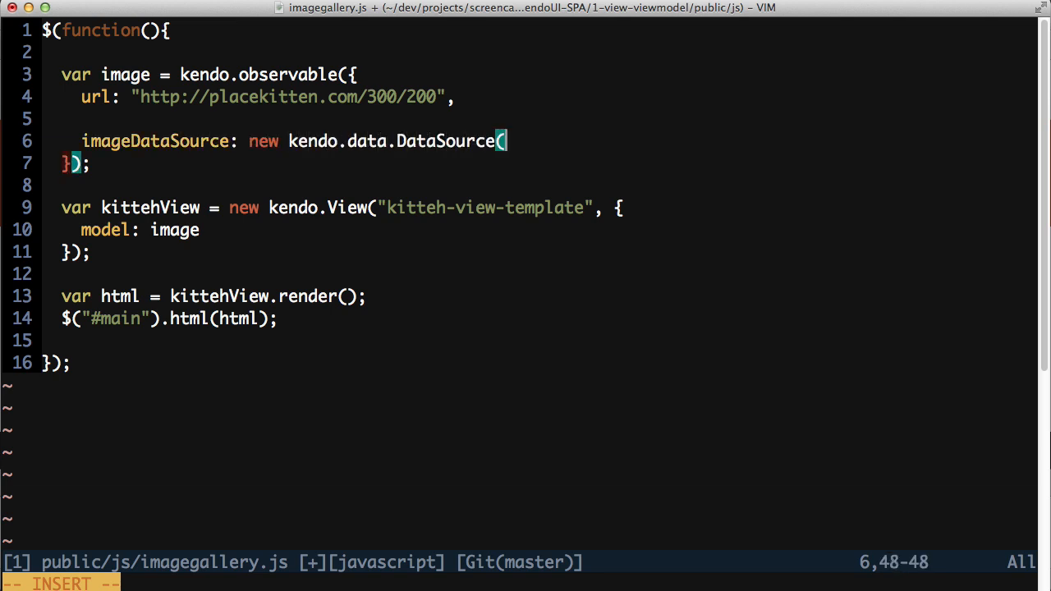
pyautogui.write('{')
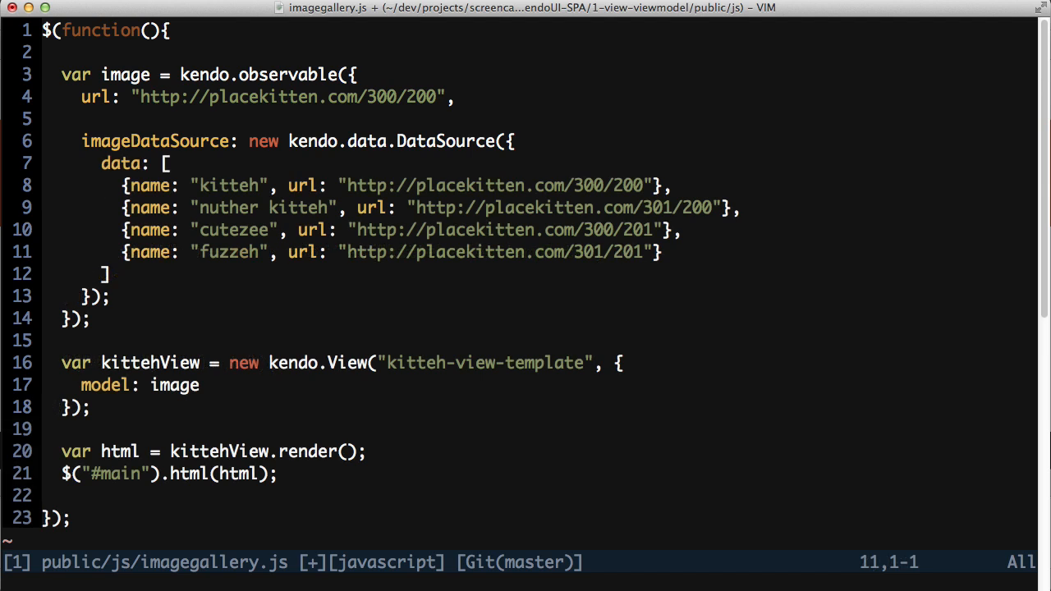
pyautogui.write('var l')
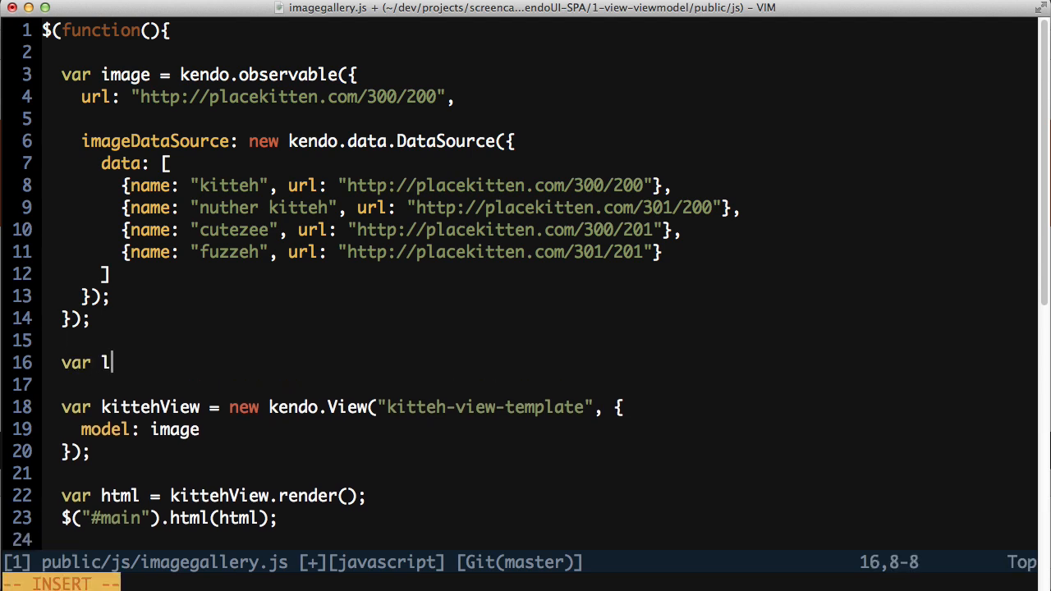
# Create listView as a kendo.View of kitteh-list-template with model: image
pyautogui.write('istView = new kendo.Vie')
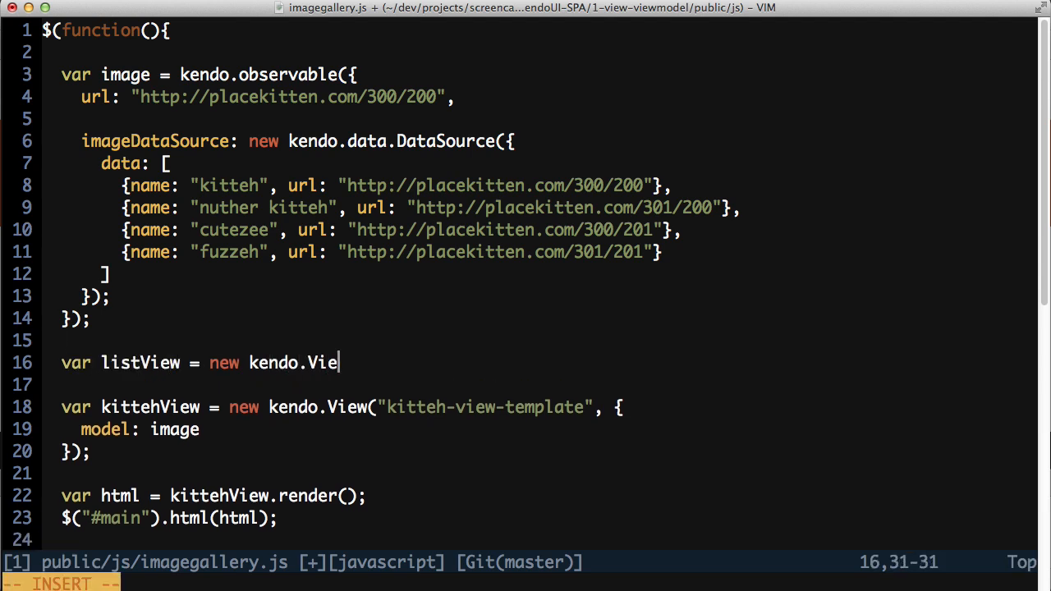
pyautogui.write('w("kitteh-list-template", {')
pyautogui.click(537, 384)
pyautogui.write('});')
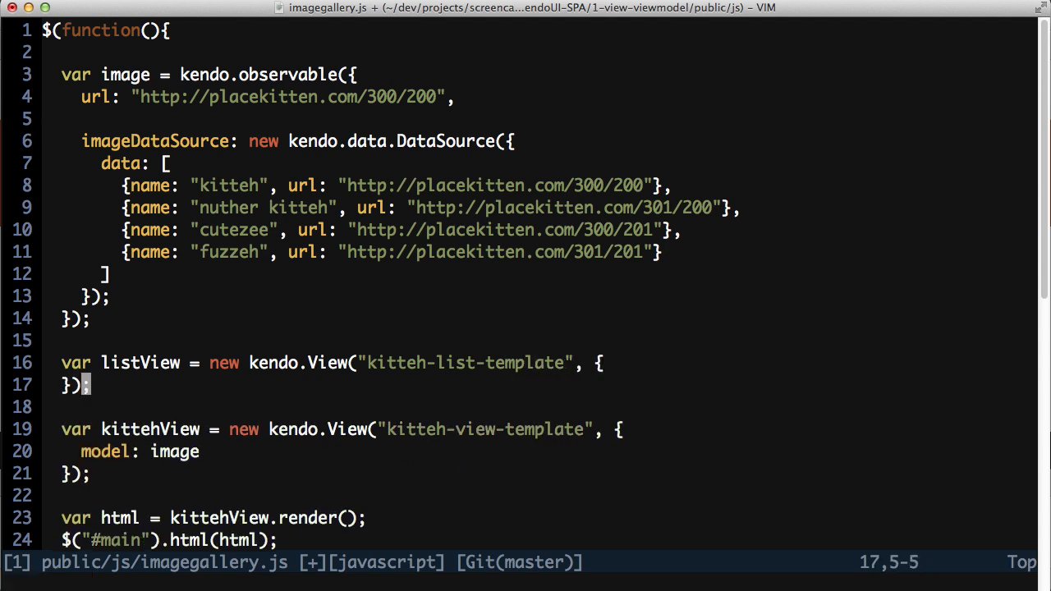
pyautogui.write('model: image')
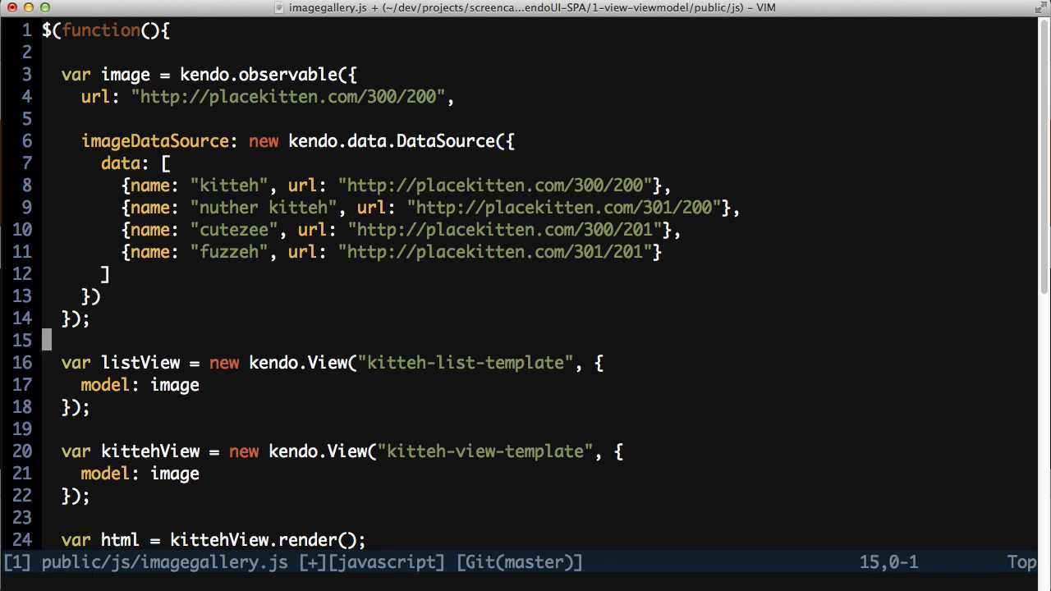
# Render listView into listHtml and set it as the html of #image-list
pyautogui.write('var list')
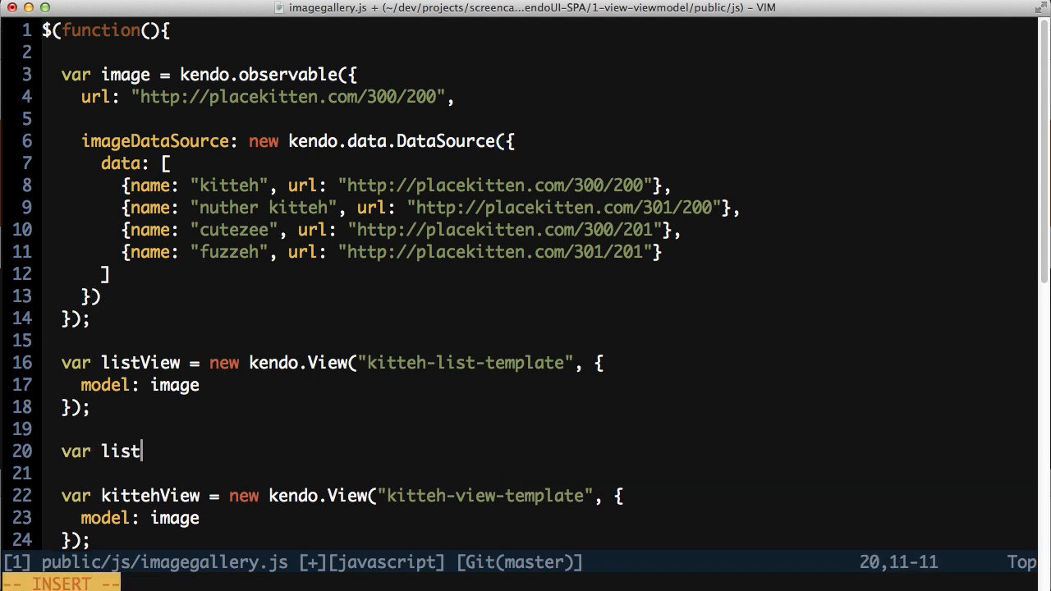
pyautogui.write('Html = listView.render();')
pyautogui.write('$("#')
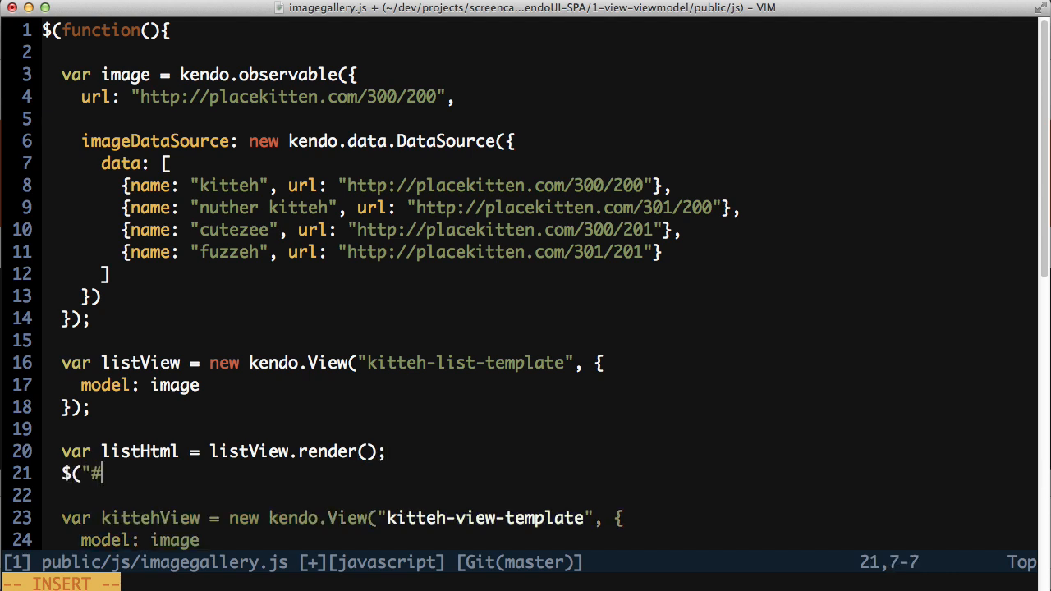
pyautogui.write('image-list").ht')
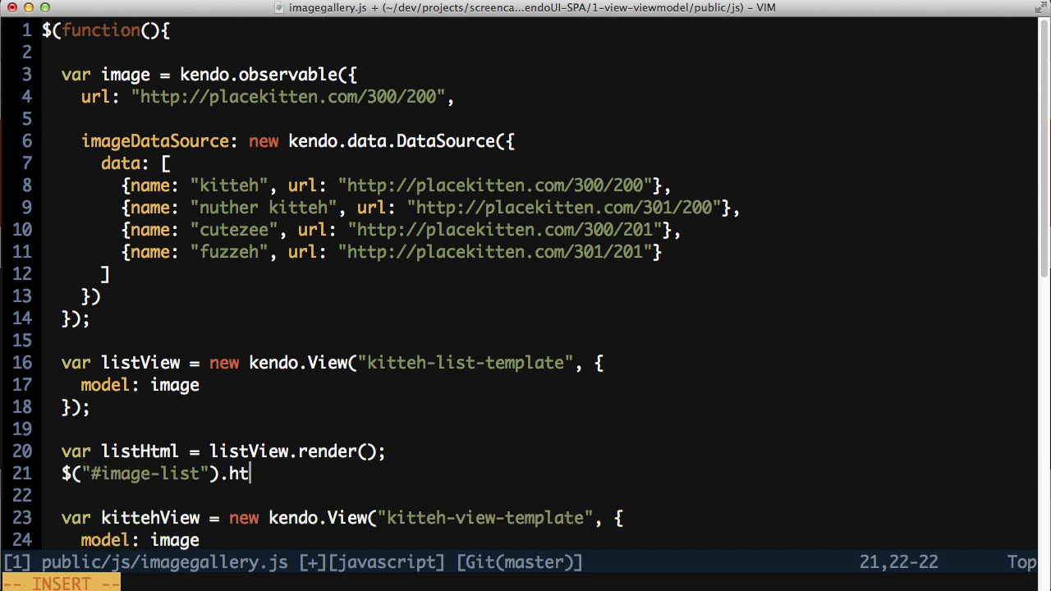
pyautogui.write('ml(listHtml);')
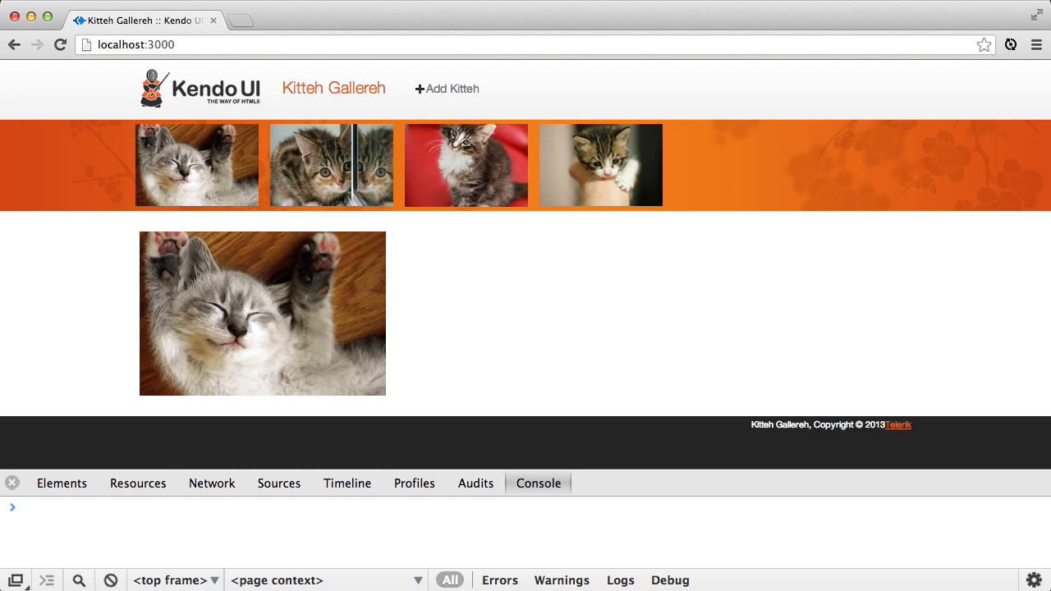
pyautogui.moveTo(633, 210)
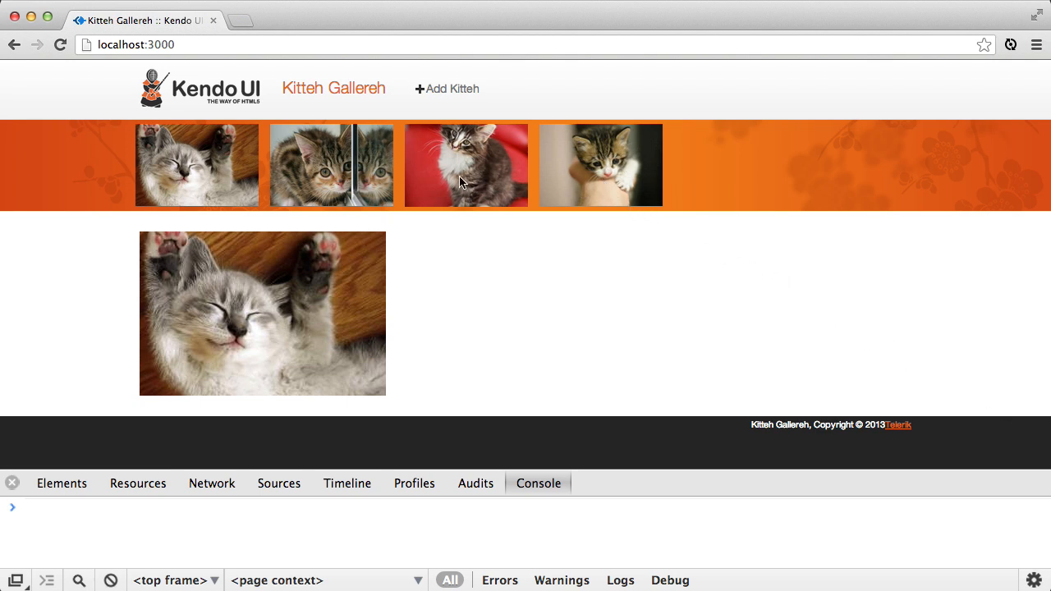
pyautogui.moveTo(368, 172)
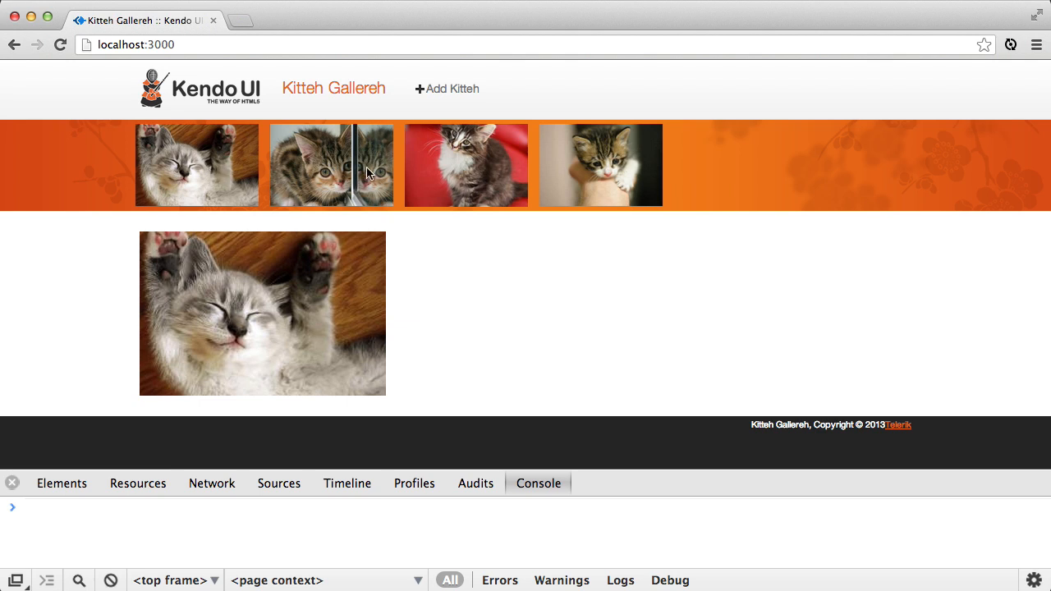
pyautogui.moveTo(444, 303)
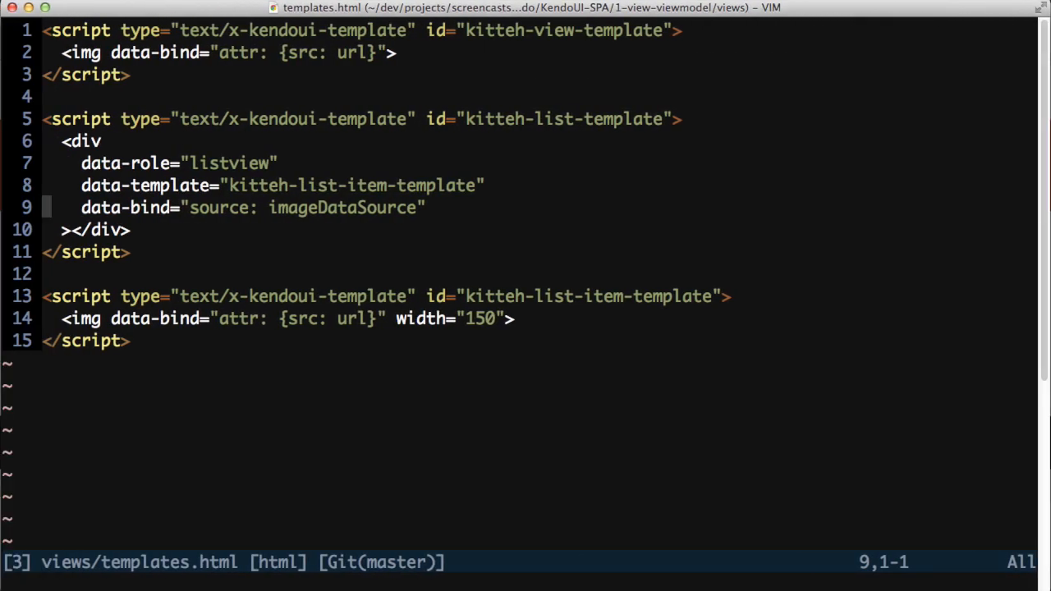
# Make the listview div data-selectable="single"
pyautogui.write('d')
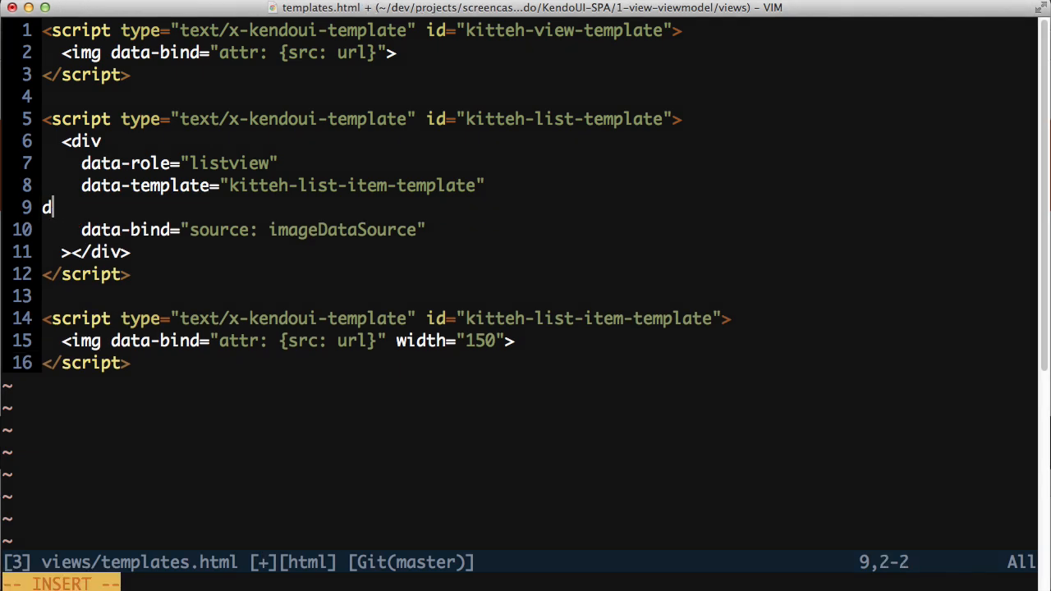
pyautogui.write('ata-selec')
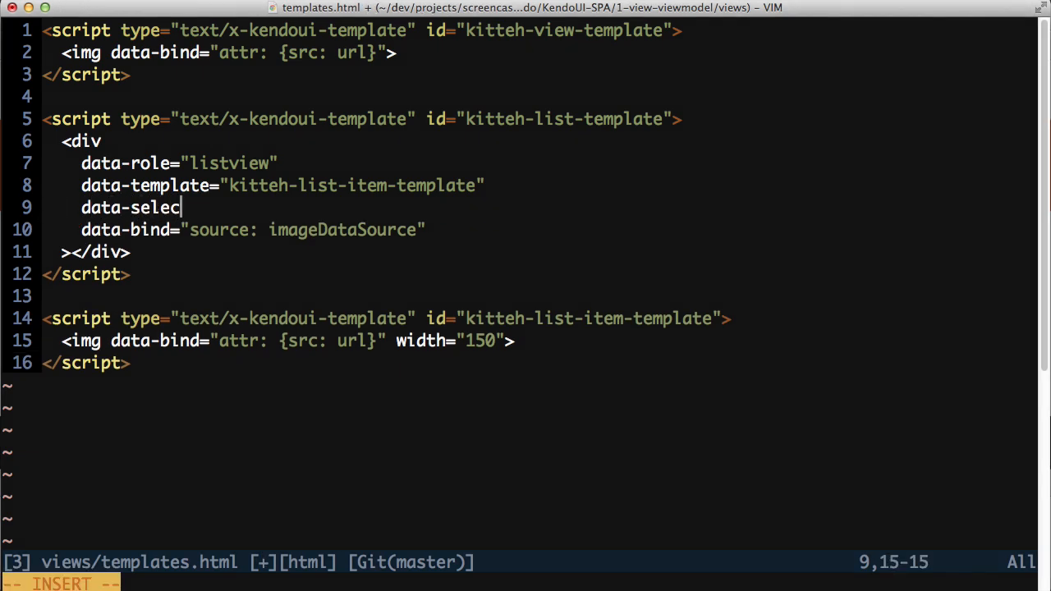
pyautogui.write('table="single')
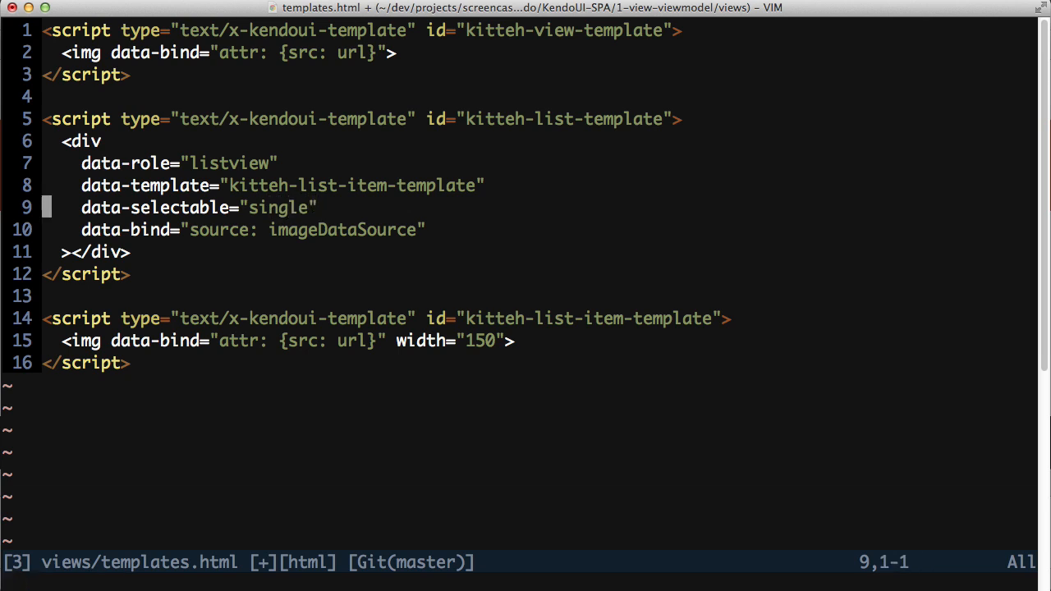
# Append ", events: {" to the data-bind value and start an empty object in imagegallery.js
pyautogui.write(',')
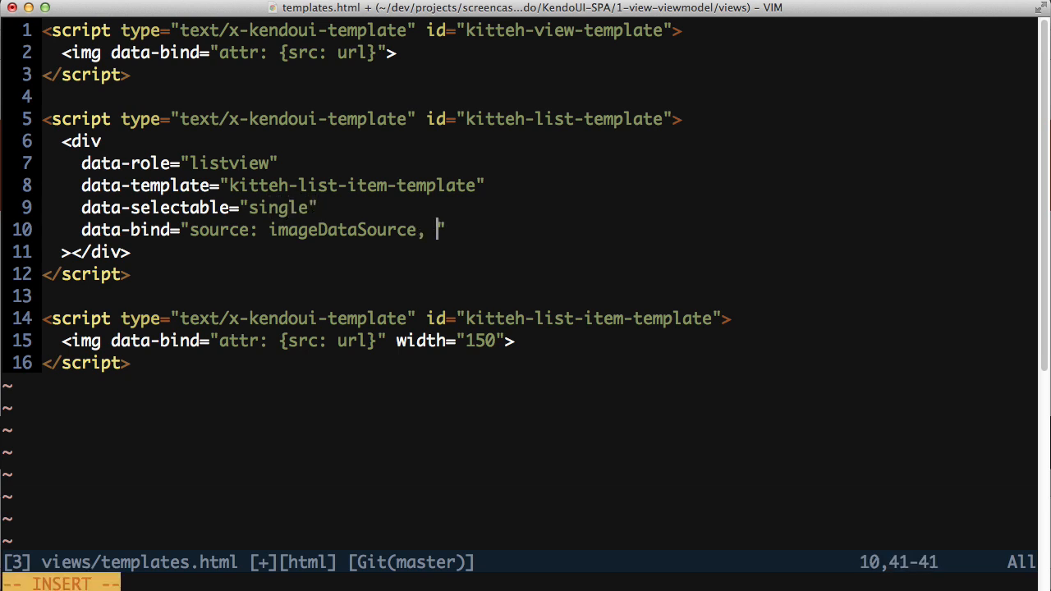
pyautogui.write('events: {')
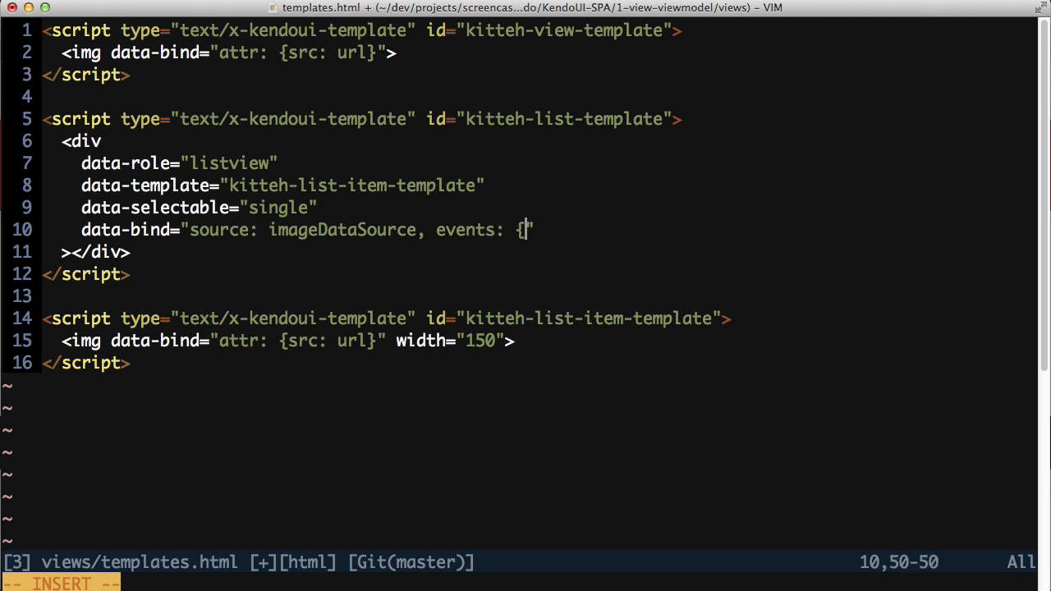
pyautogui.write('{}')
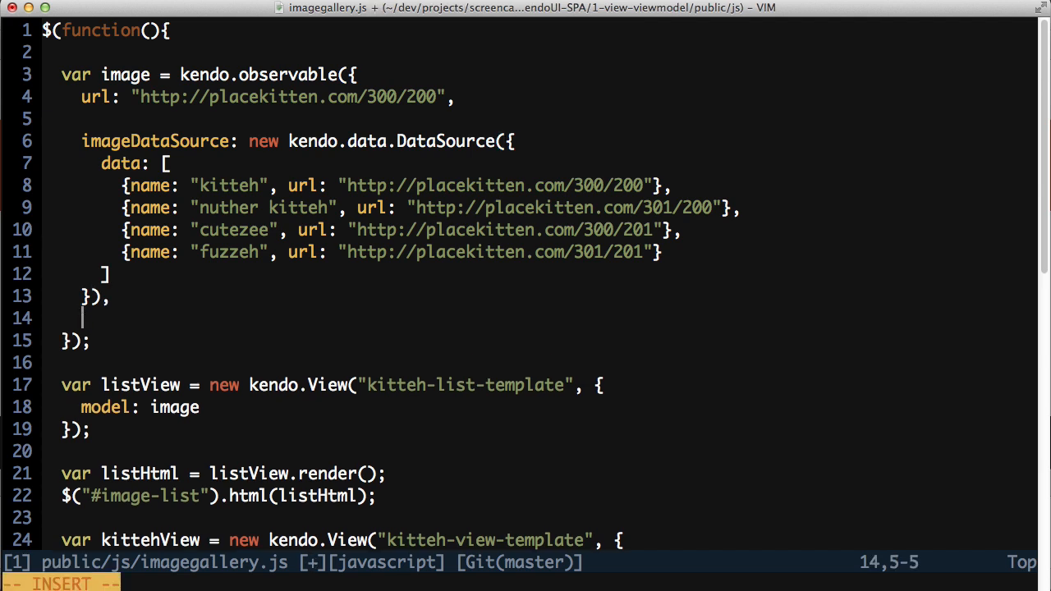
# Add imageClicked(e) computing index from e.sender.select().index() and image from imageDataSource.view()[index]
pyautogui.write('imageClicked: fu')
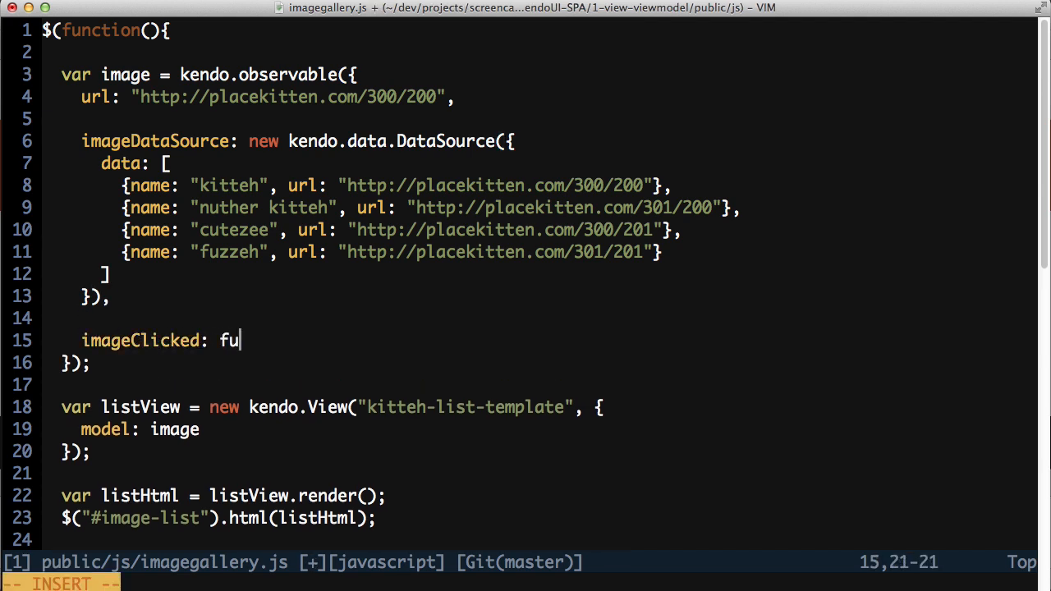
pyautogui.write('nction(e){')
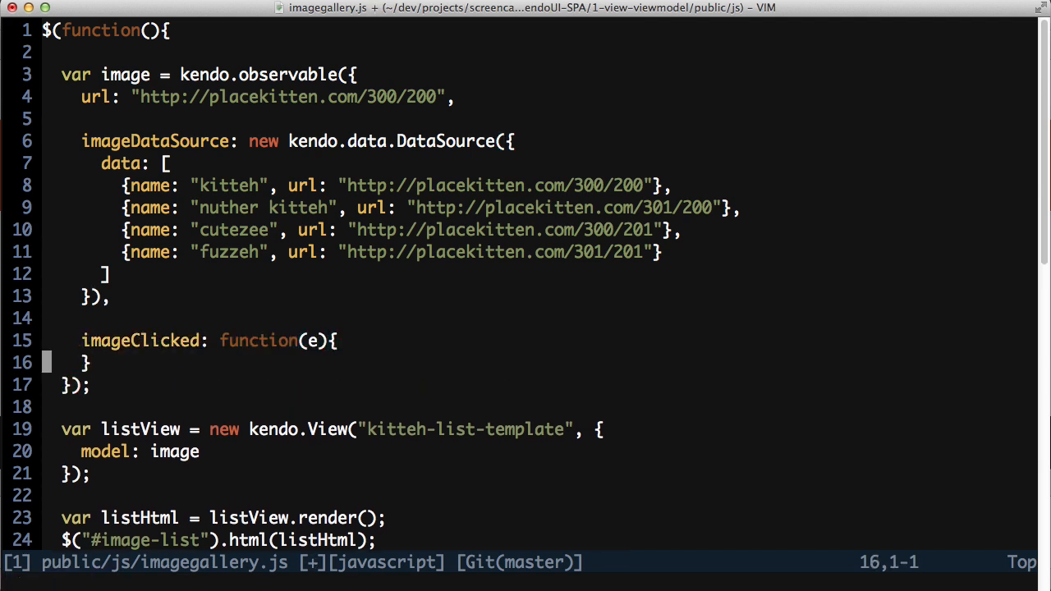
pyautogui.write('var index = e.s')
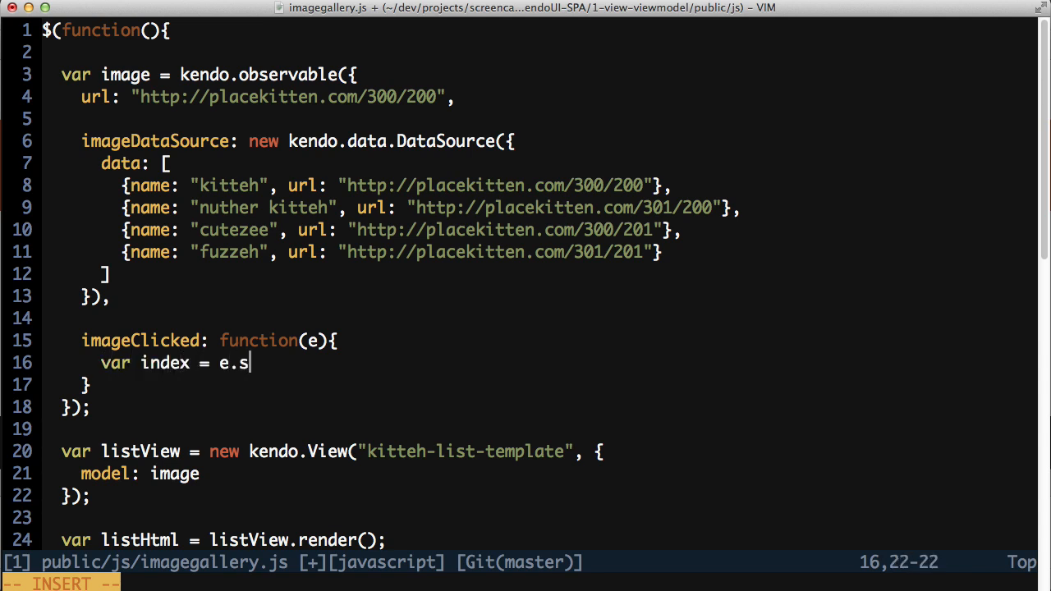
pyautogui.write('ender.select().index();')
pyautogui.write('var image = thi')
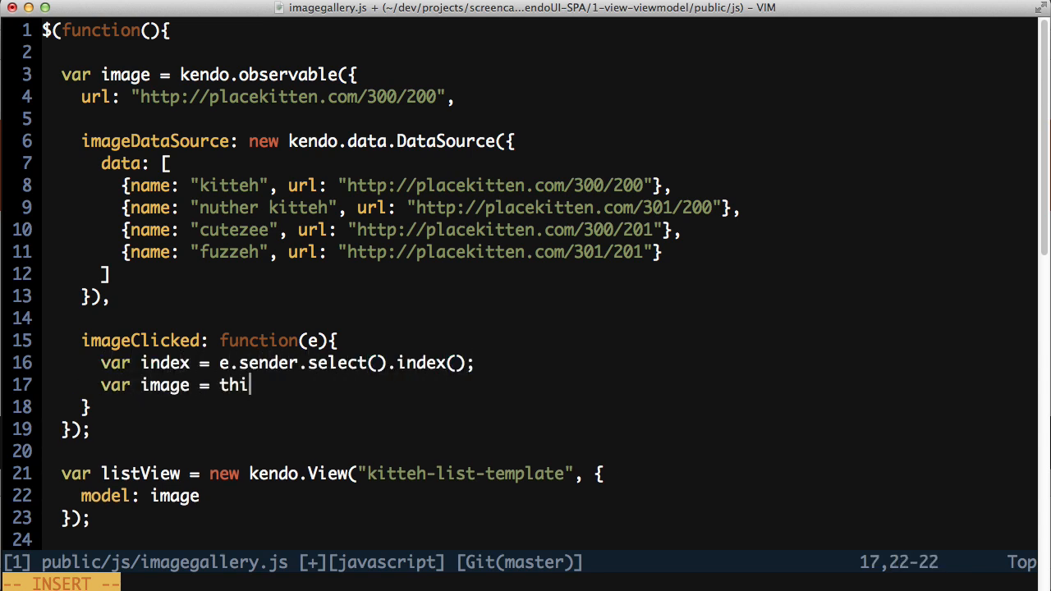
pyautogui.write('s.imageDataSource.view()[inde')
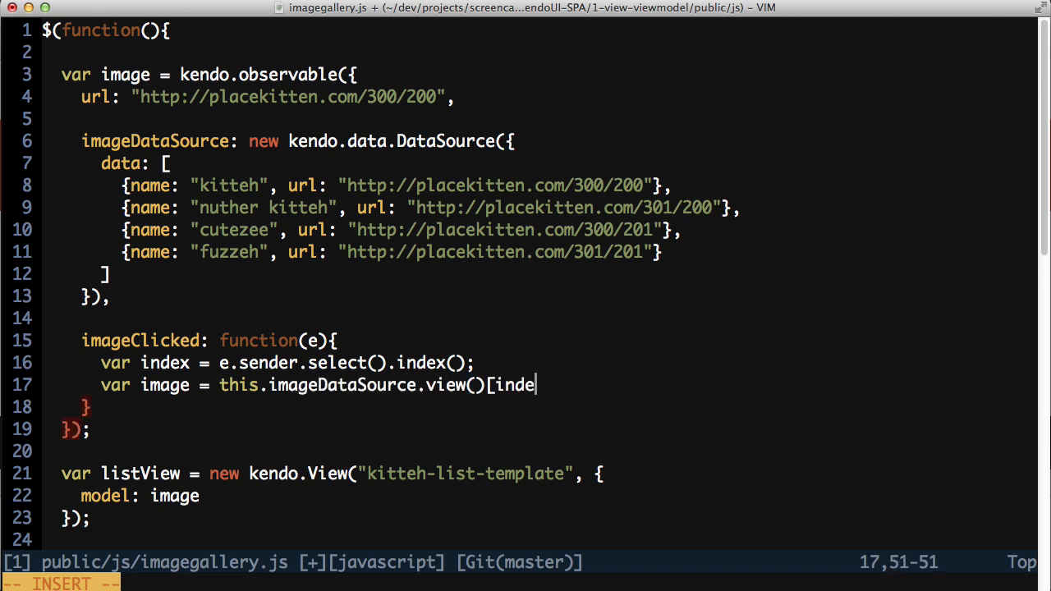
pyautogui.write('x];')
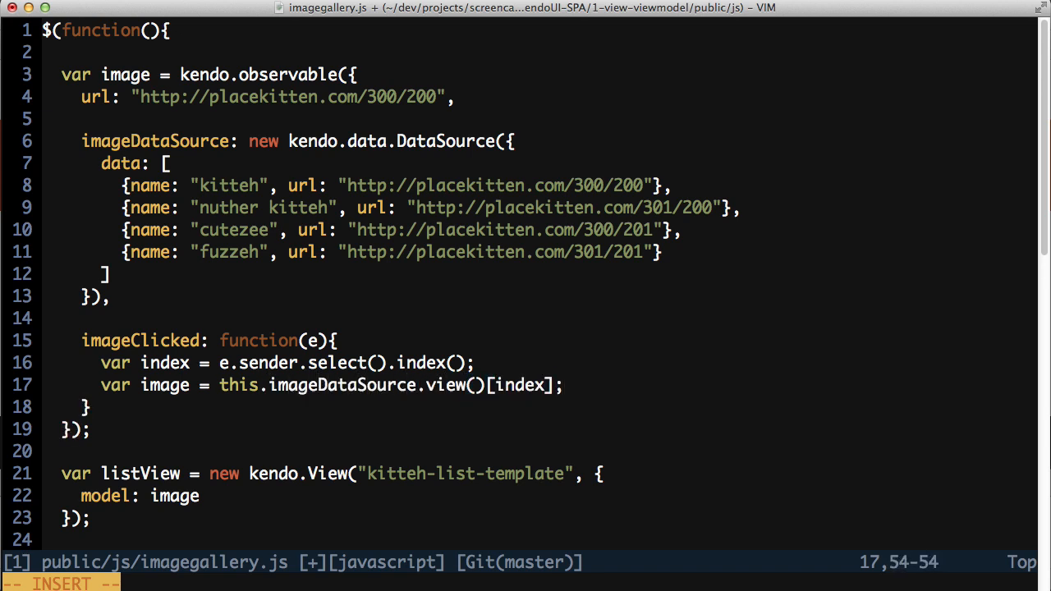
pyautogui.press('Enter')
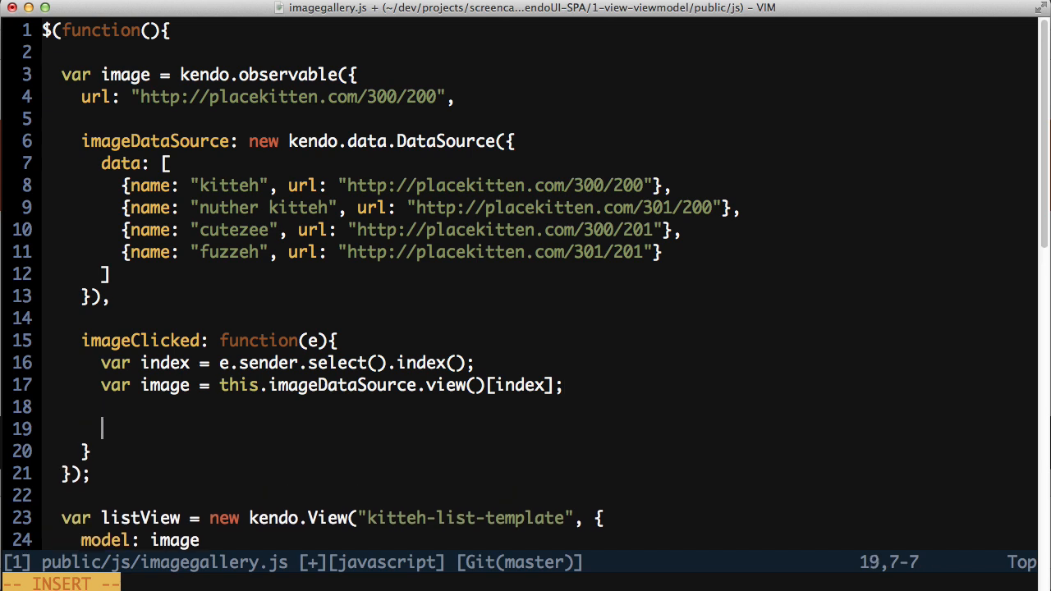
# Finish the handler with this.set("url", image.url)
pyautogui.write('this.s')
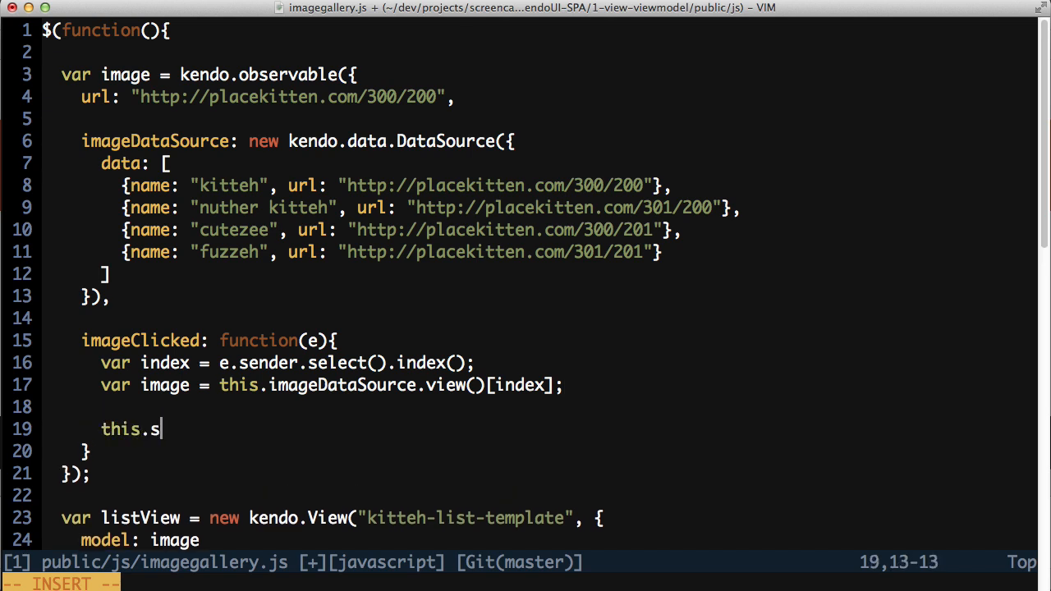
pyautogui.write('et("url')
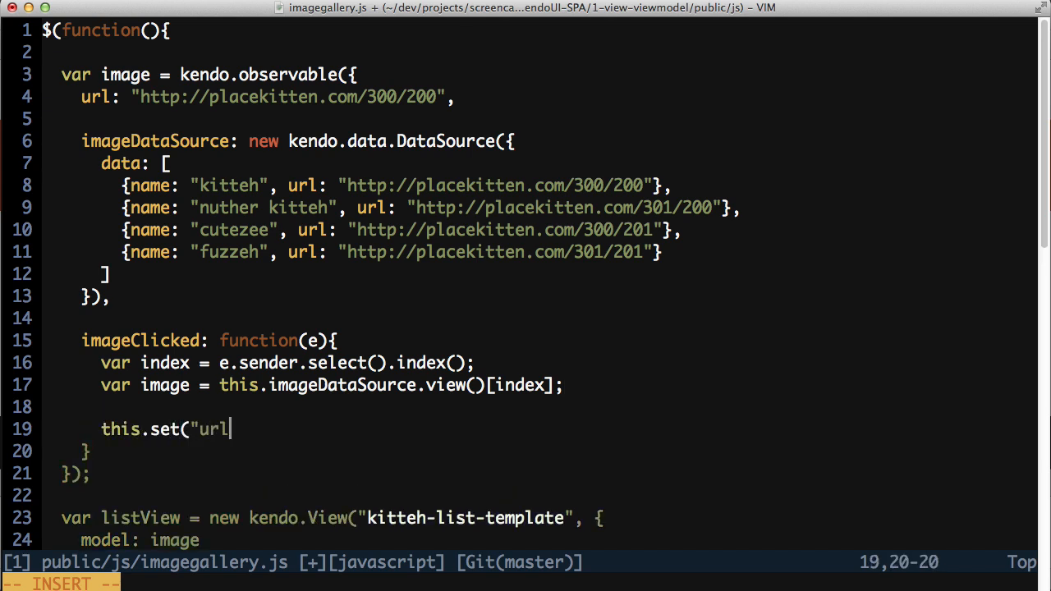
pyautogui.write('", image.nam')
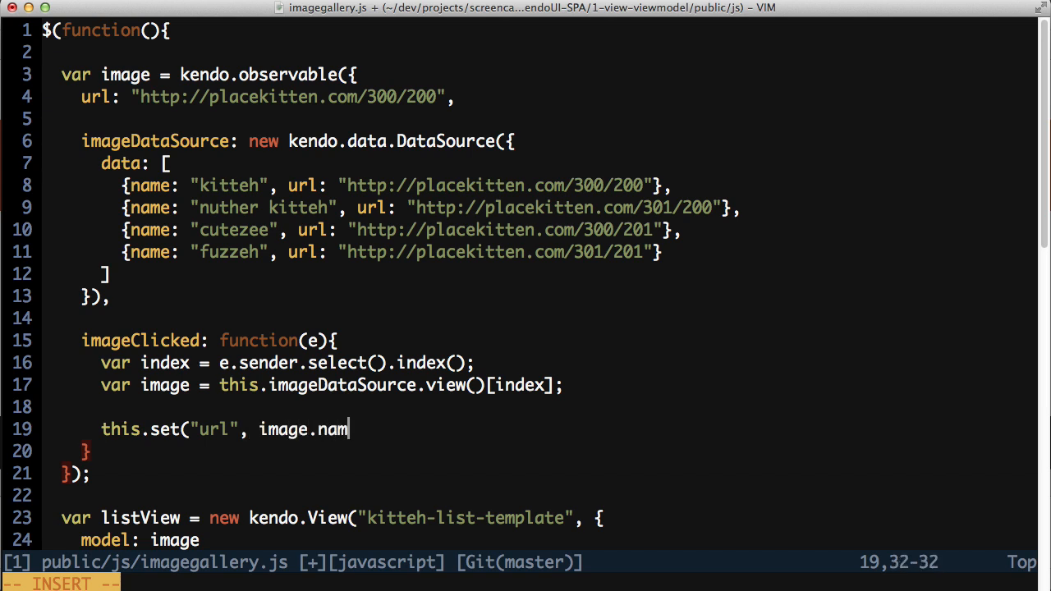
pyautogui.write('url)')
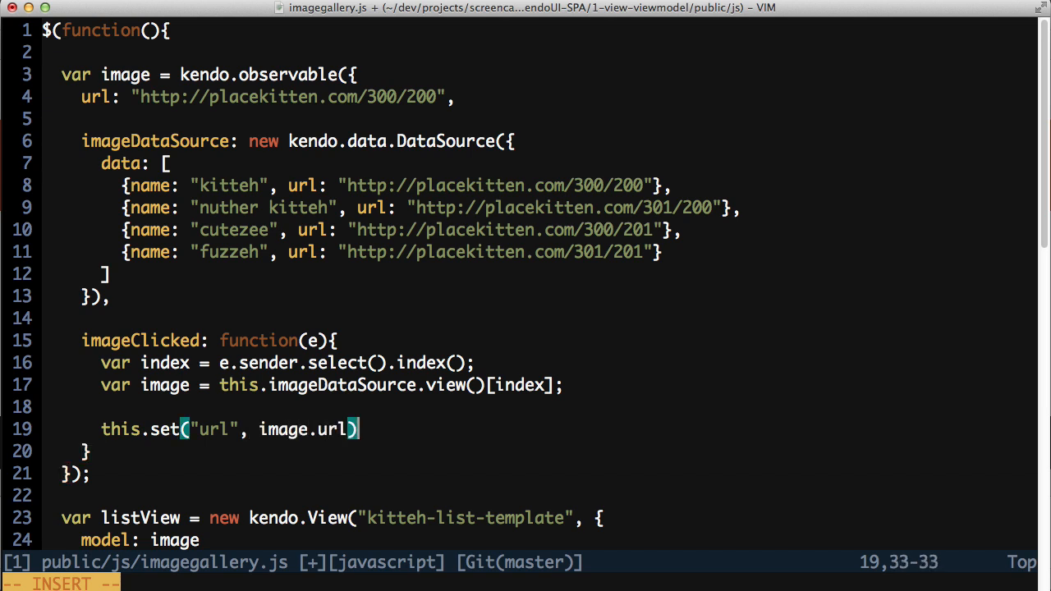
pyautogui.press('Escape')
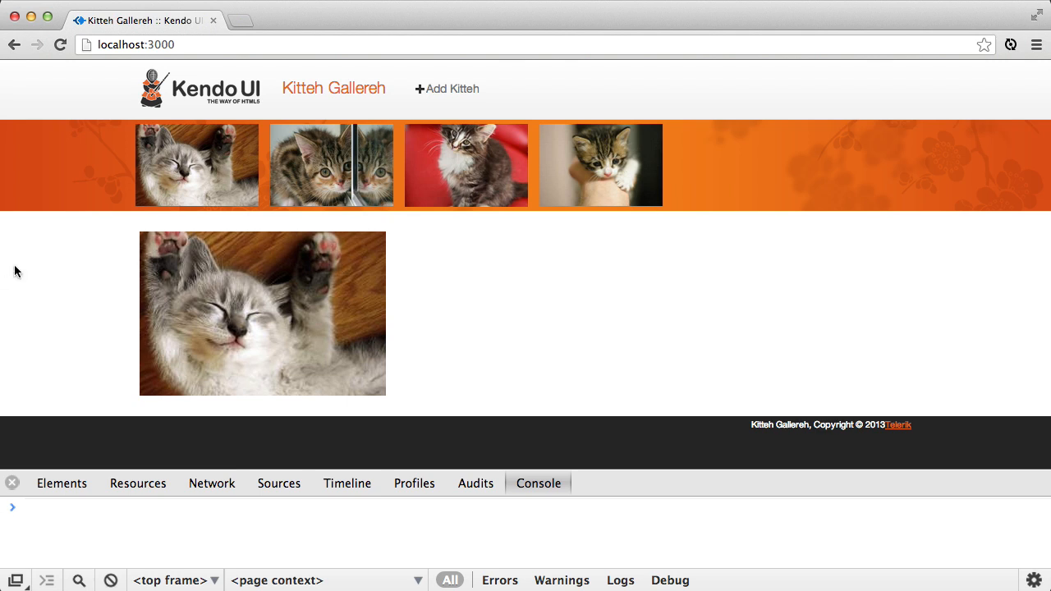
pyautogui.click(322, 176)
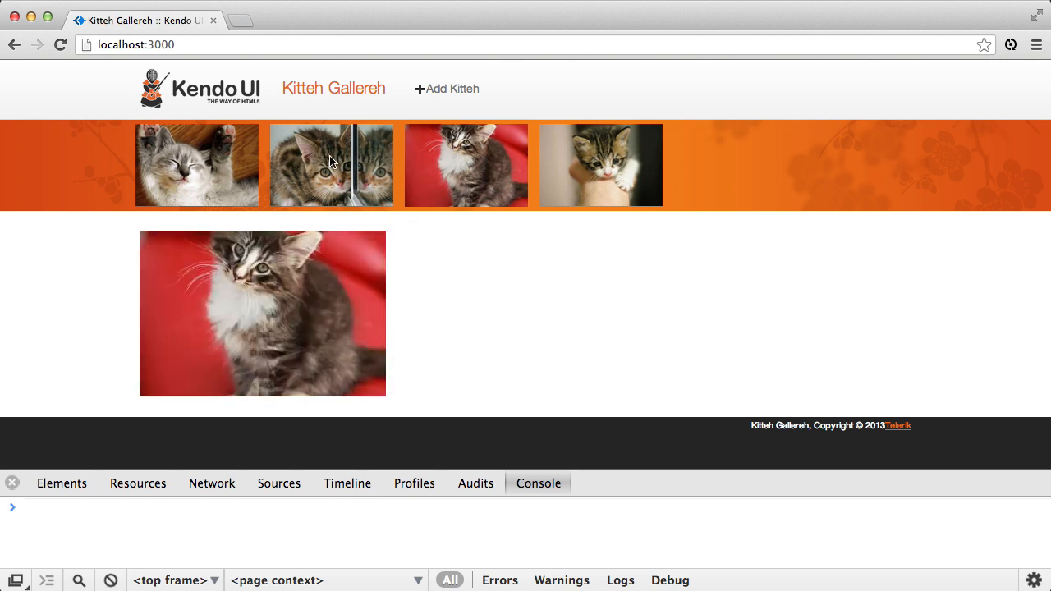
pyautogui.click(197, 164)
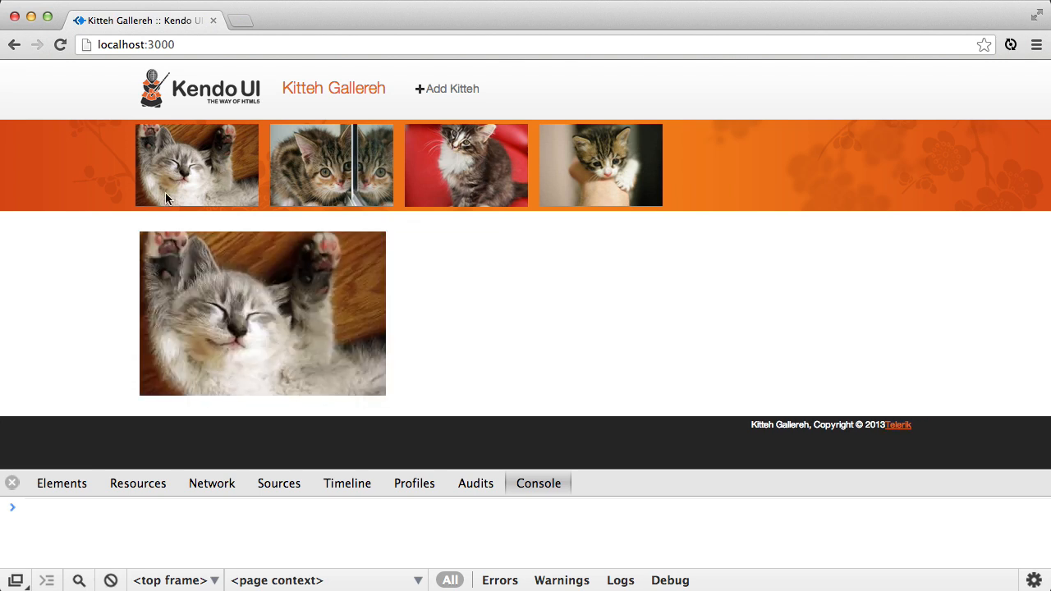